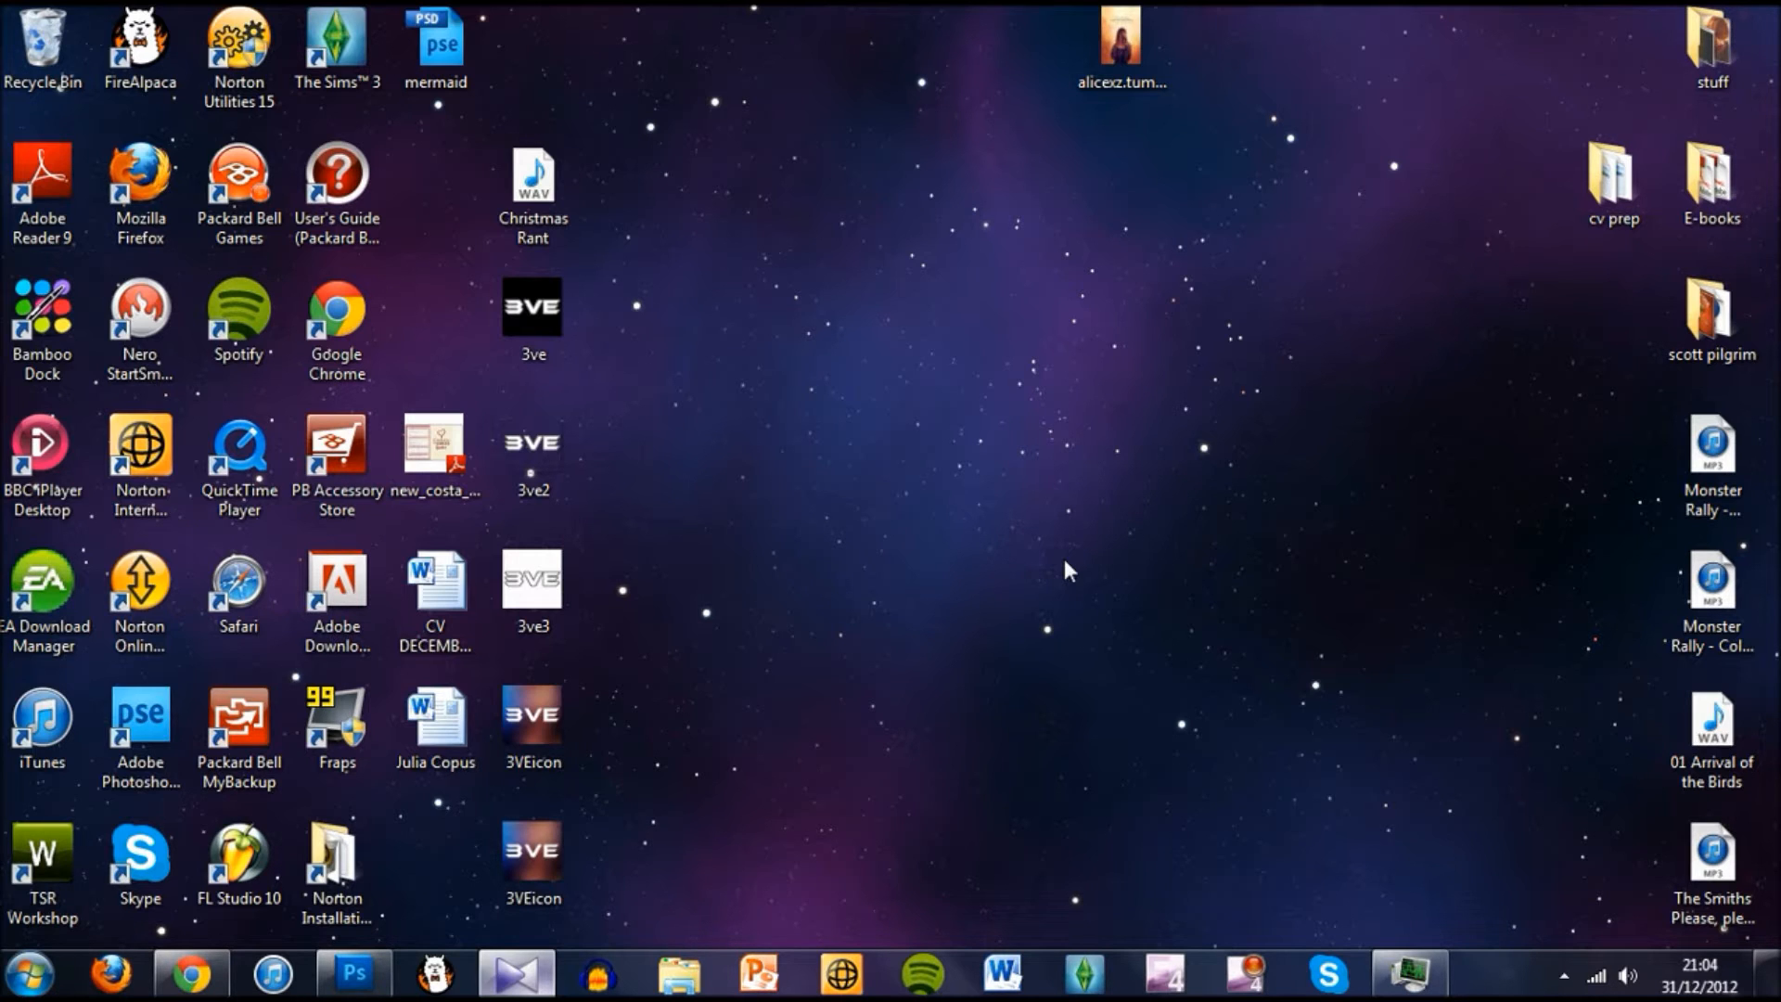
Open the Doctor Who Series 7 Part 2 trailer from My Videos in KMPlayer, then pause and rewind it
left_click(515, 975)
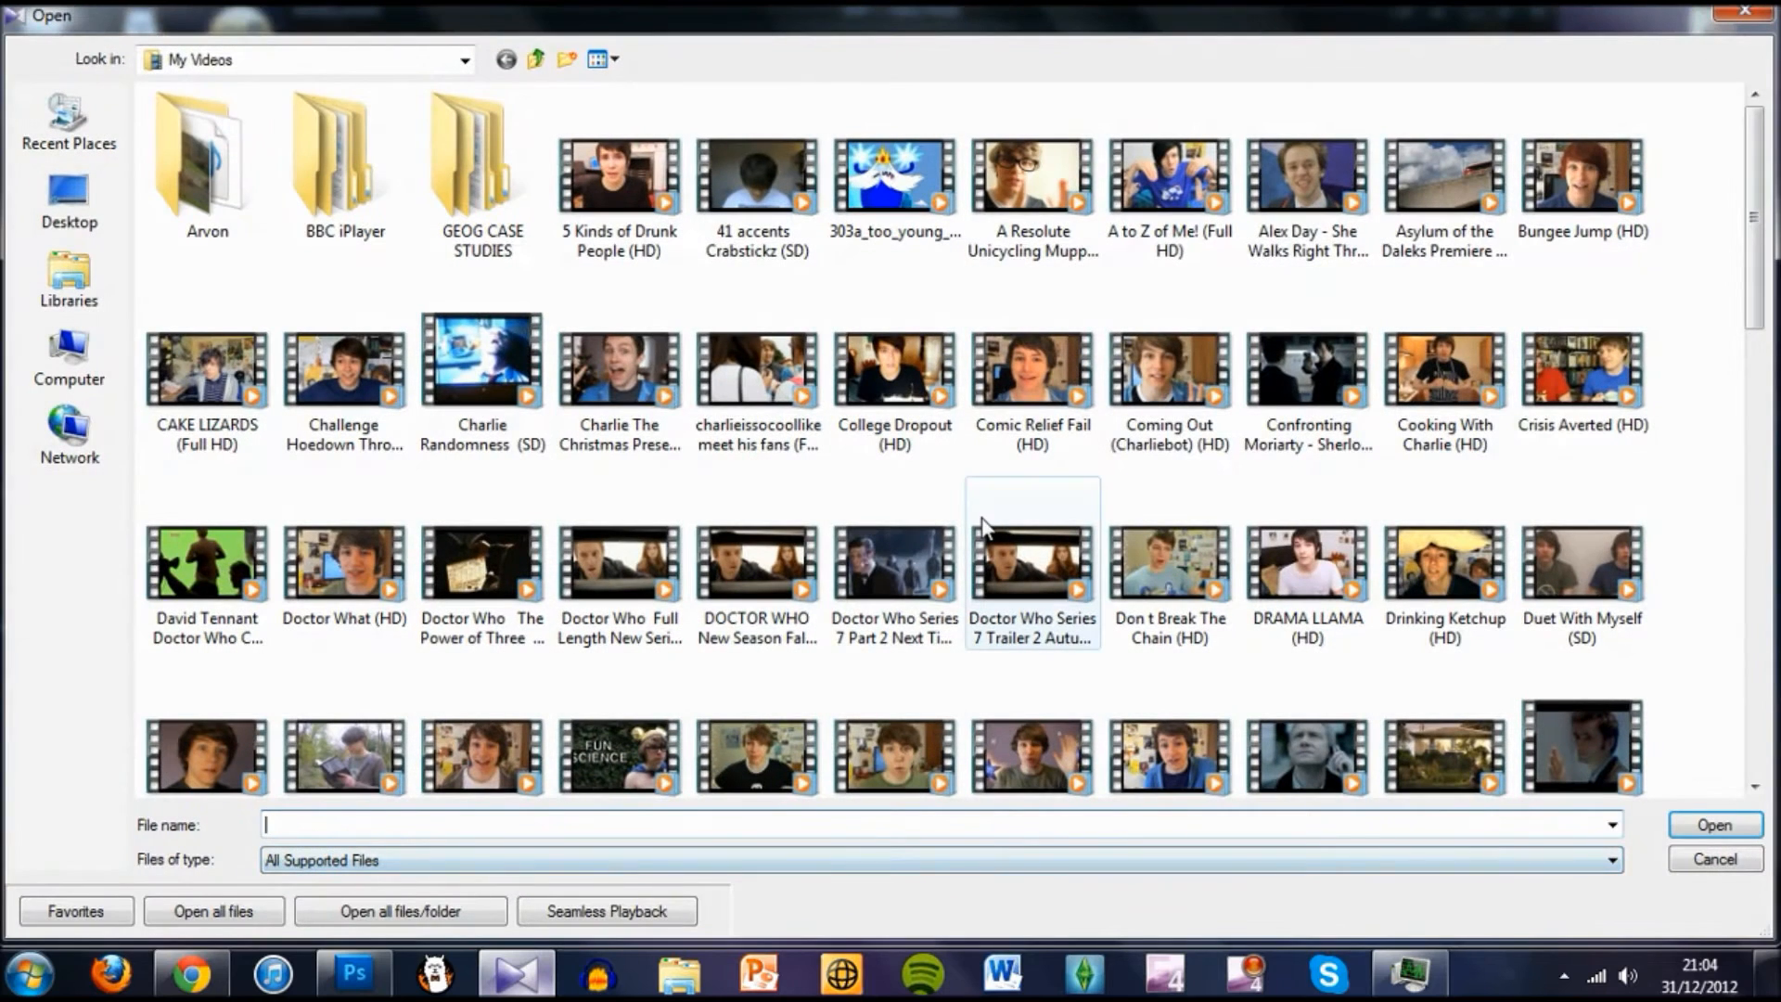
mouse_move(1306, 182)
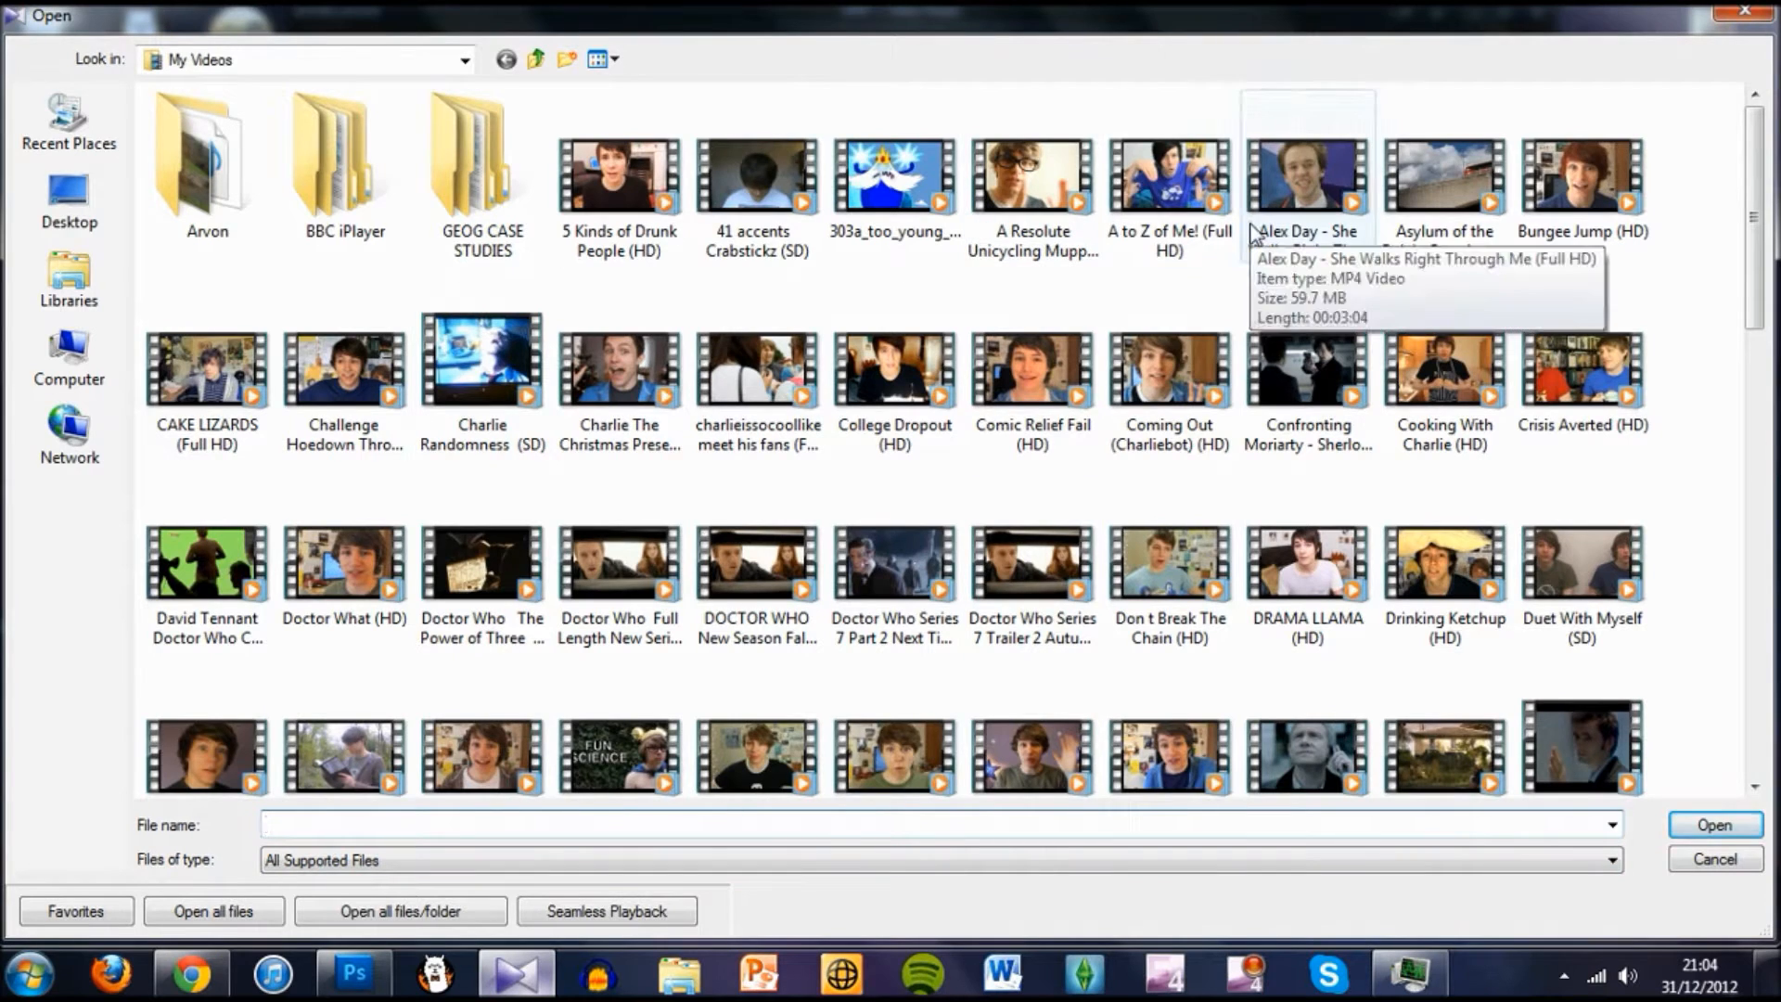
left_click(894, 553)
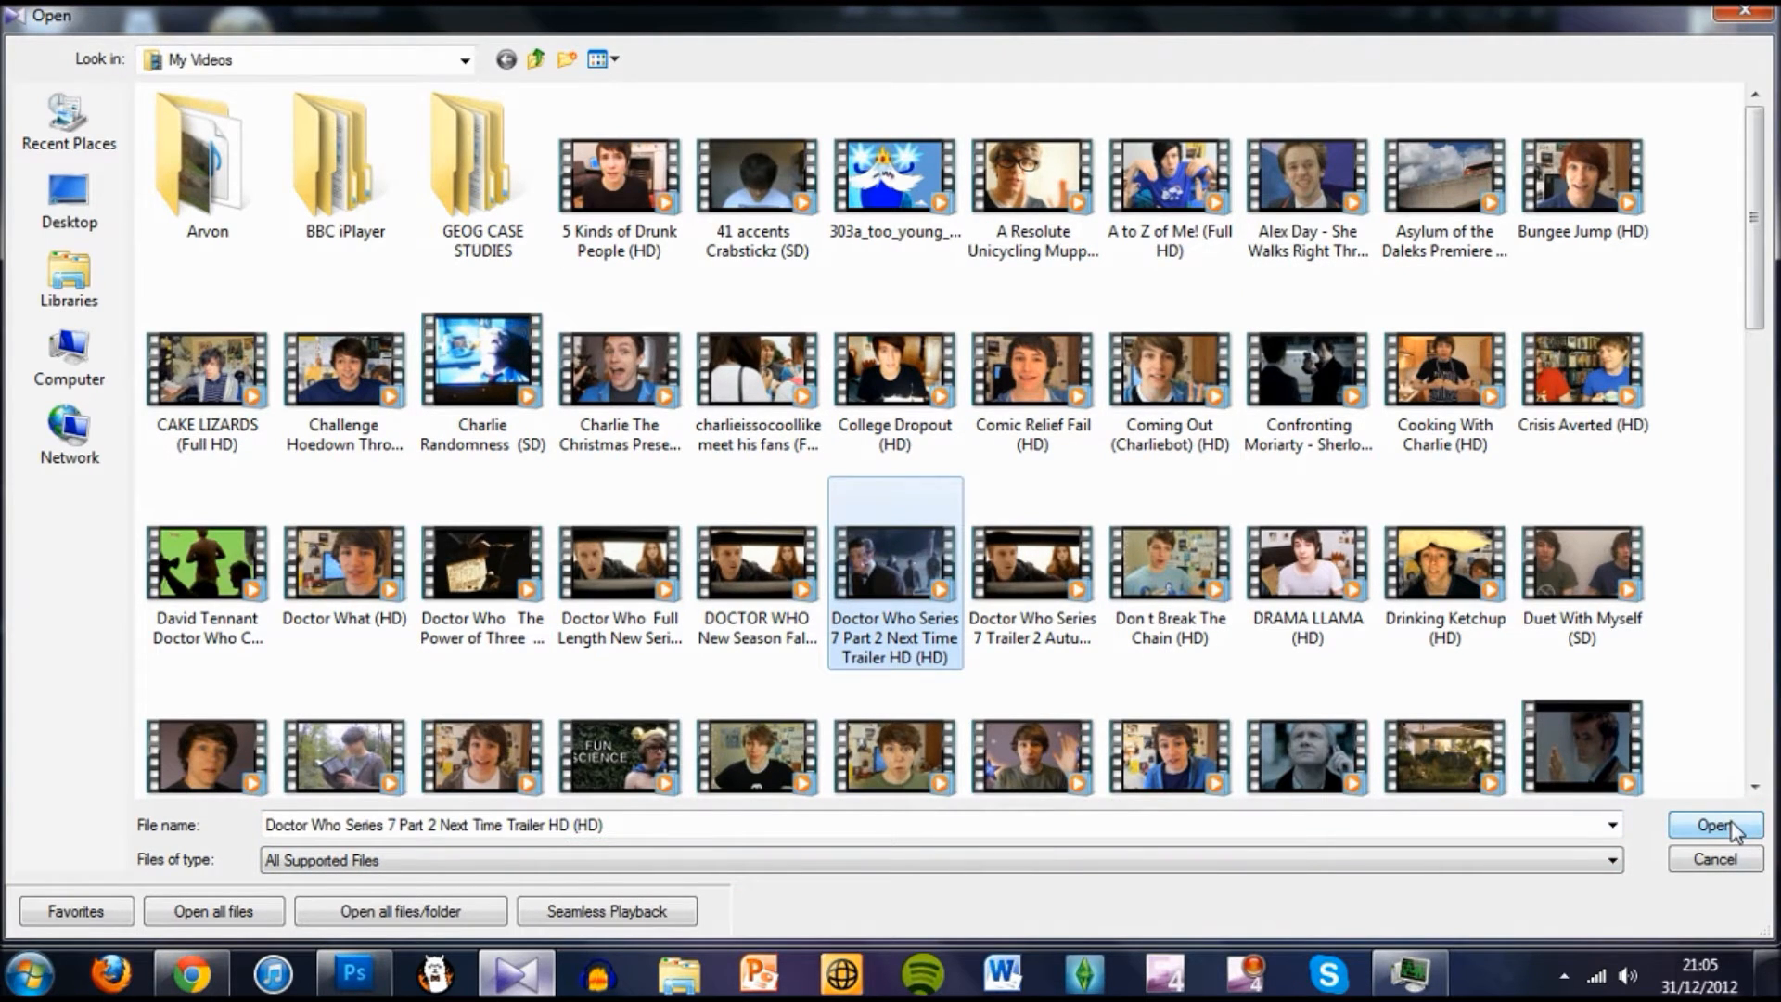
left_click(1714, 825)
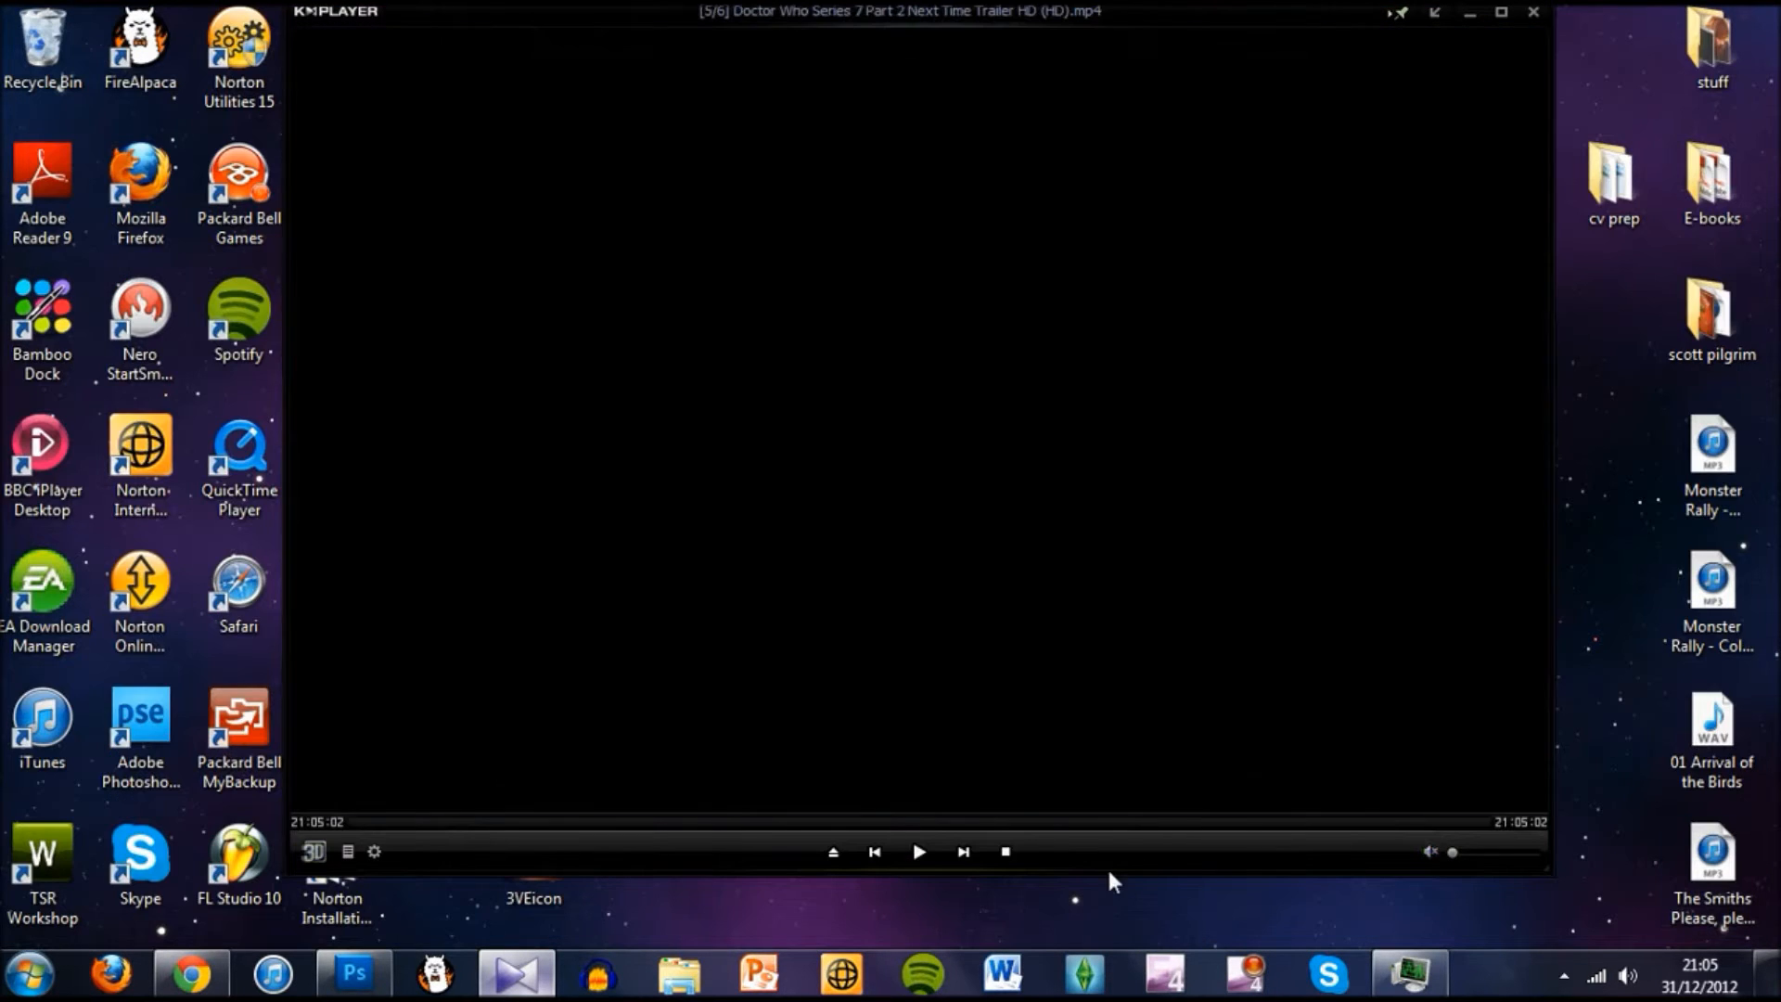
left_click(916, 851)
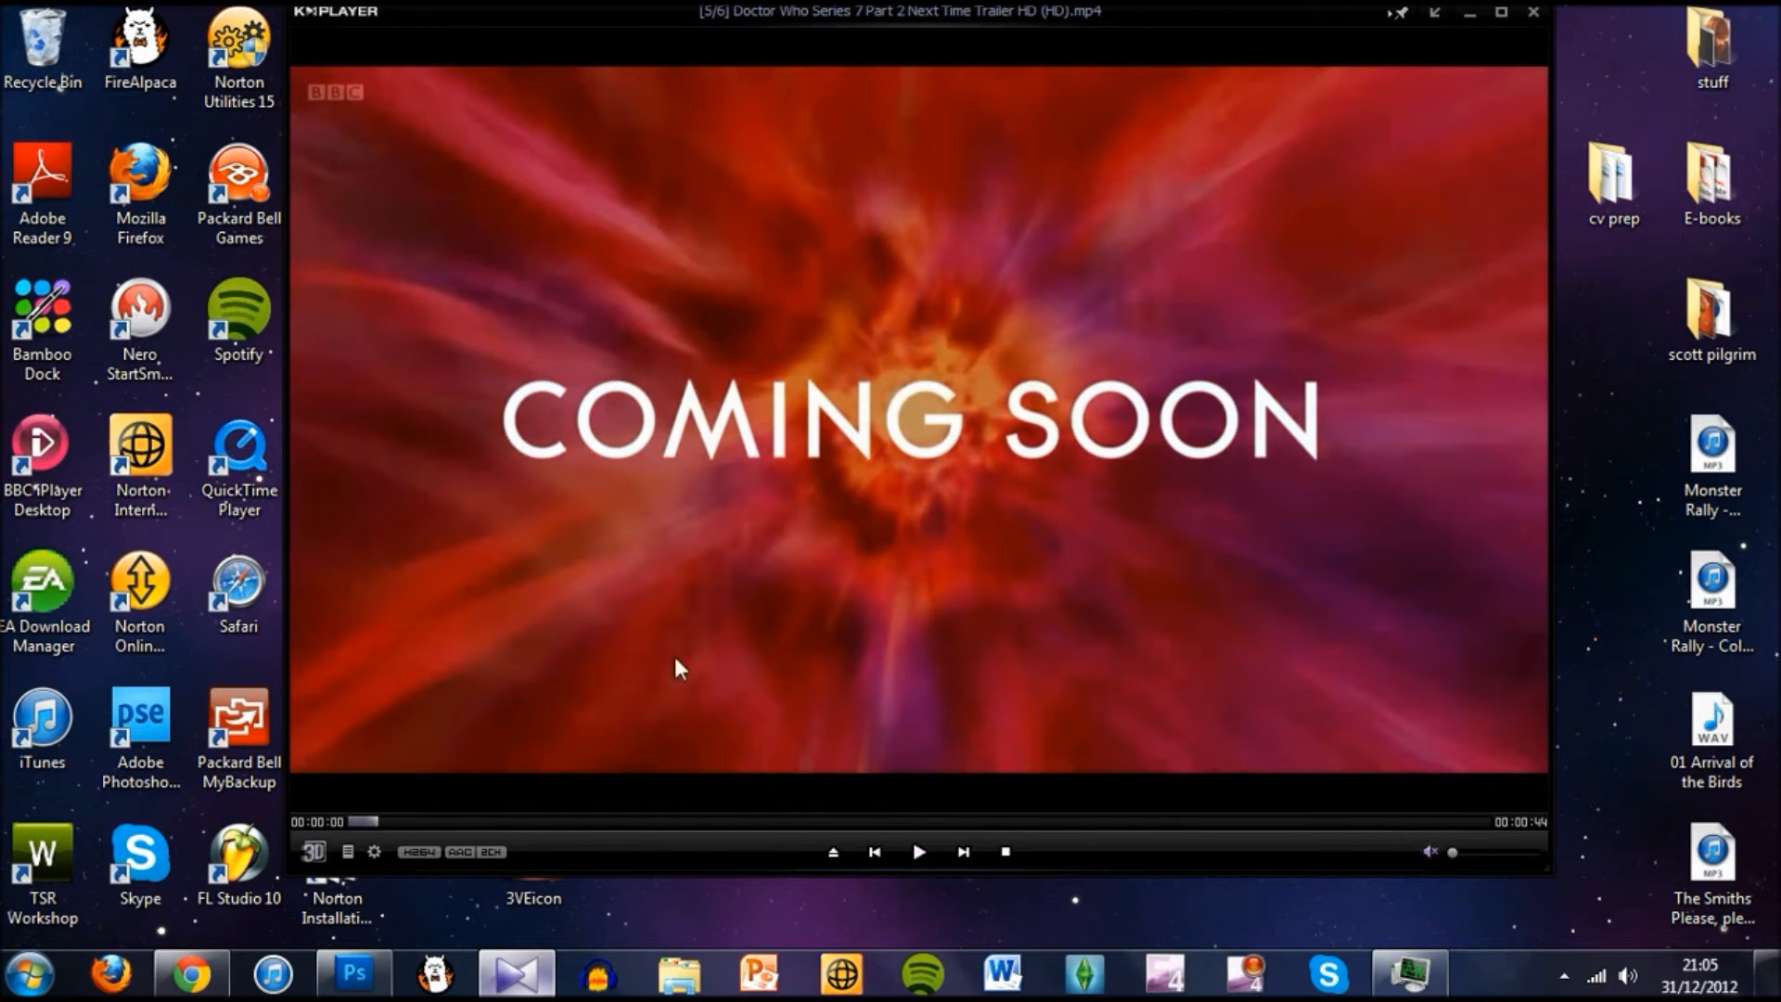
mouse_move(355, 831)
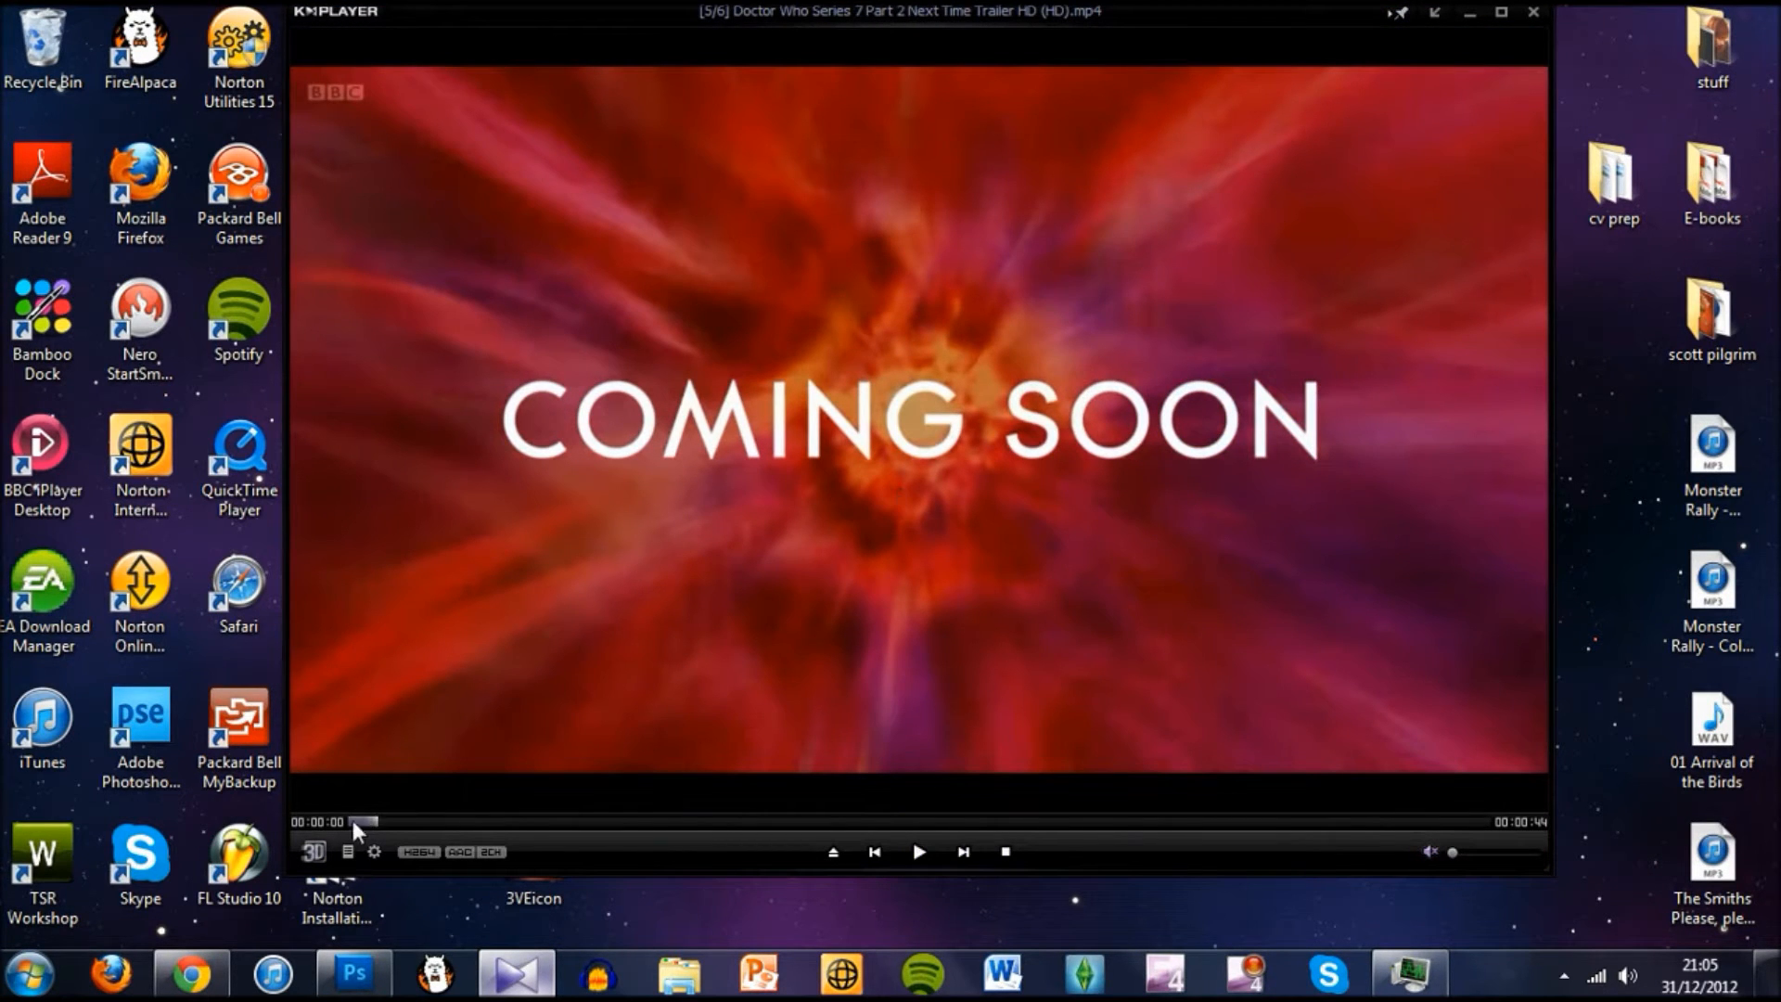
left_click(356, 820)
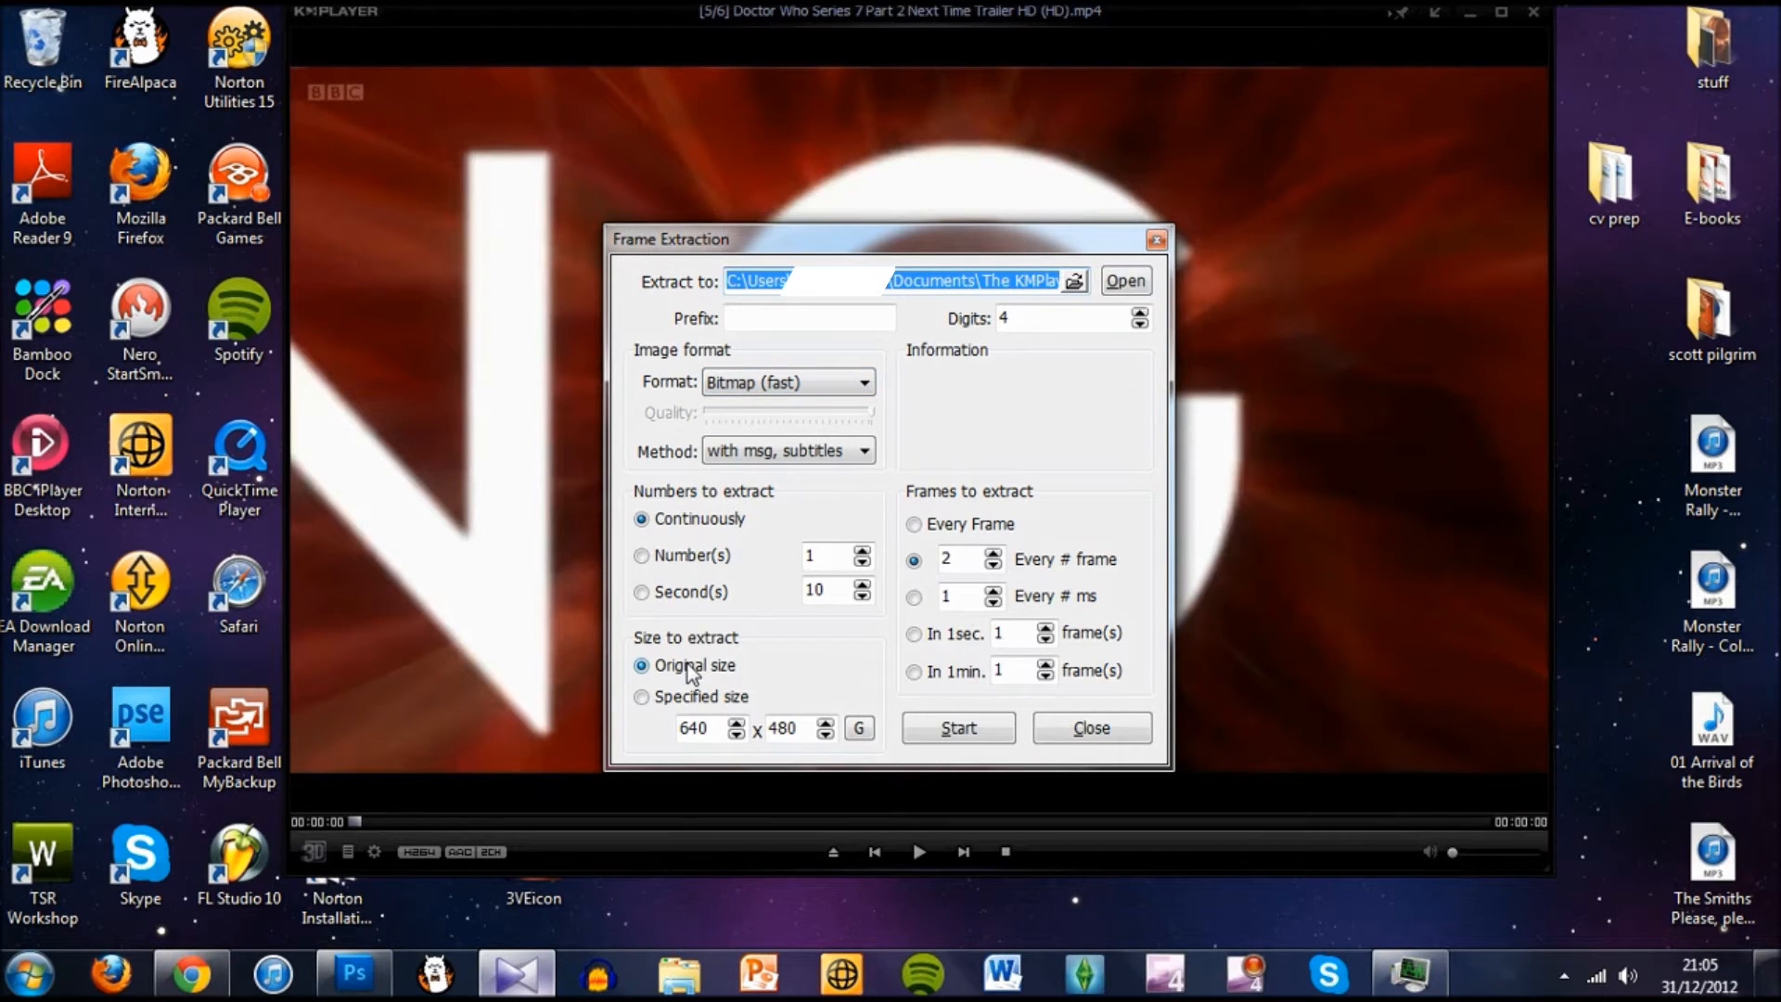
mouse_move(916, 565)
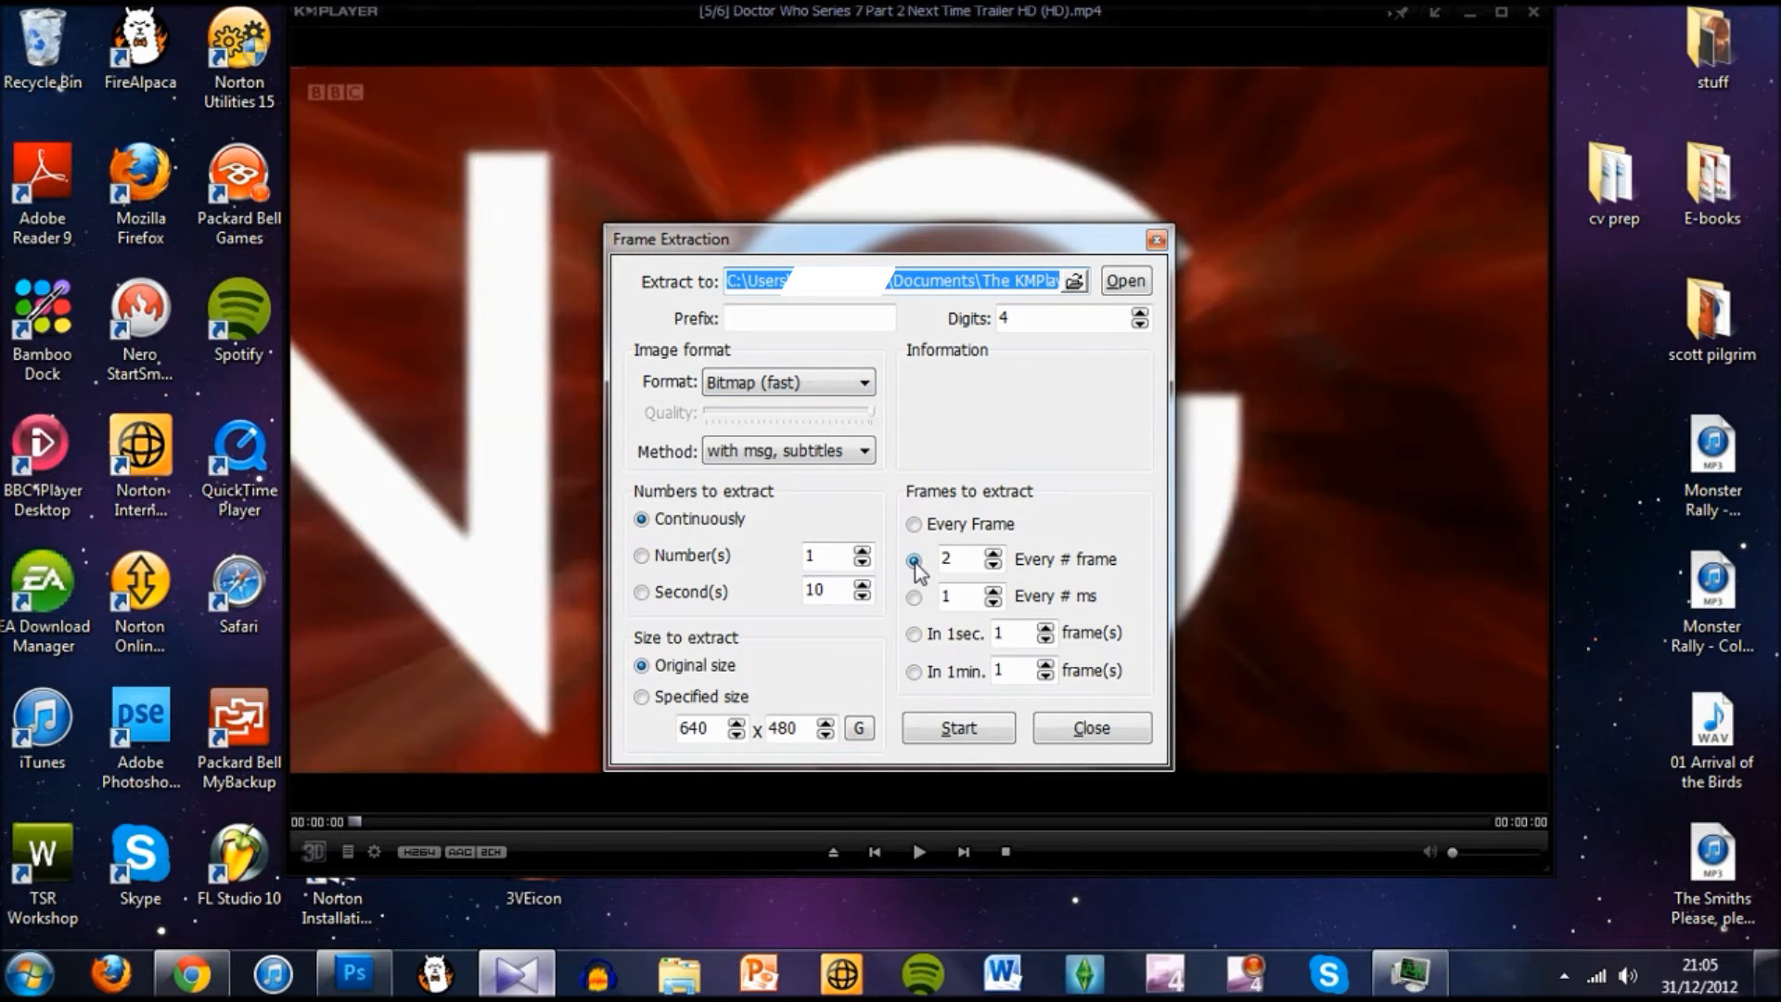
Capture every 2nd frame at original size while the trailer plays, then pause and close KMPlayer
left_click(963, 558)
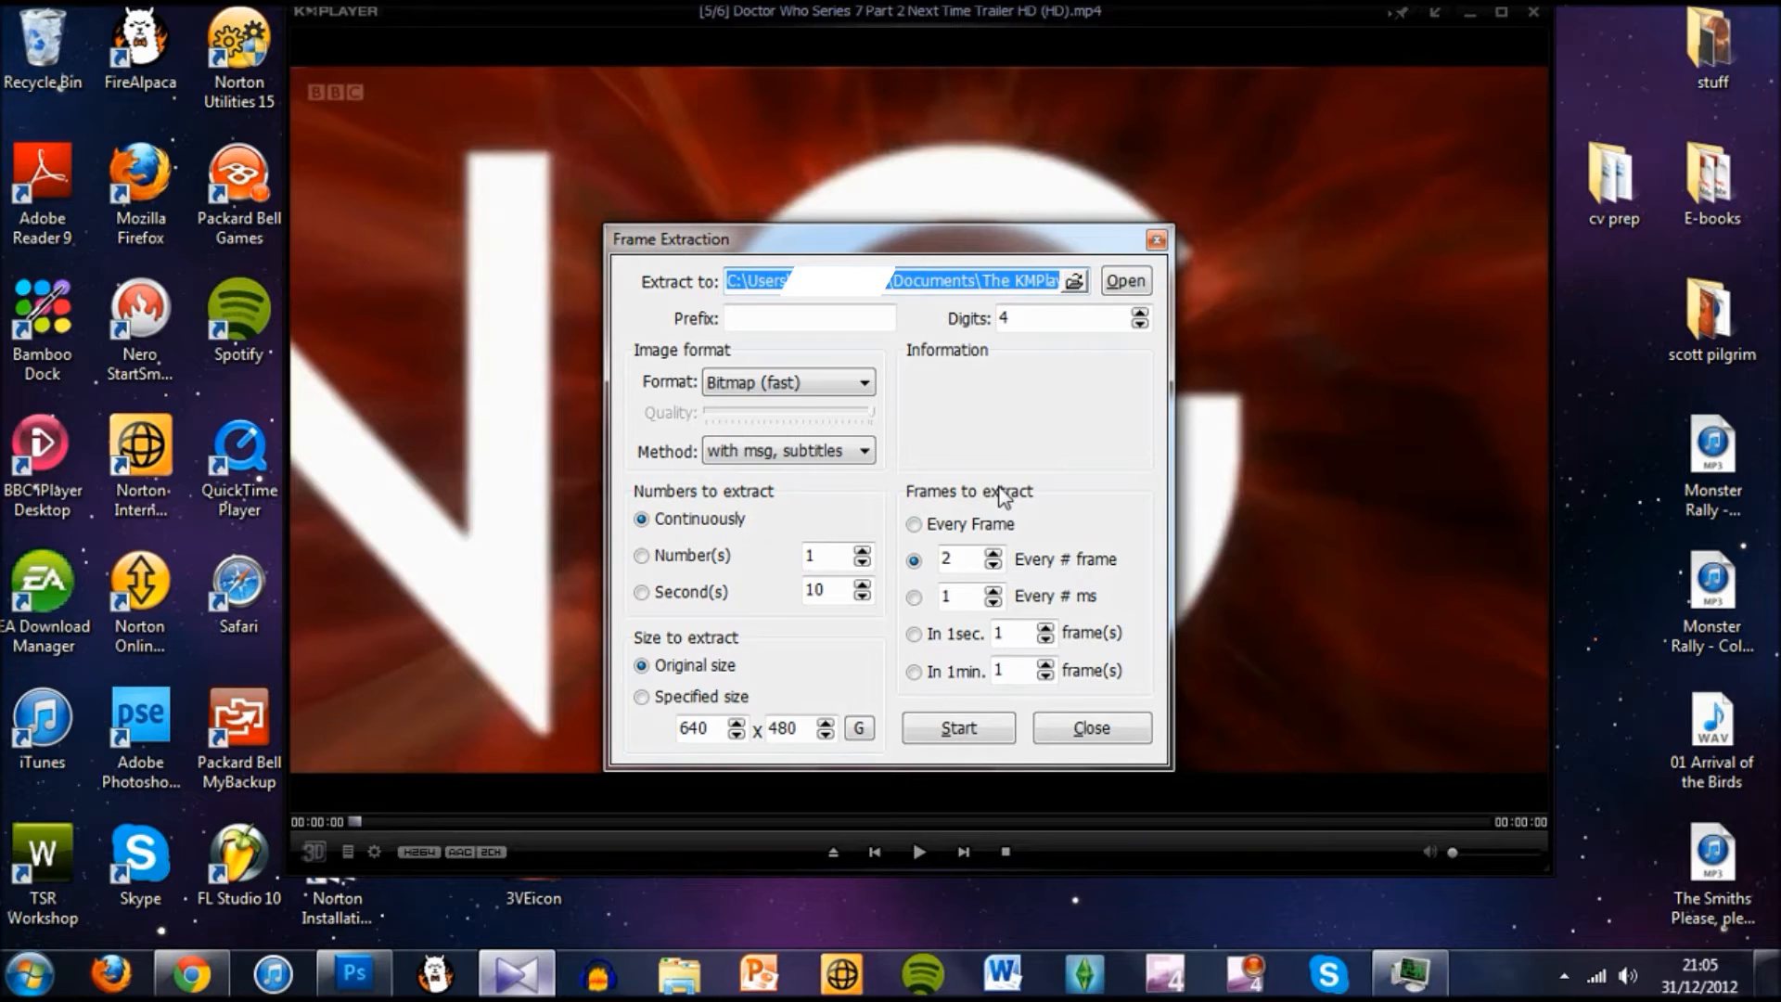
mouse_move(961, 715)
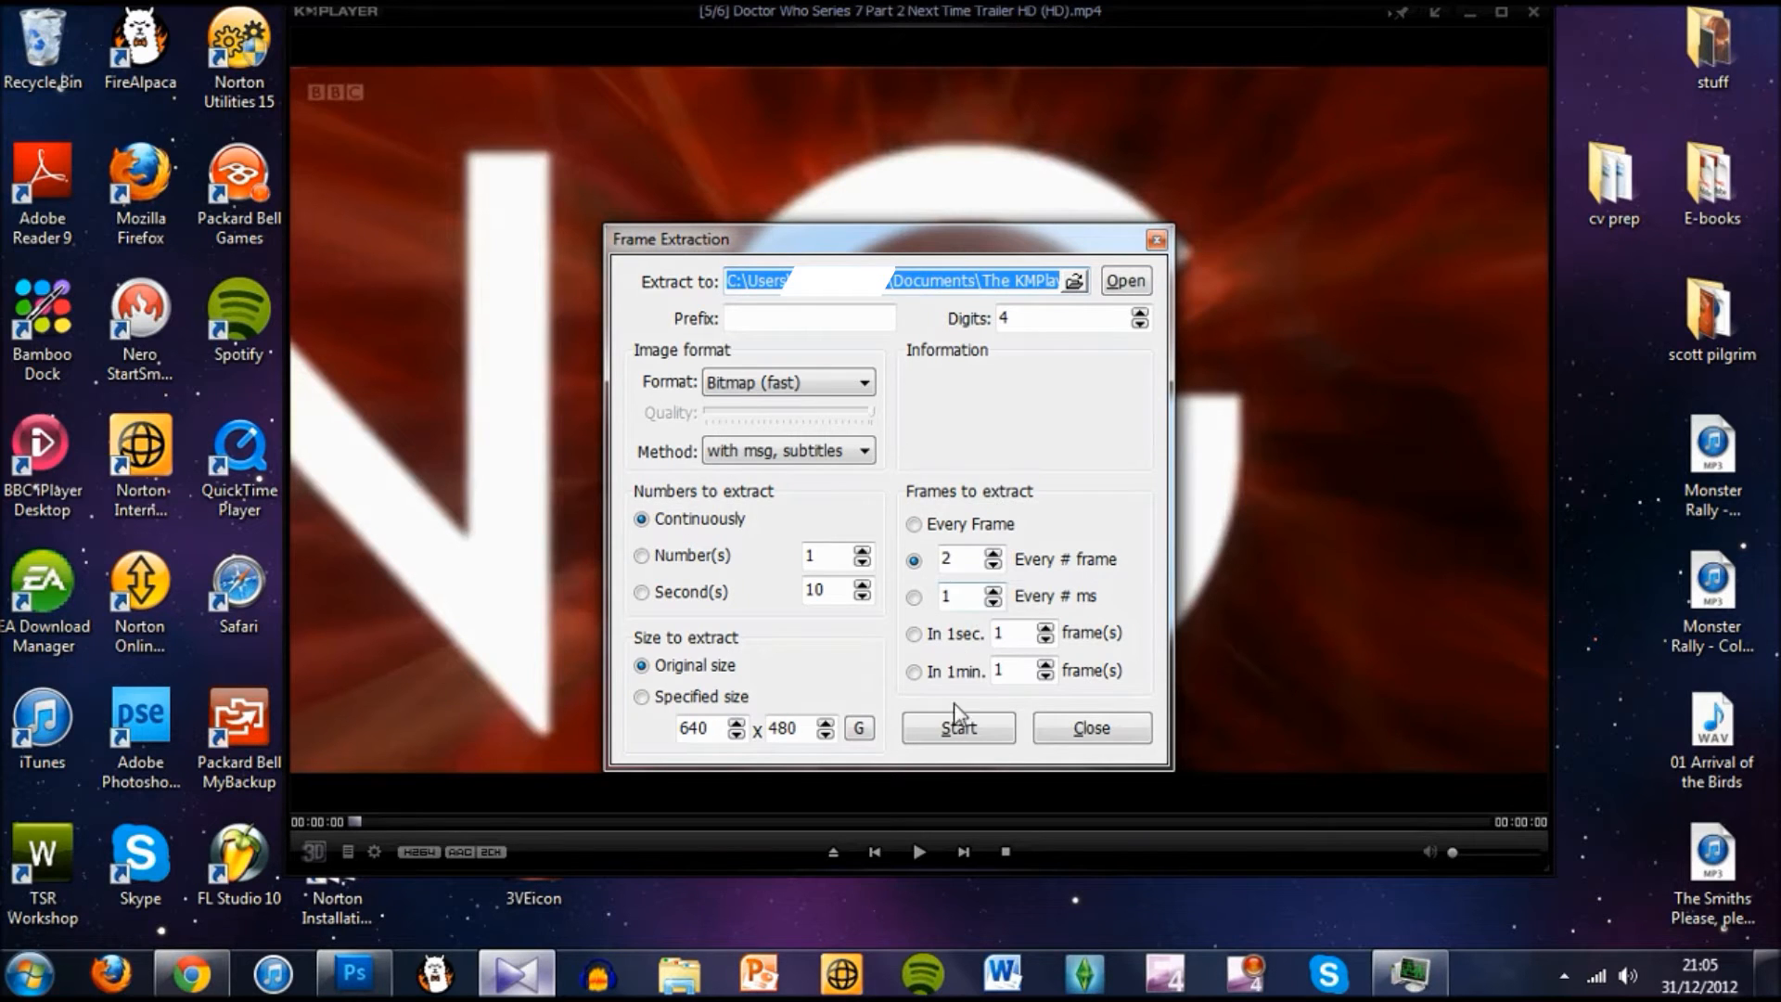
left_click(958, 727)
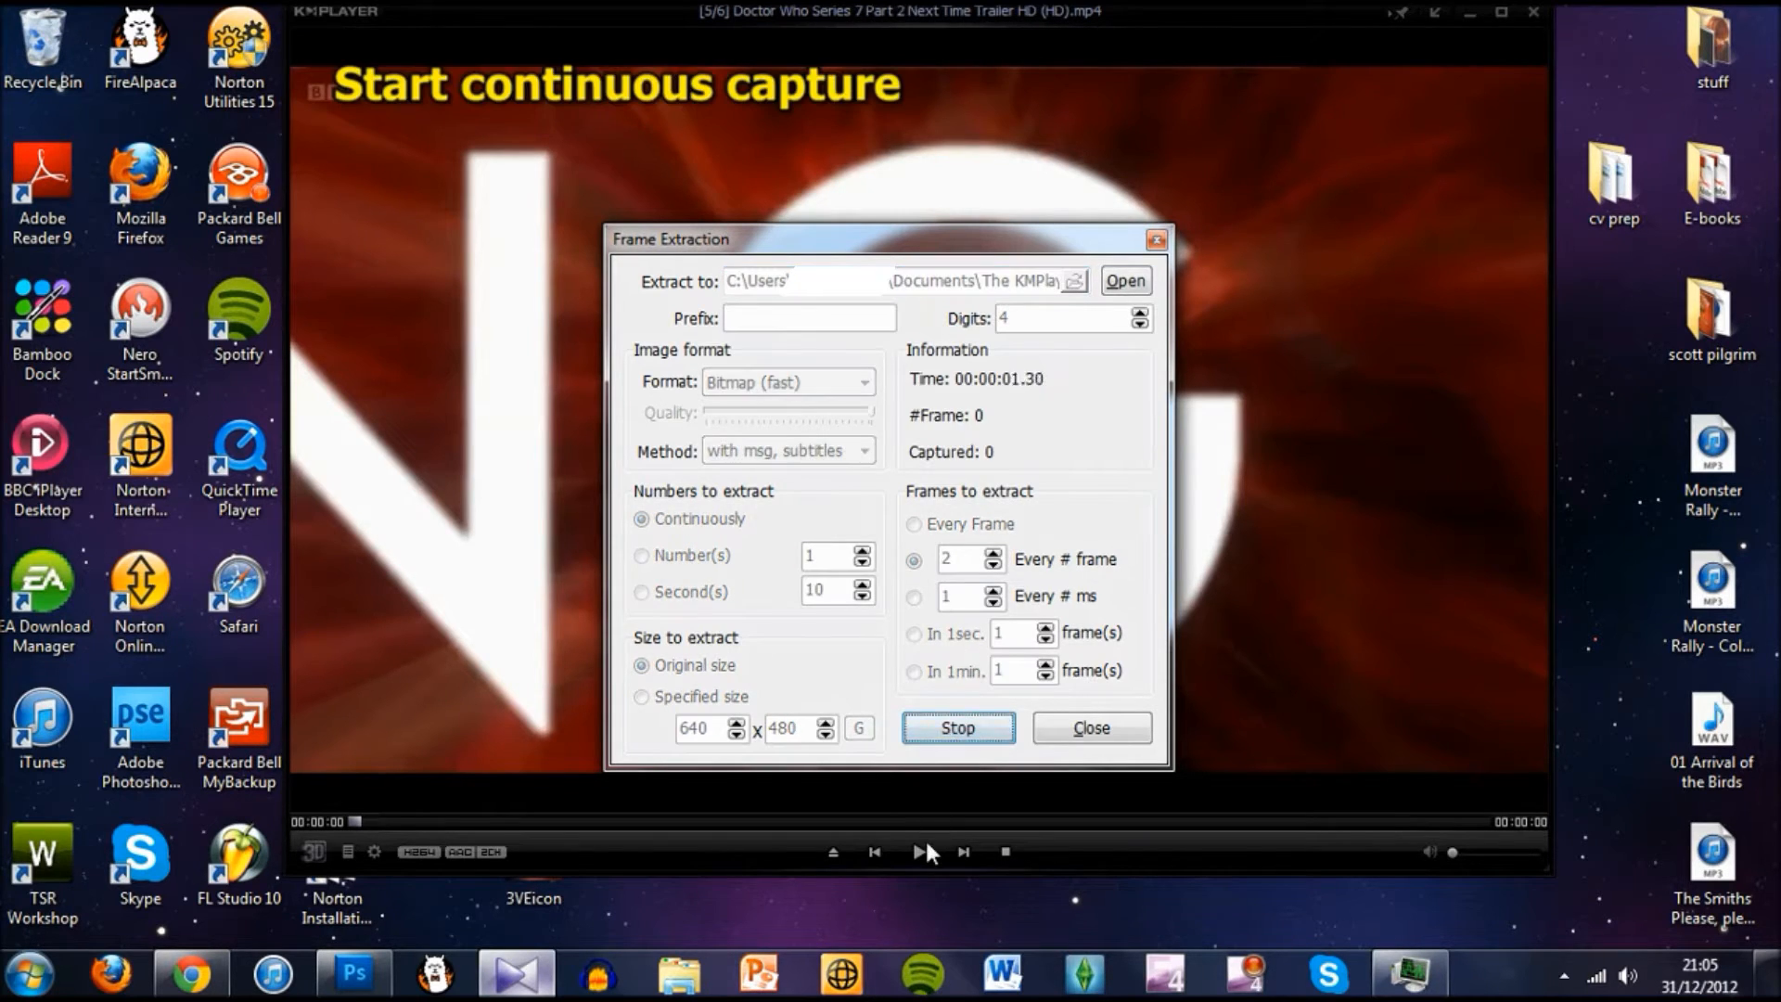
left_click(1089, 727)
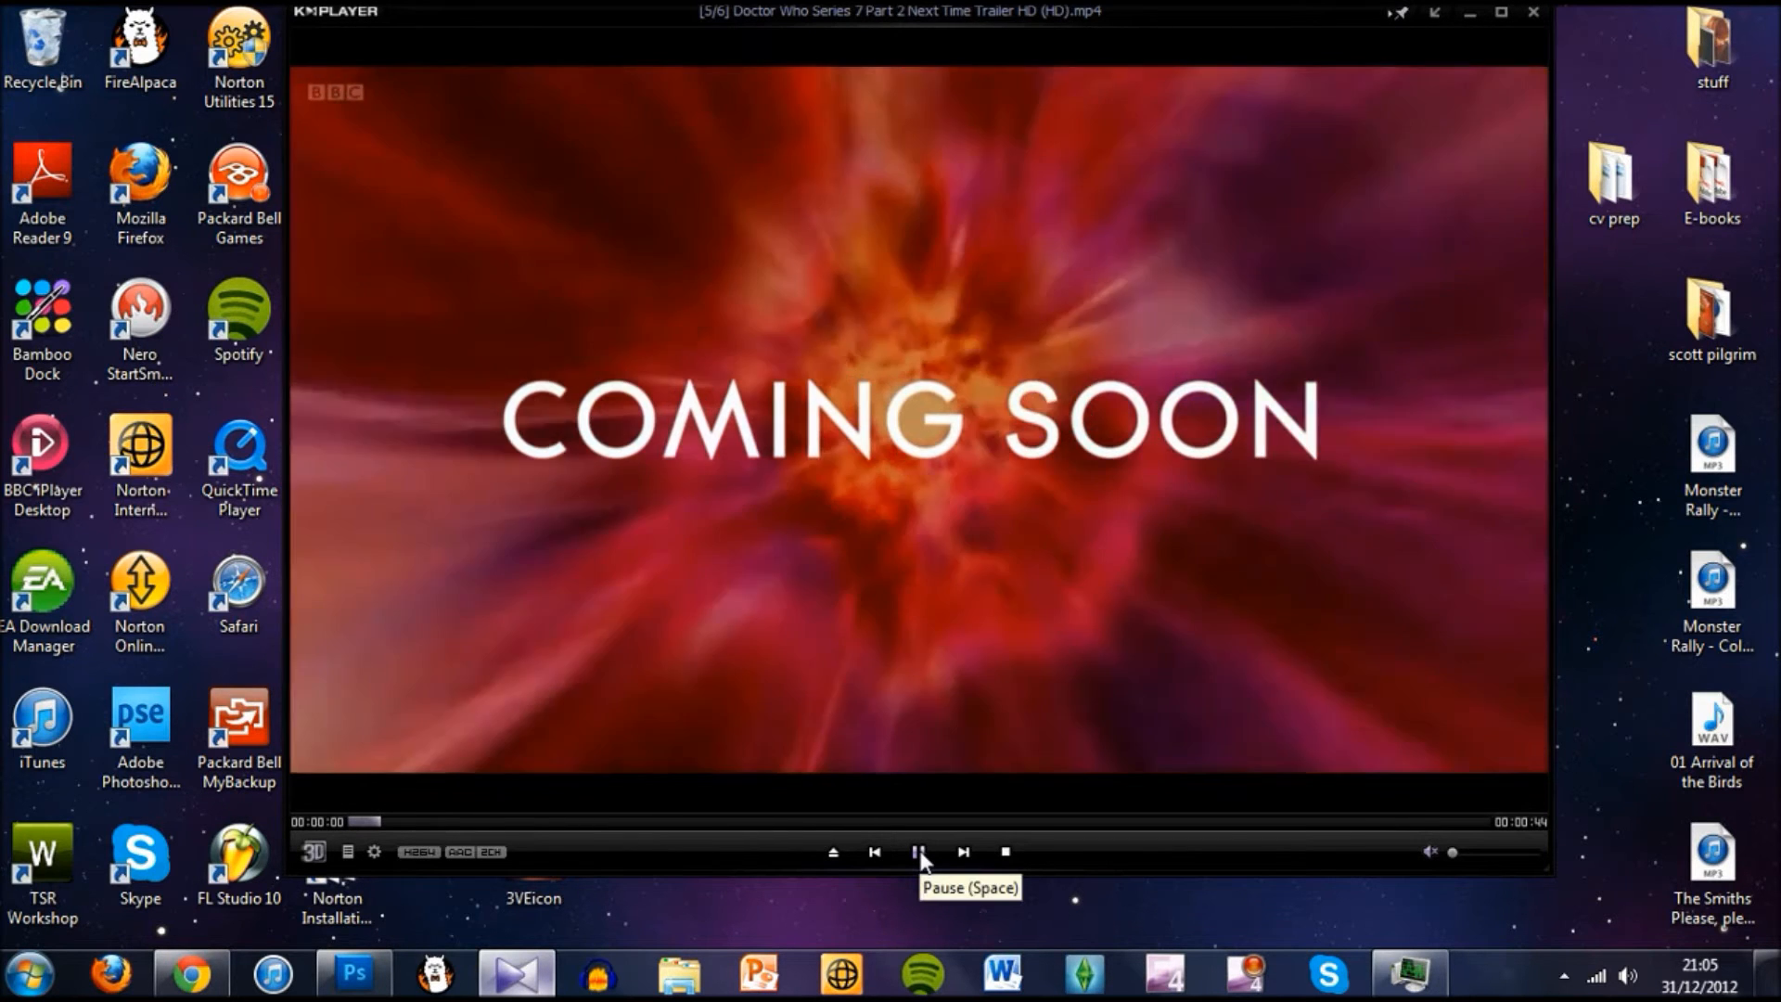
left_click(921, 852)
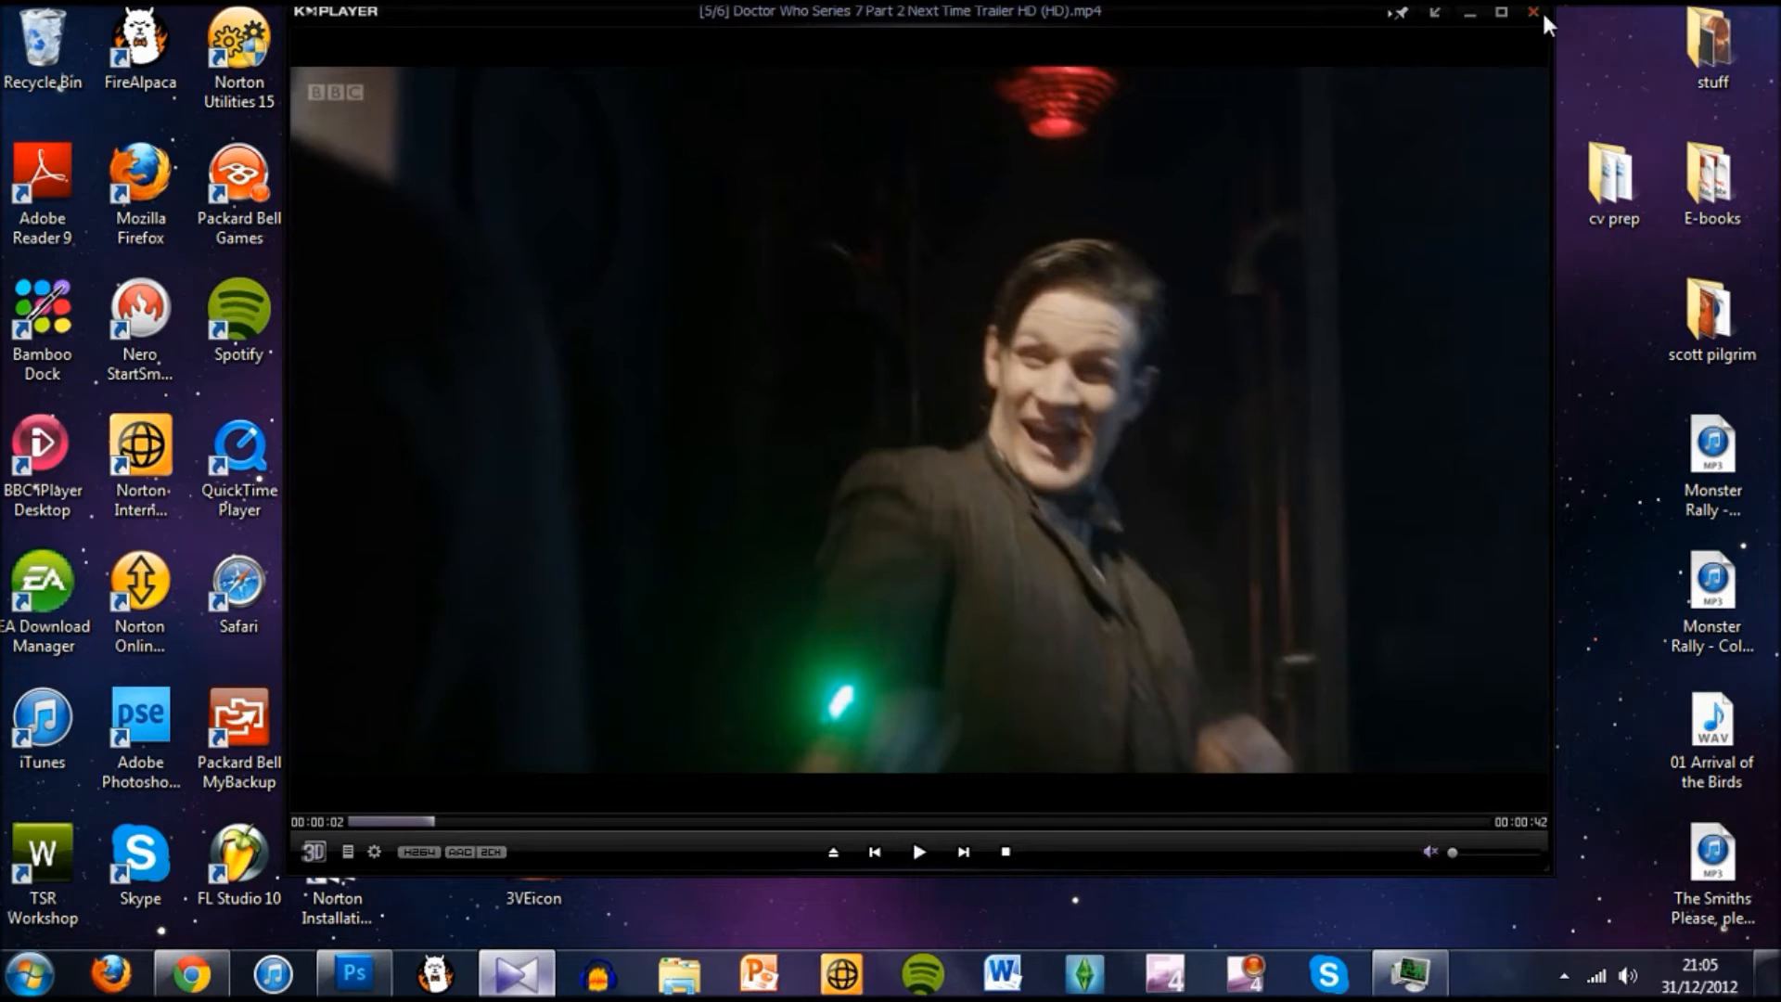
left_click(1532, 11)
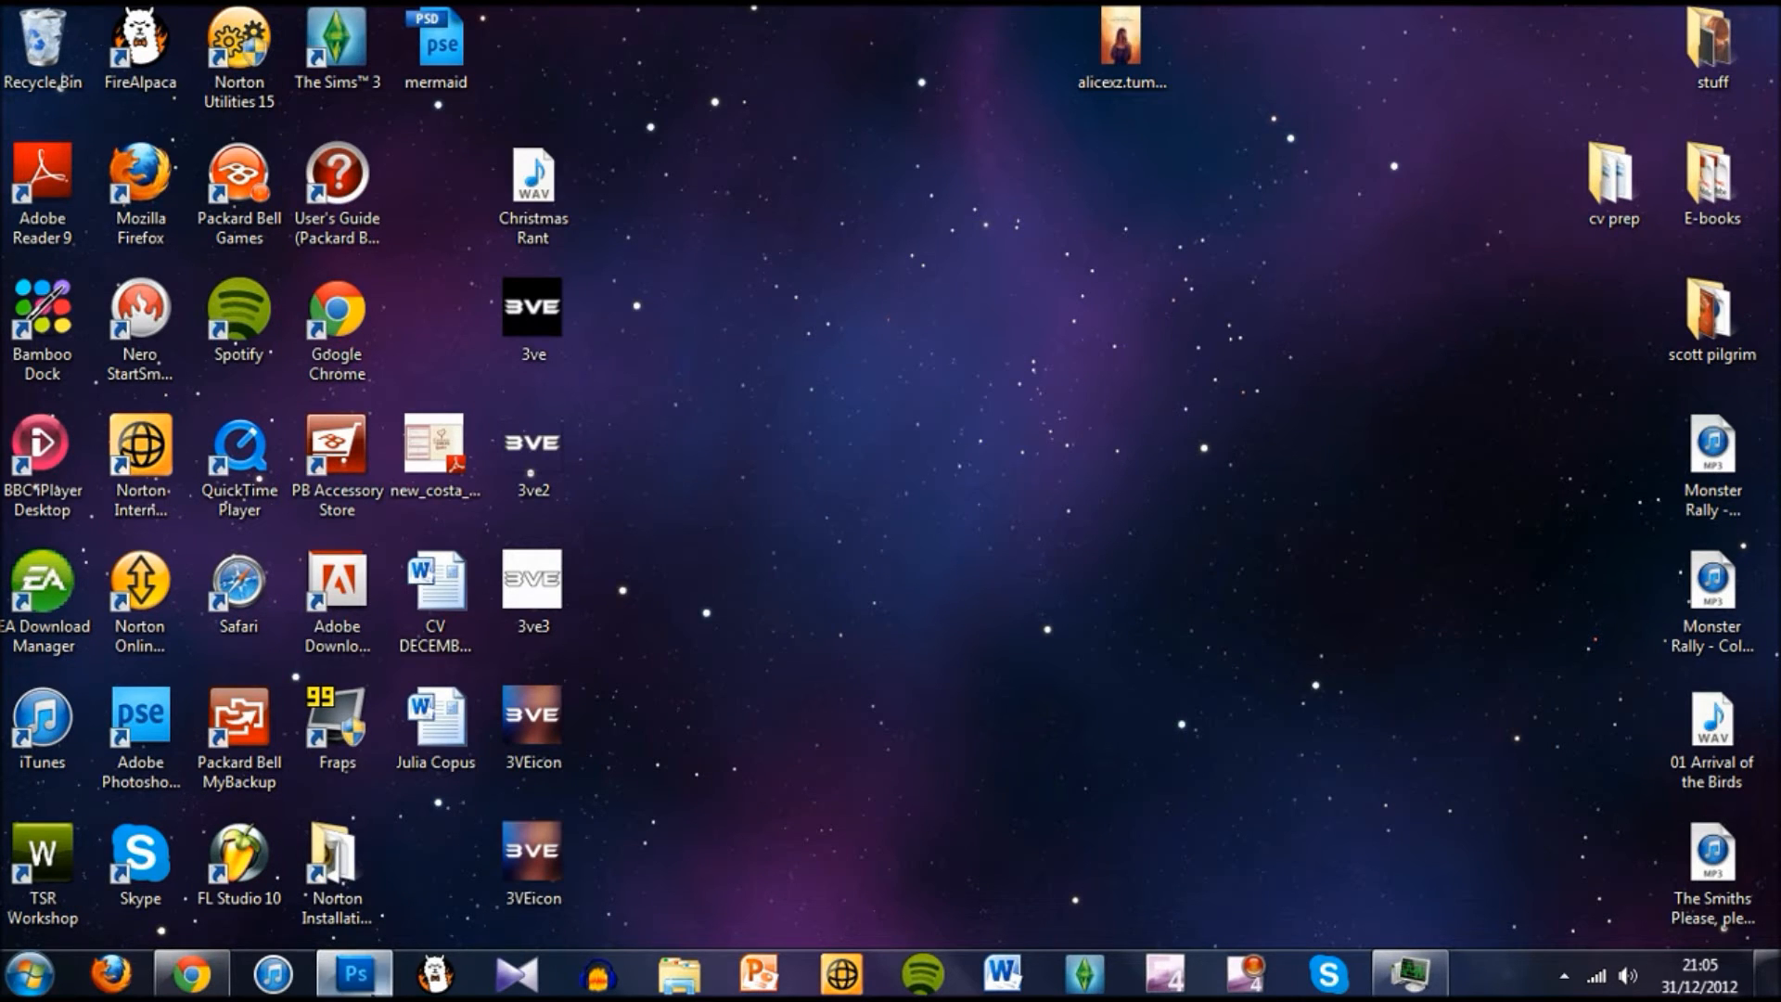
Open the first twelve captured bitmaps from the Capture folder in Photoshop
left_click(355, 973)
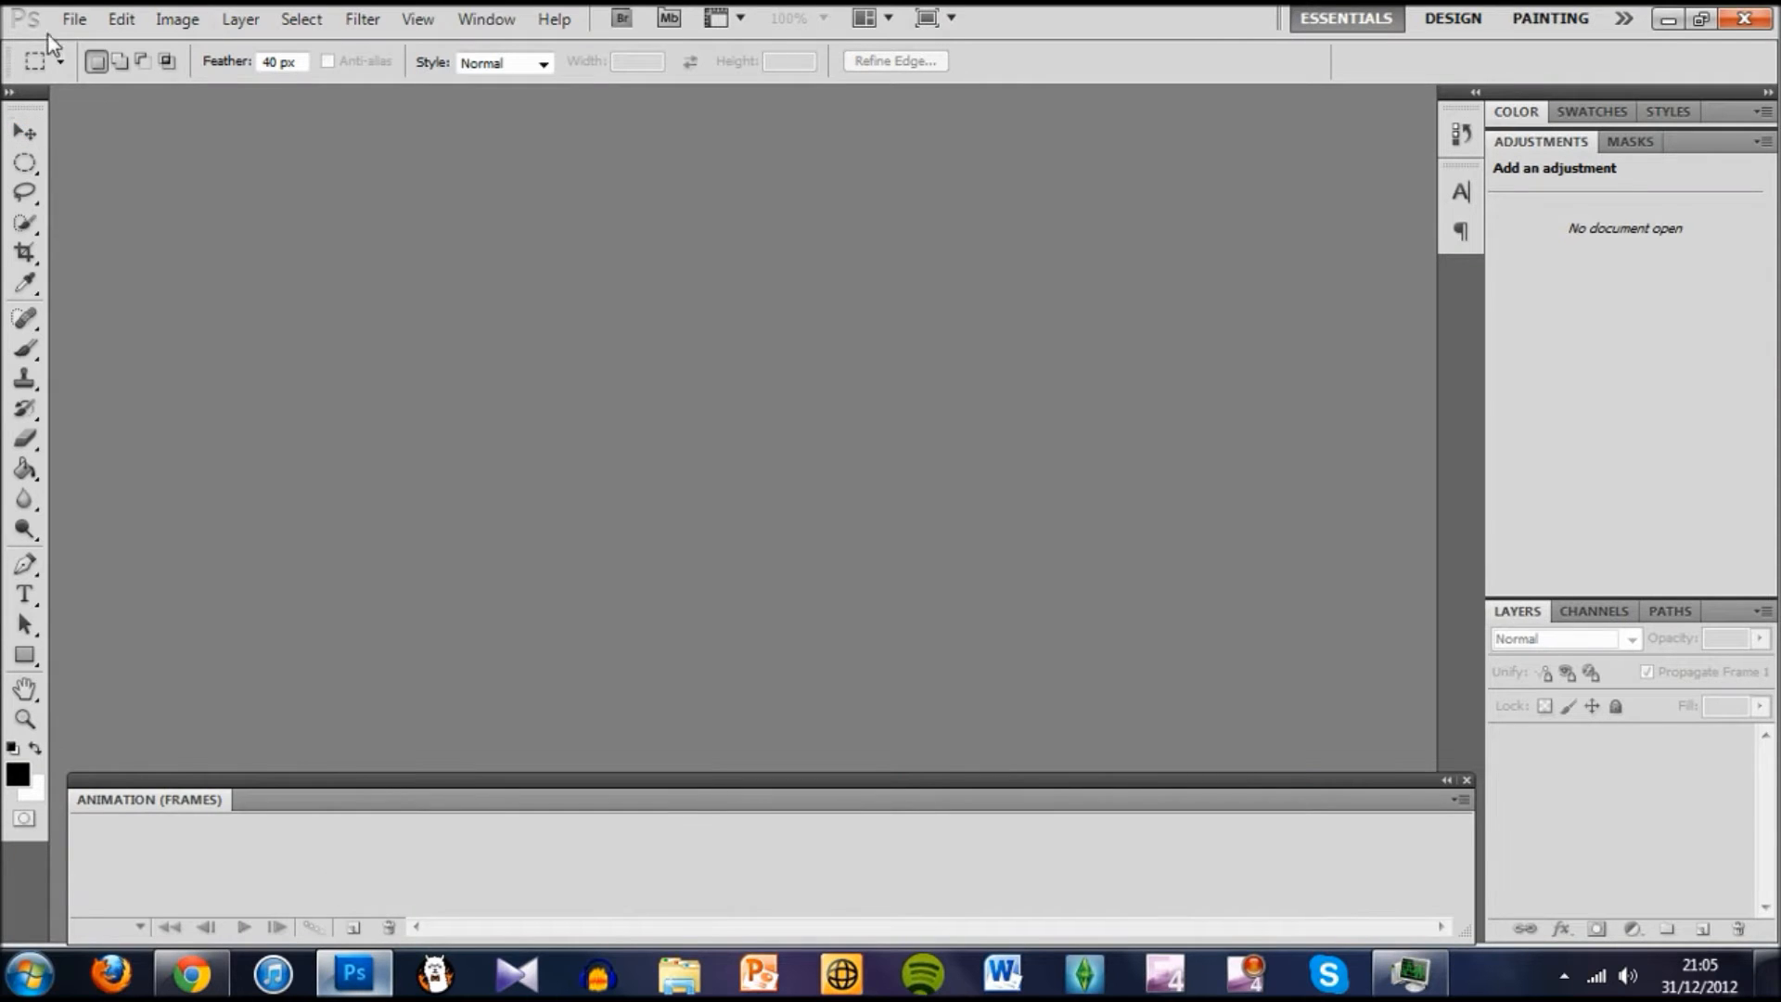
left_click(72, 18)
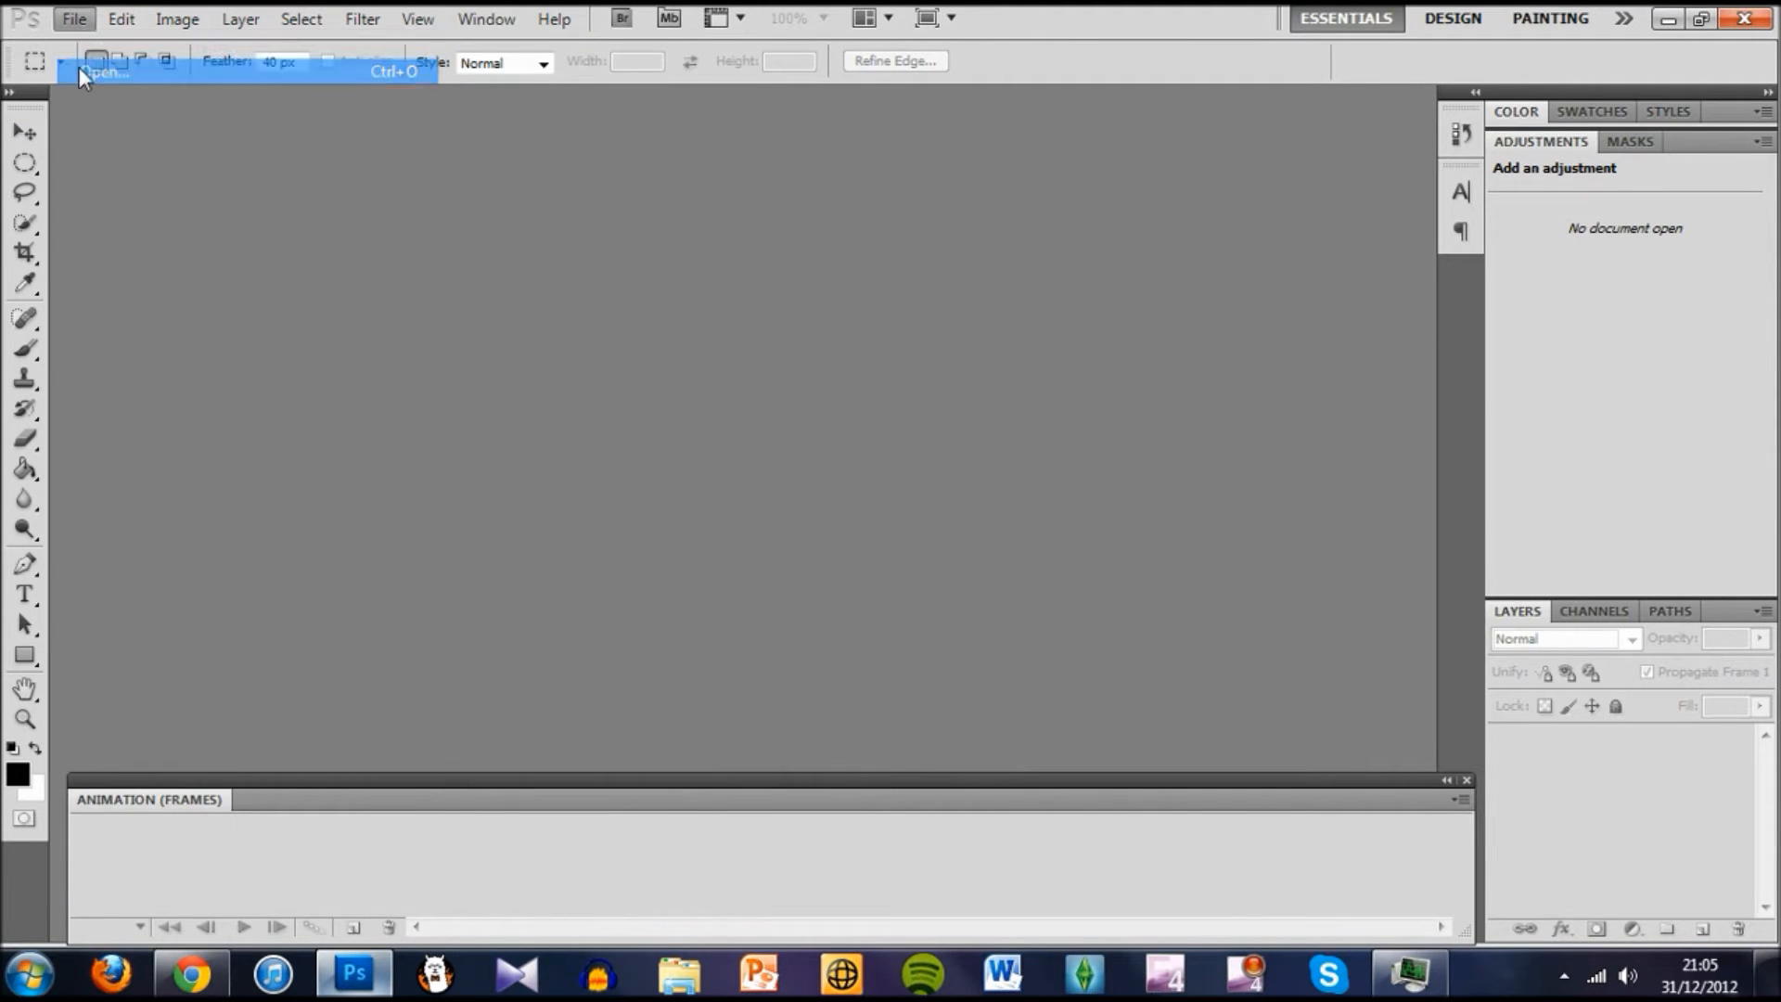
left_click(102, 71)
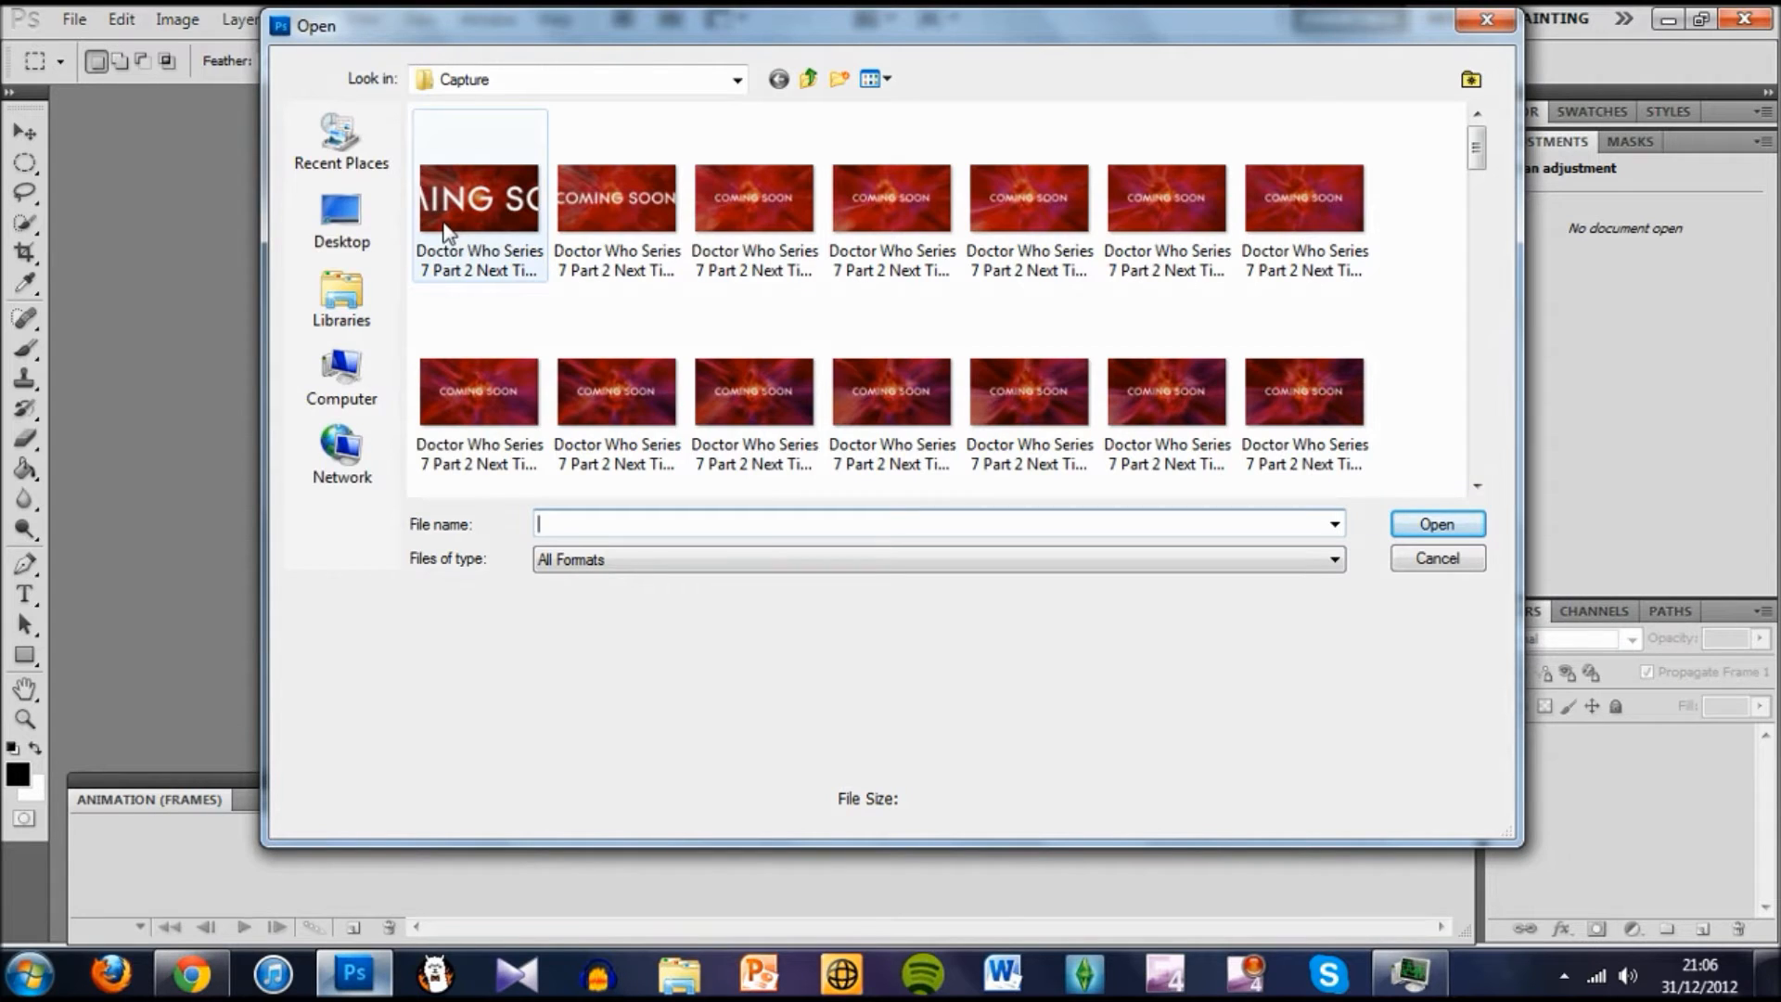
left_click(478, 198)
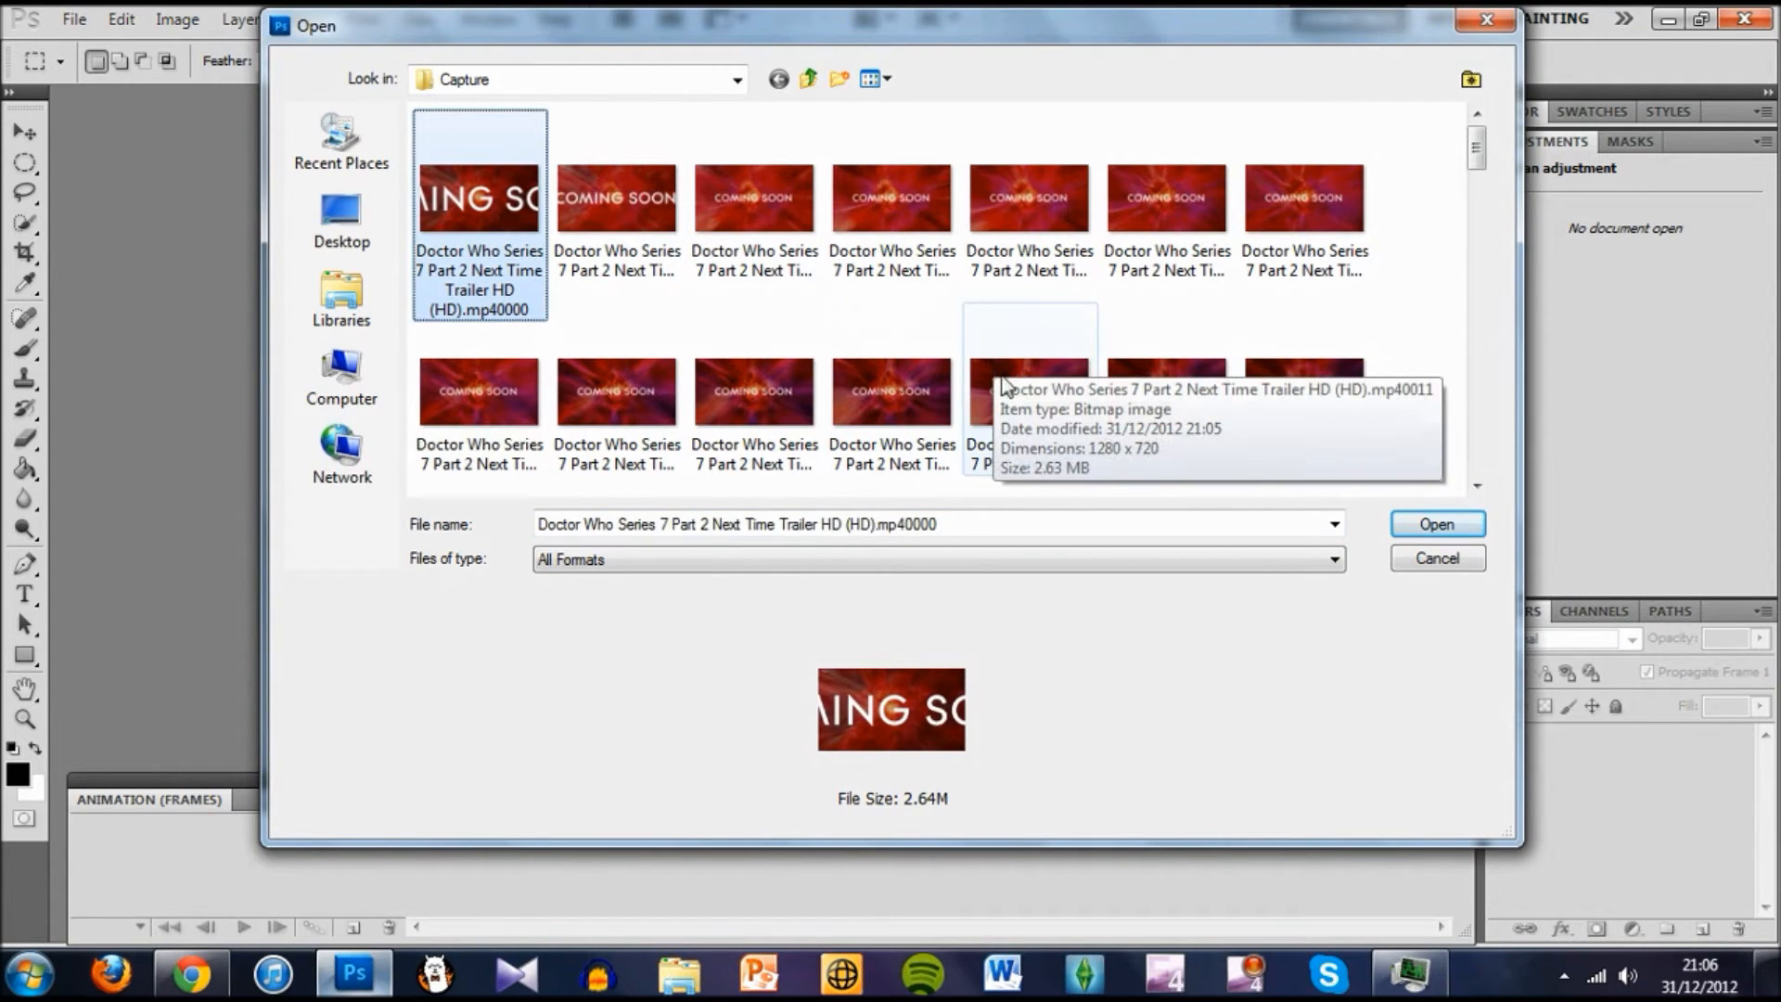
left_click(1028, 392)
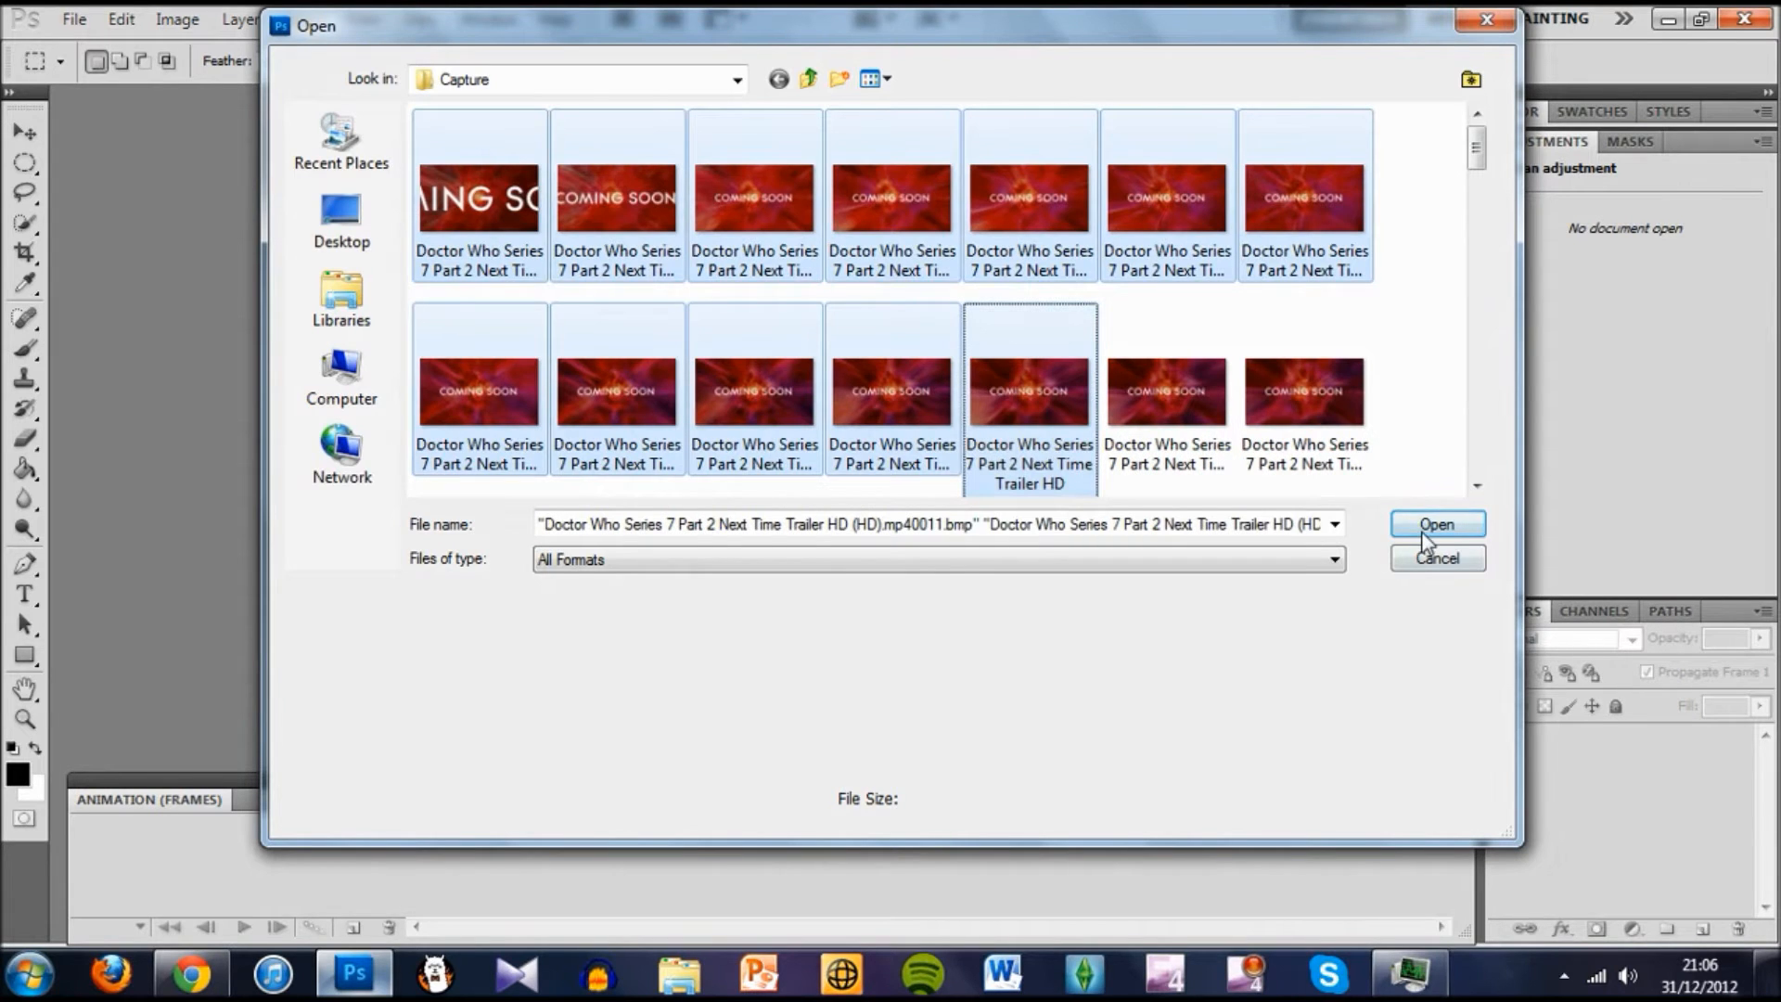
left_click(1436, 523)
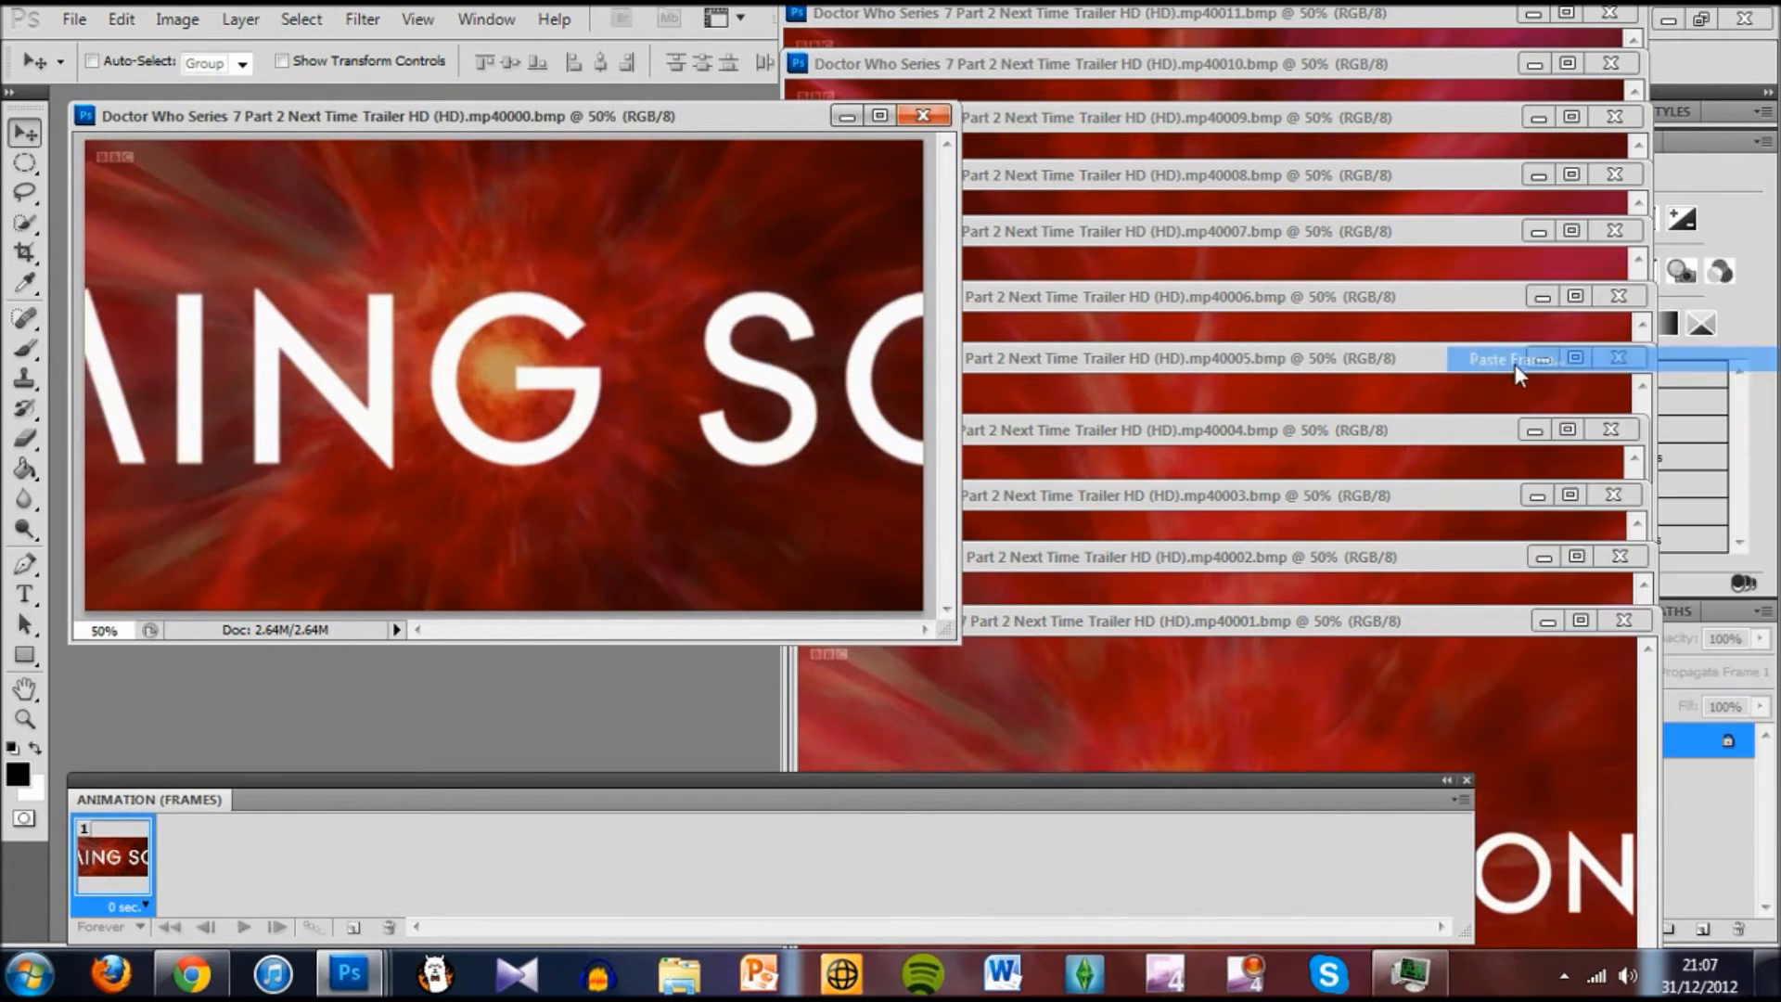
Paste each image as a frame after the selection, close the source windows, and preview the animation
left_click(1511, 358)
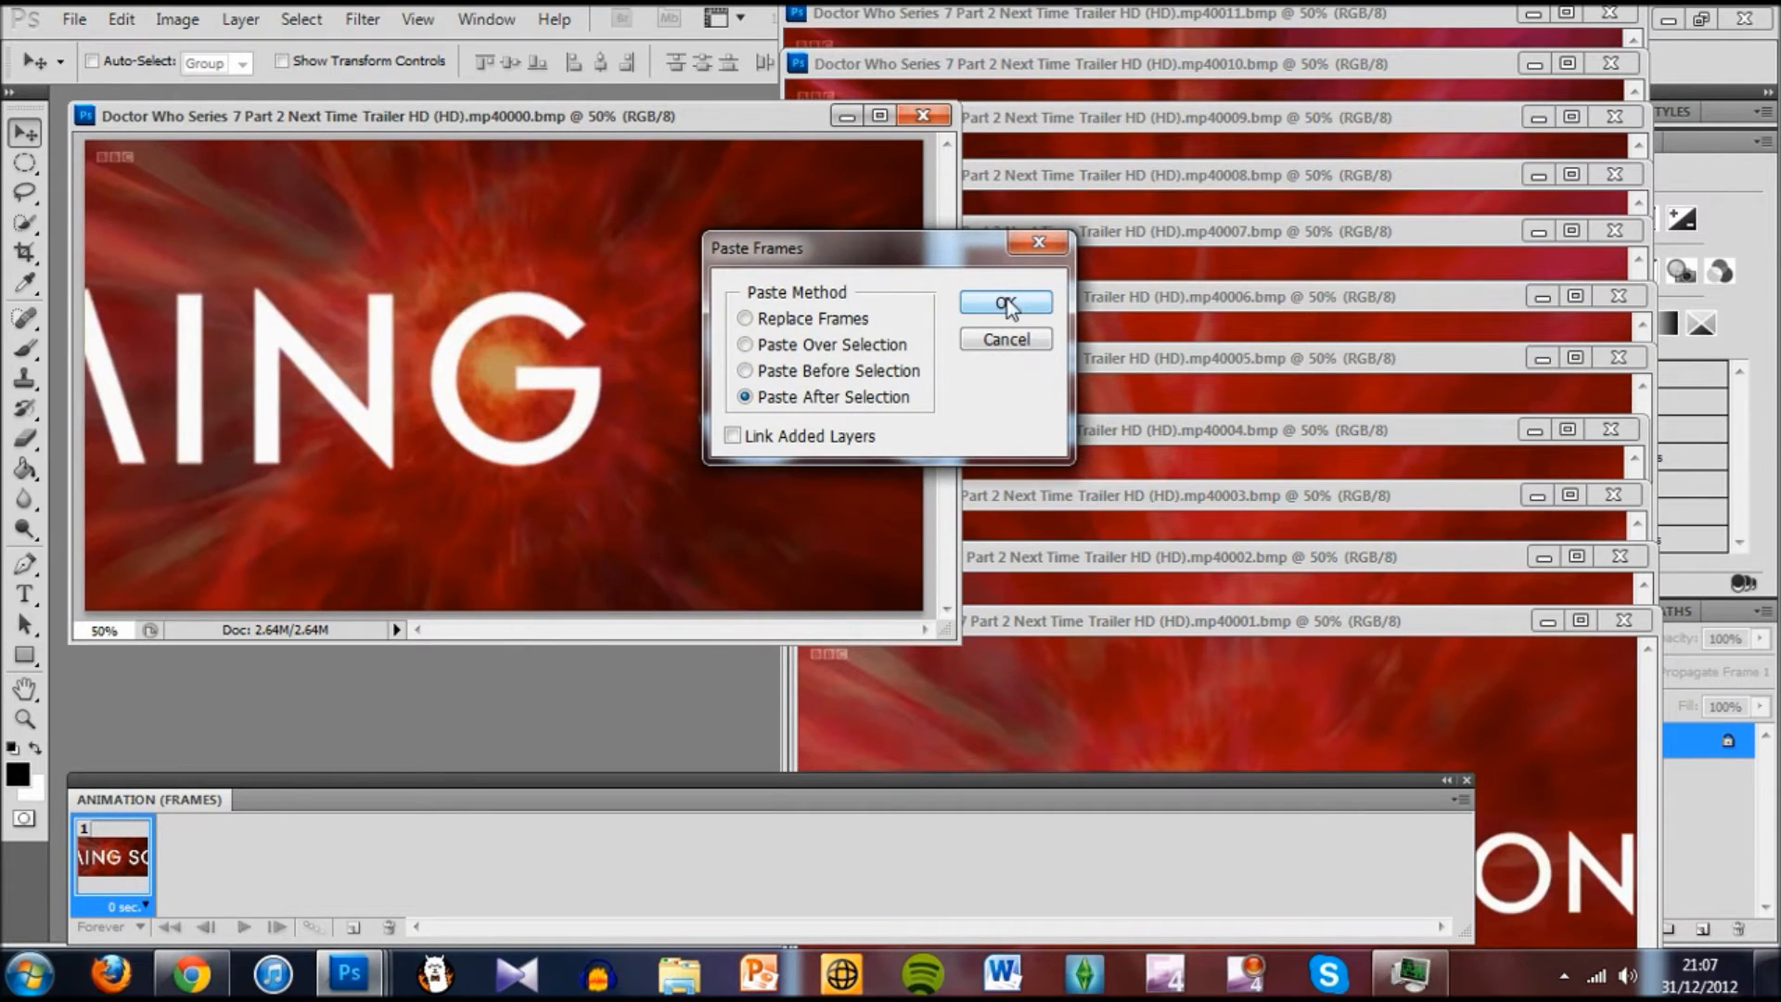
left_click(1004, 303)
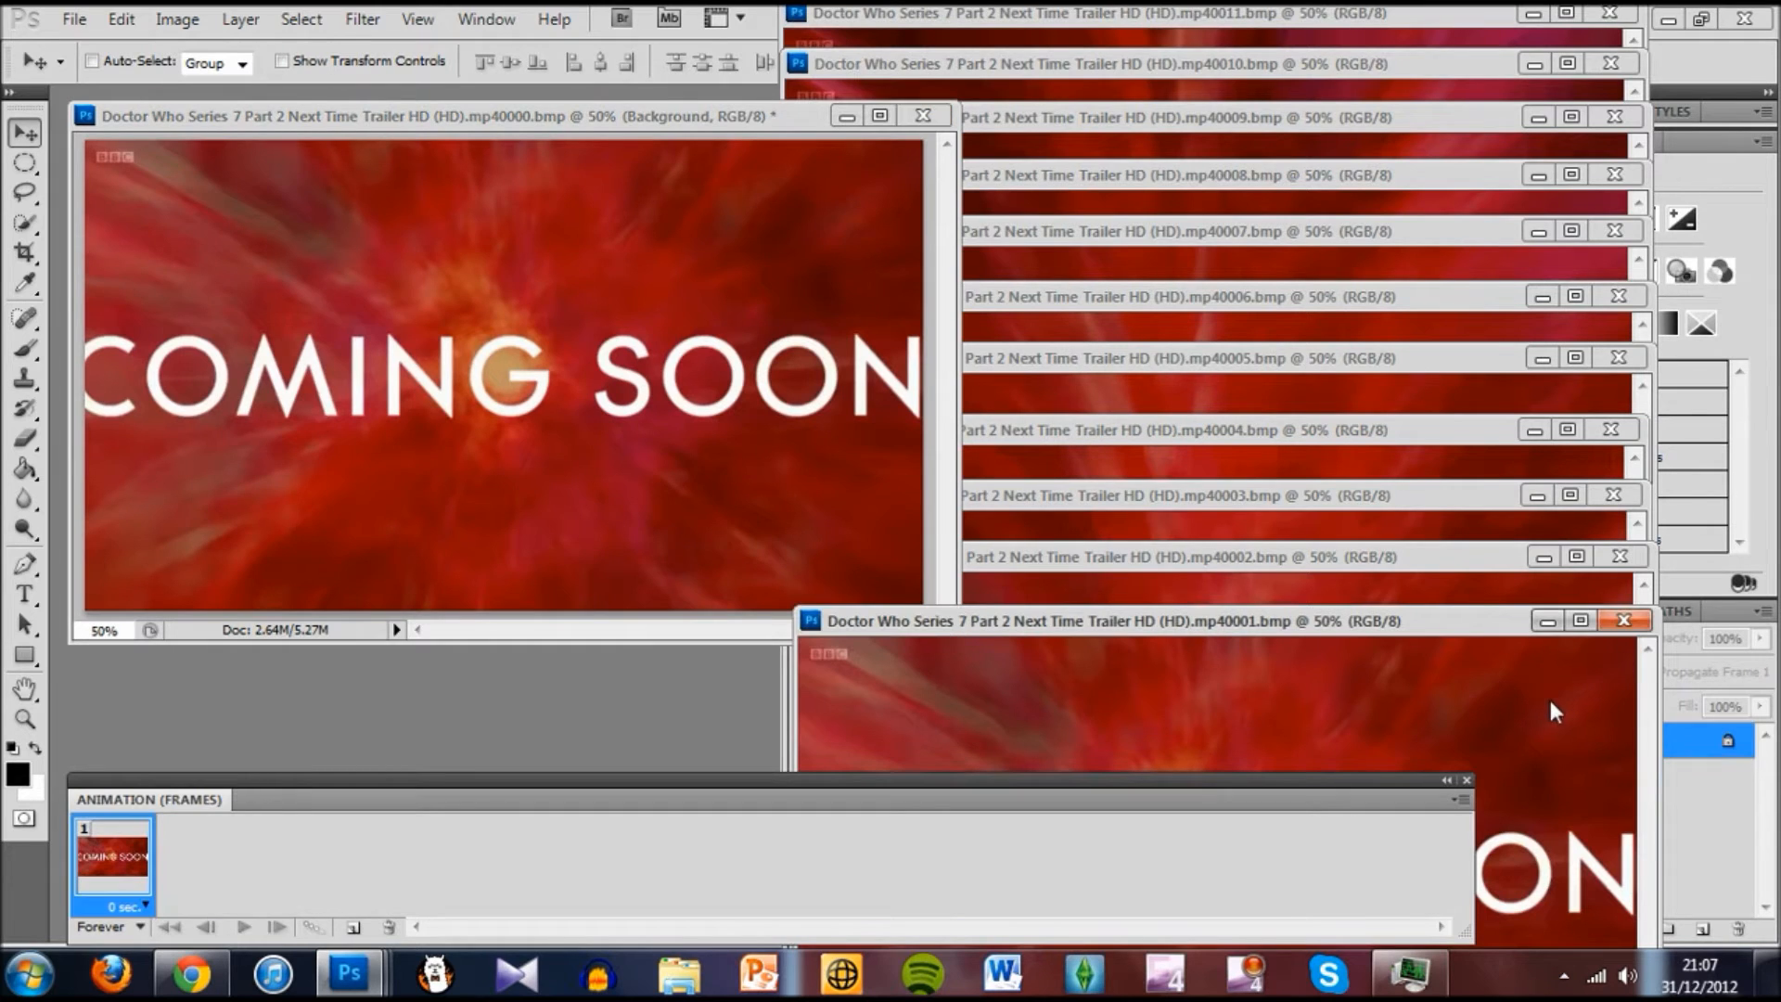
left_click(1623, 621)
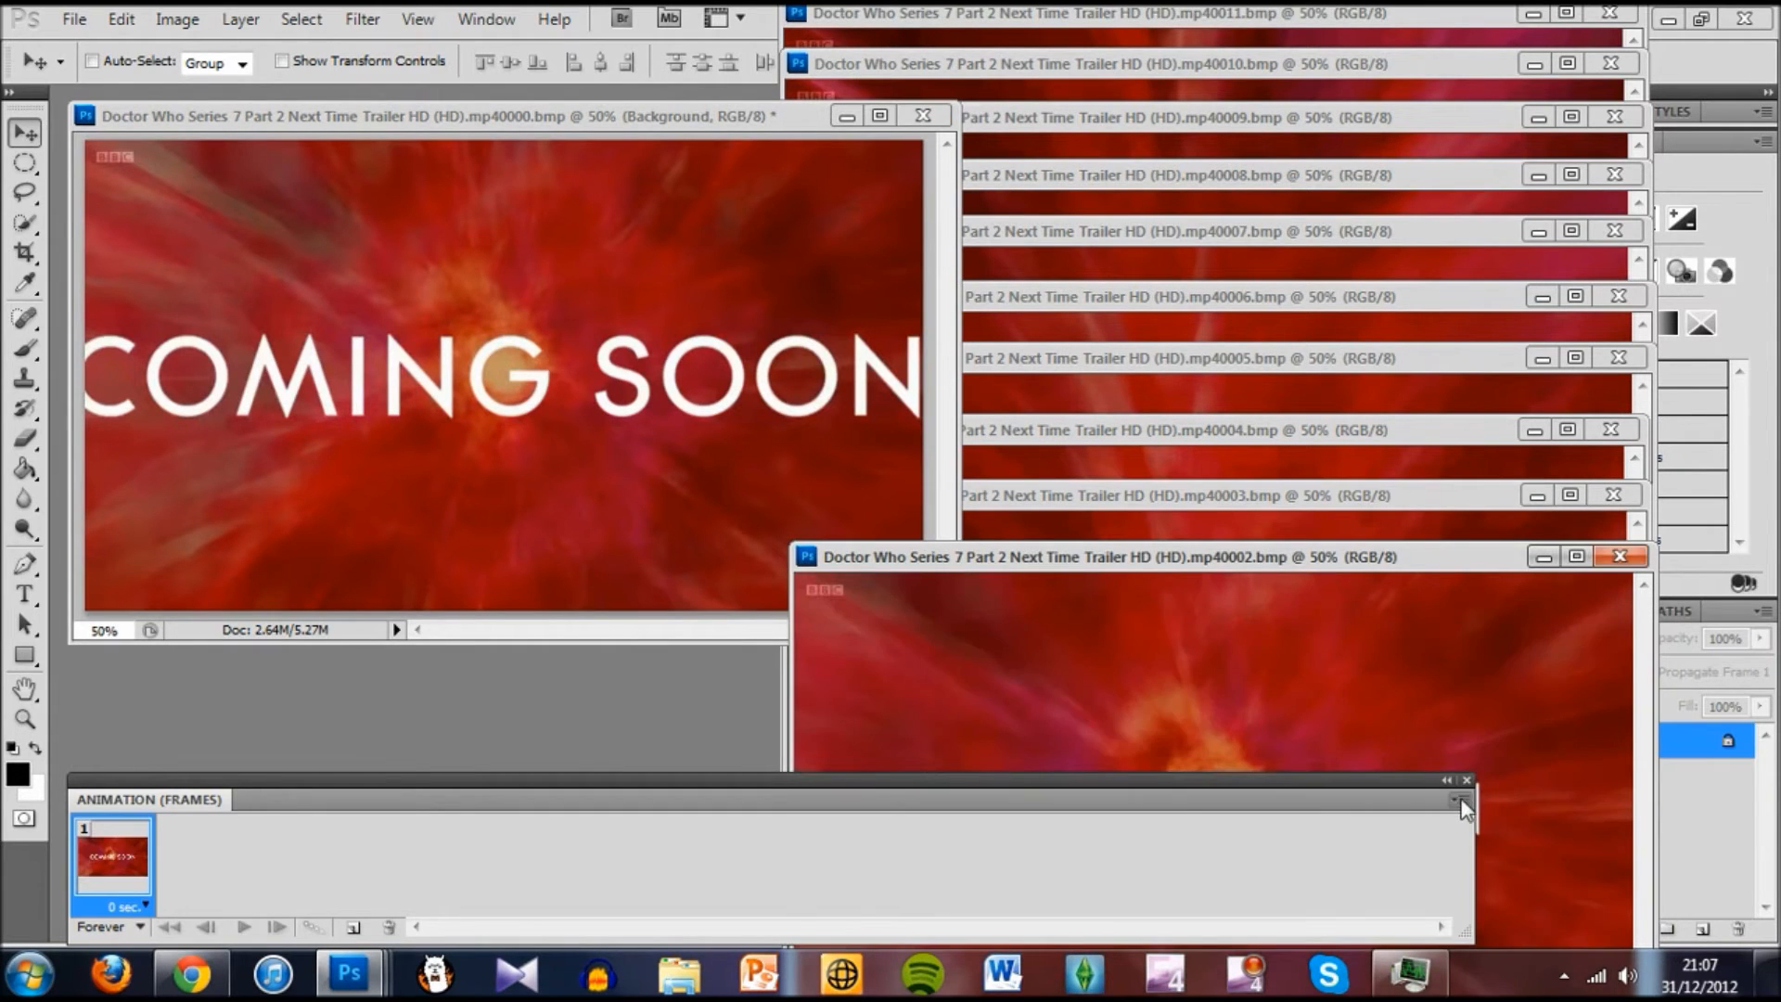
mouse_move(886, 435)
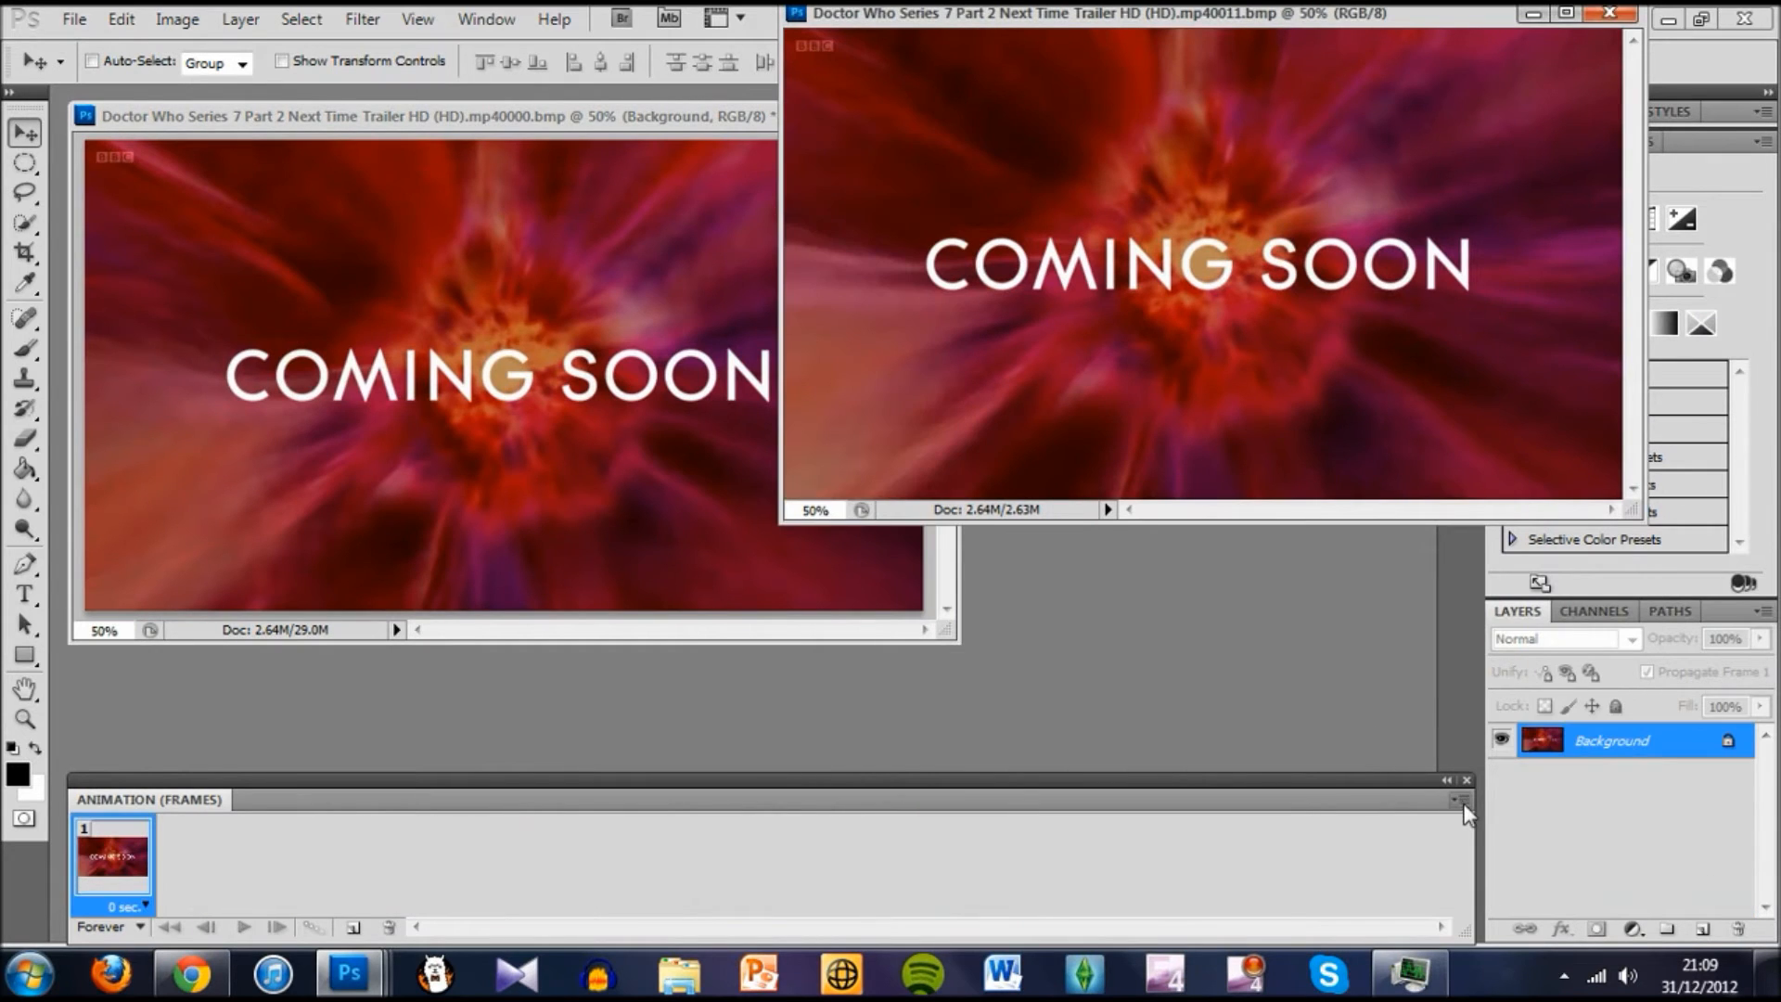
mouse_move(801, 460)
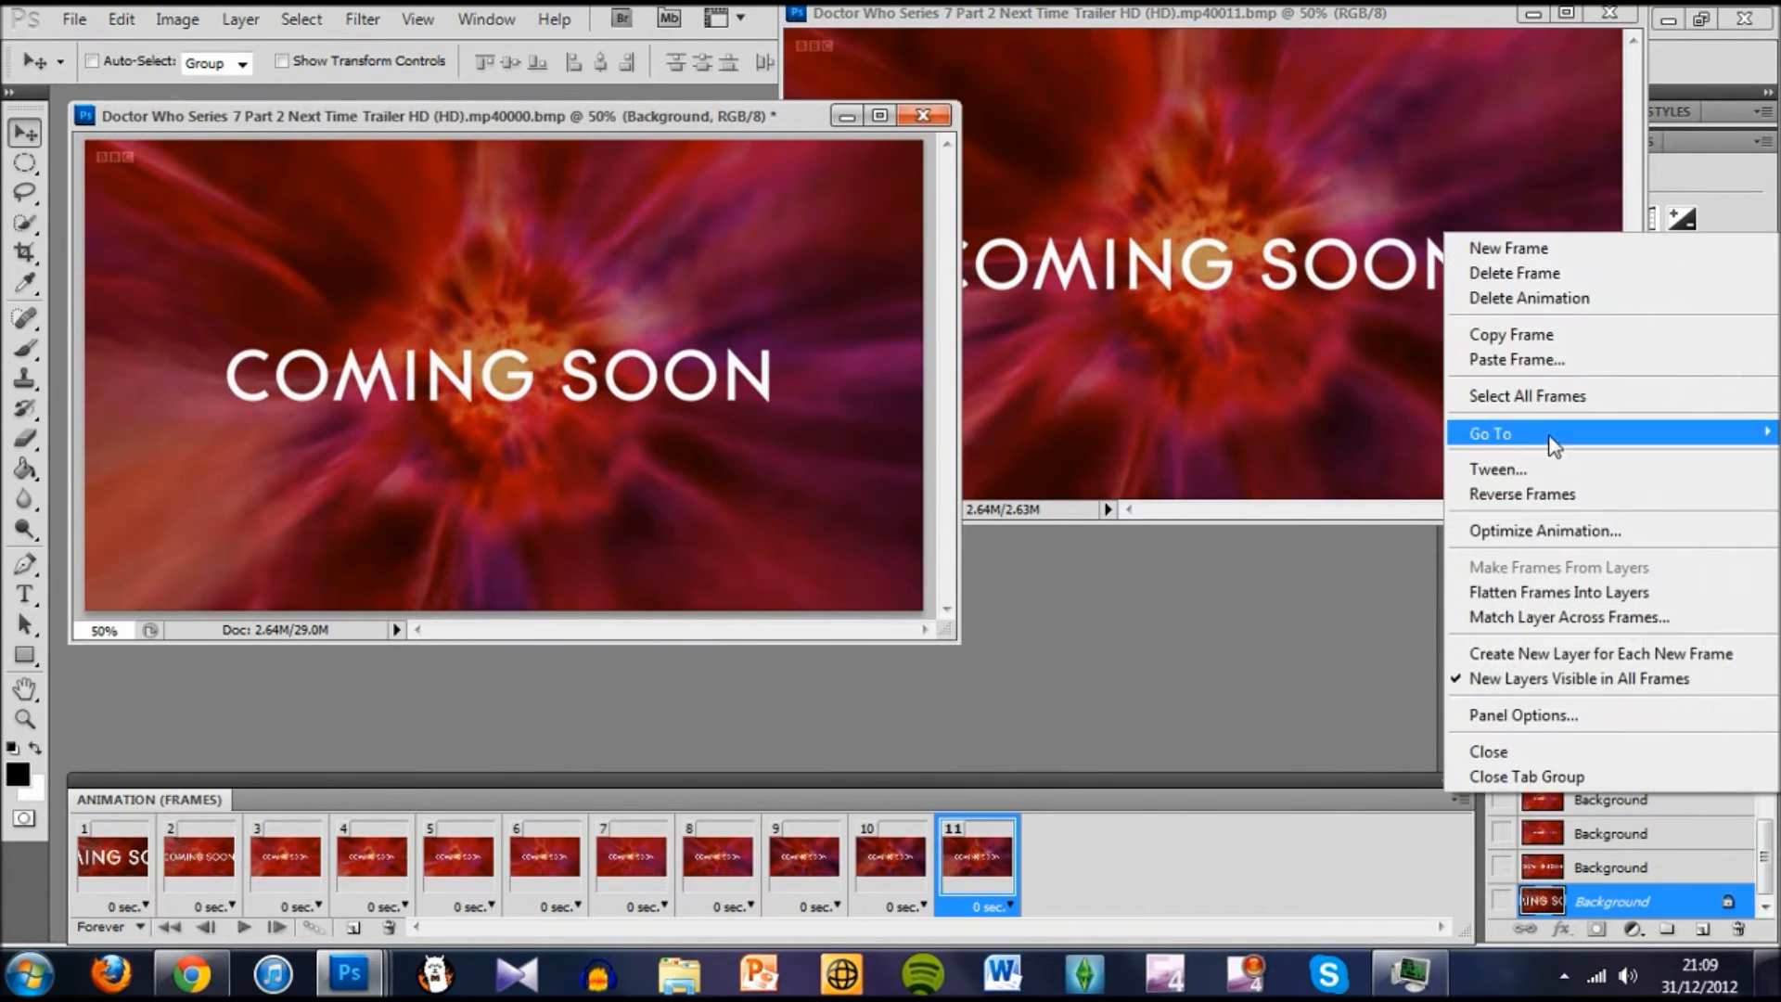
left_click(1515, 359)
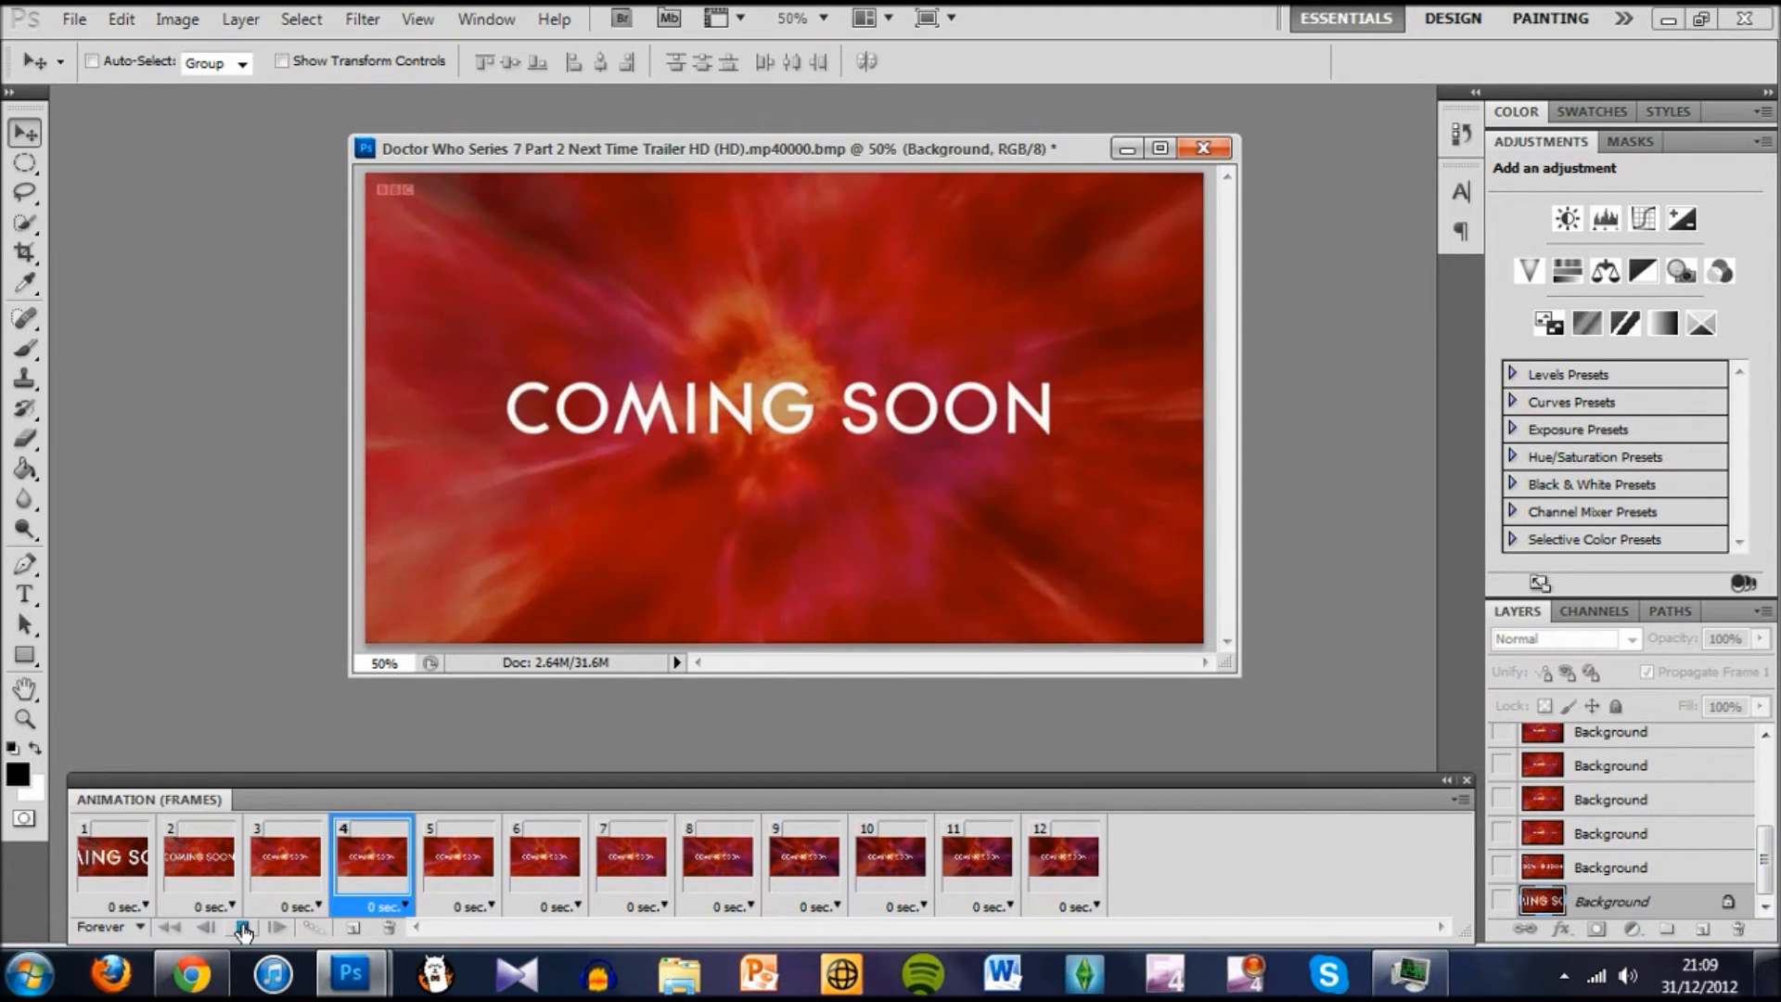
left_click(243, 927)
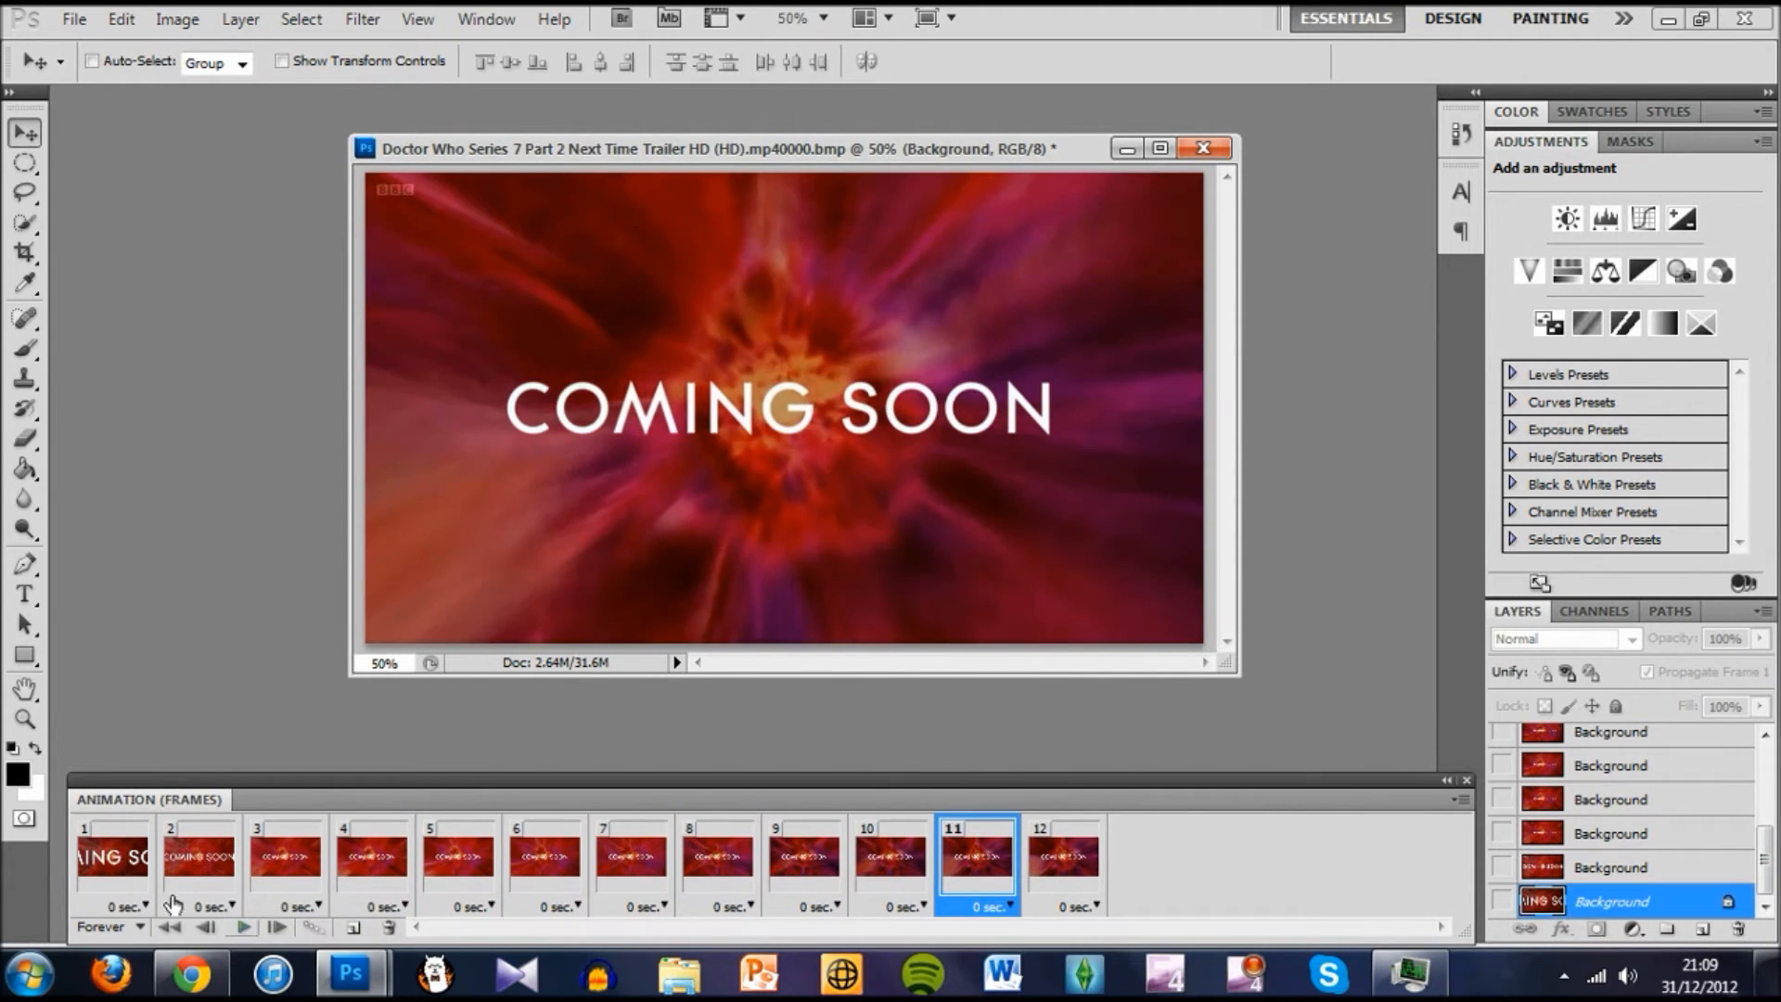
Set Image Size width to 500 pixels with proportions constrained, giving 500 × 281
left_click(1063, 857)
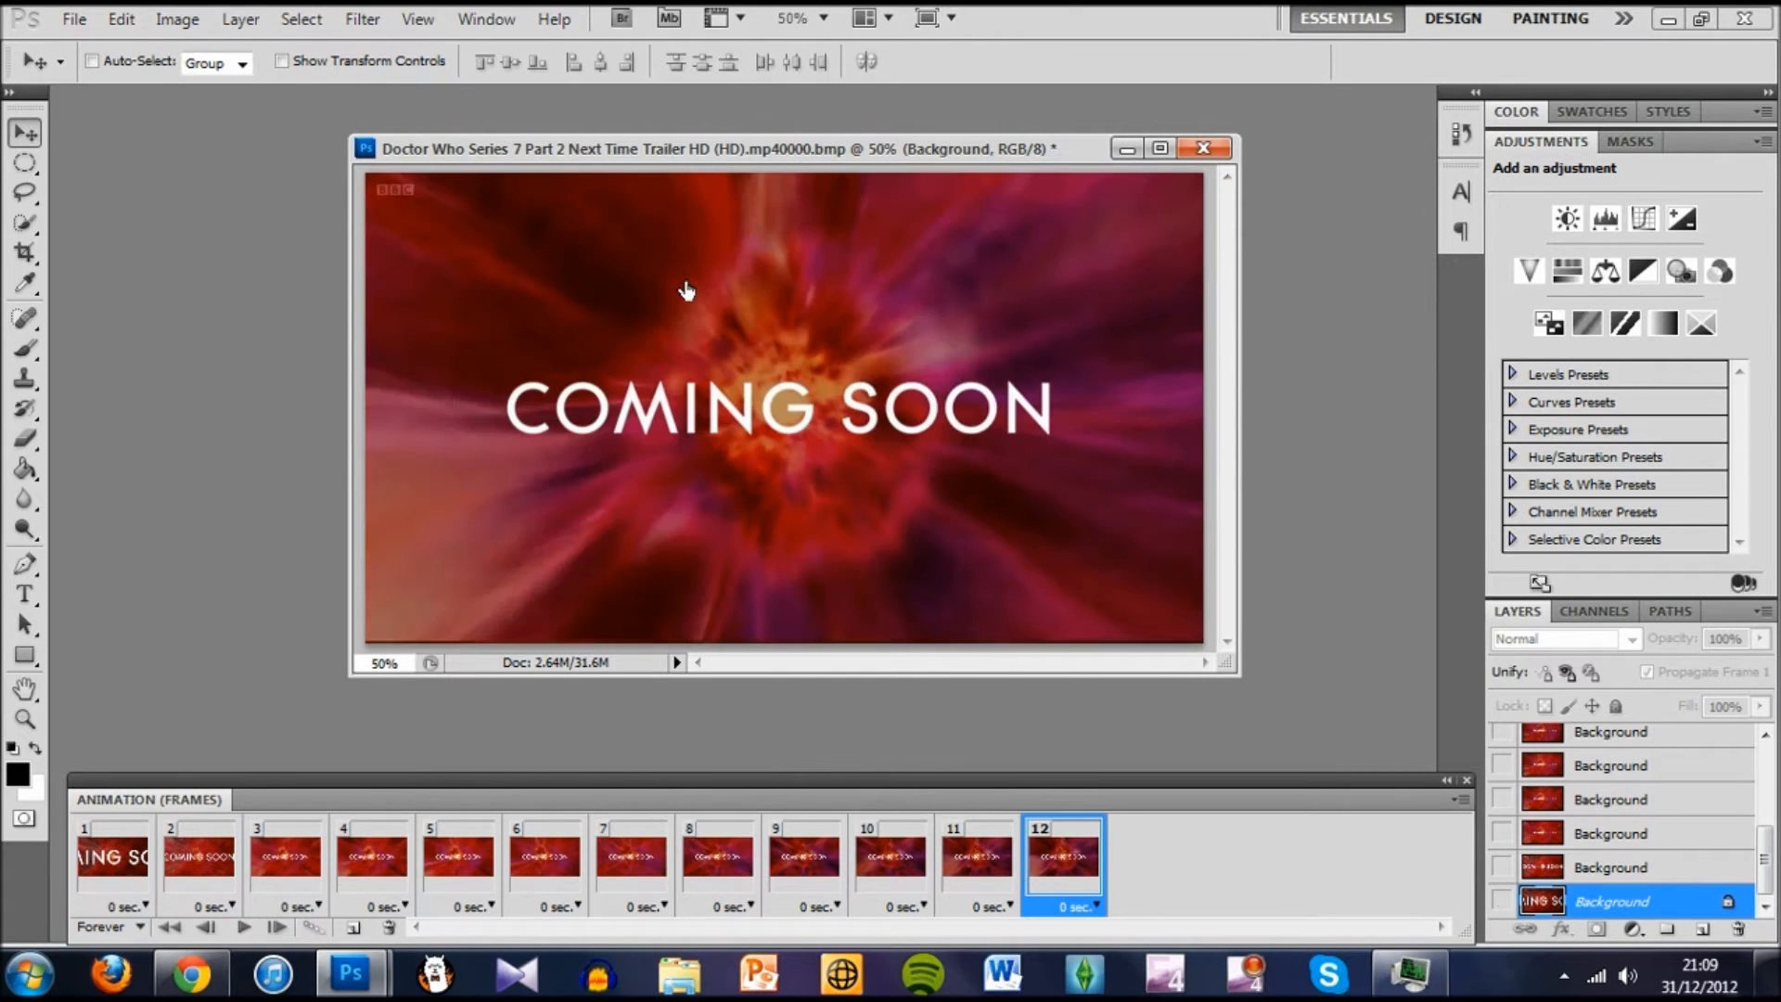
left_click(177, 19)
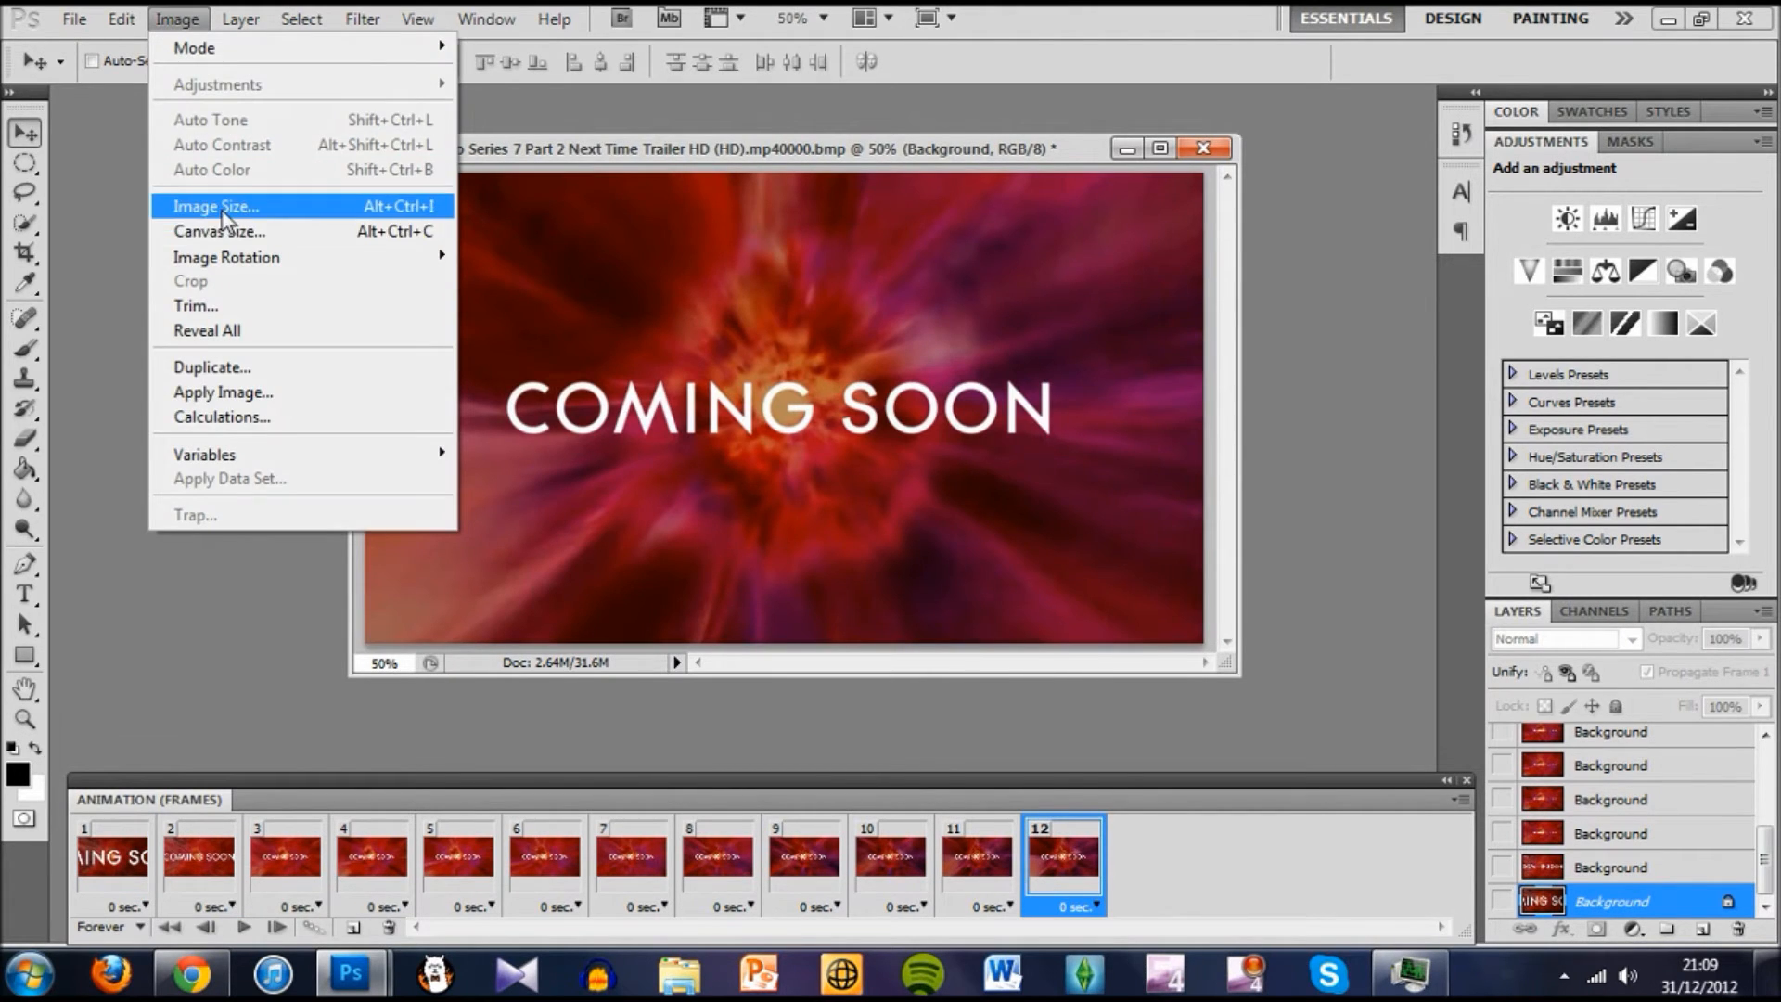
left_click(214, 206)
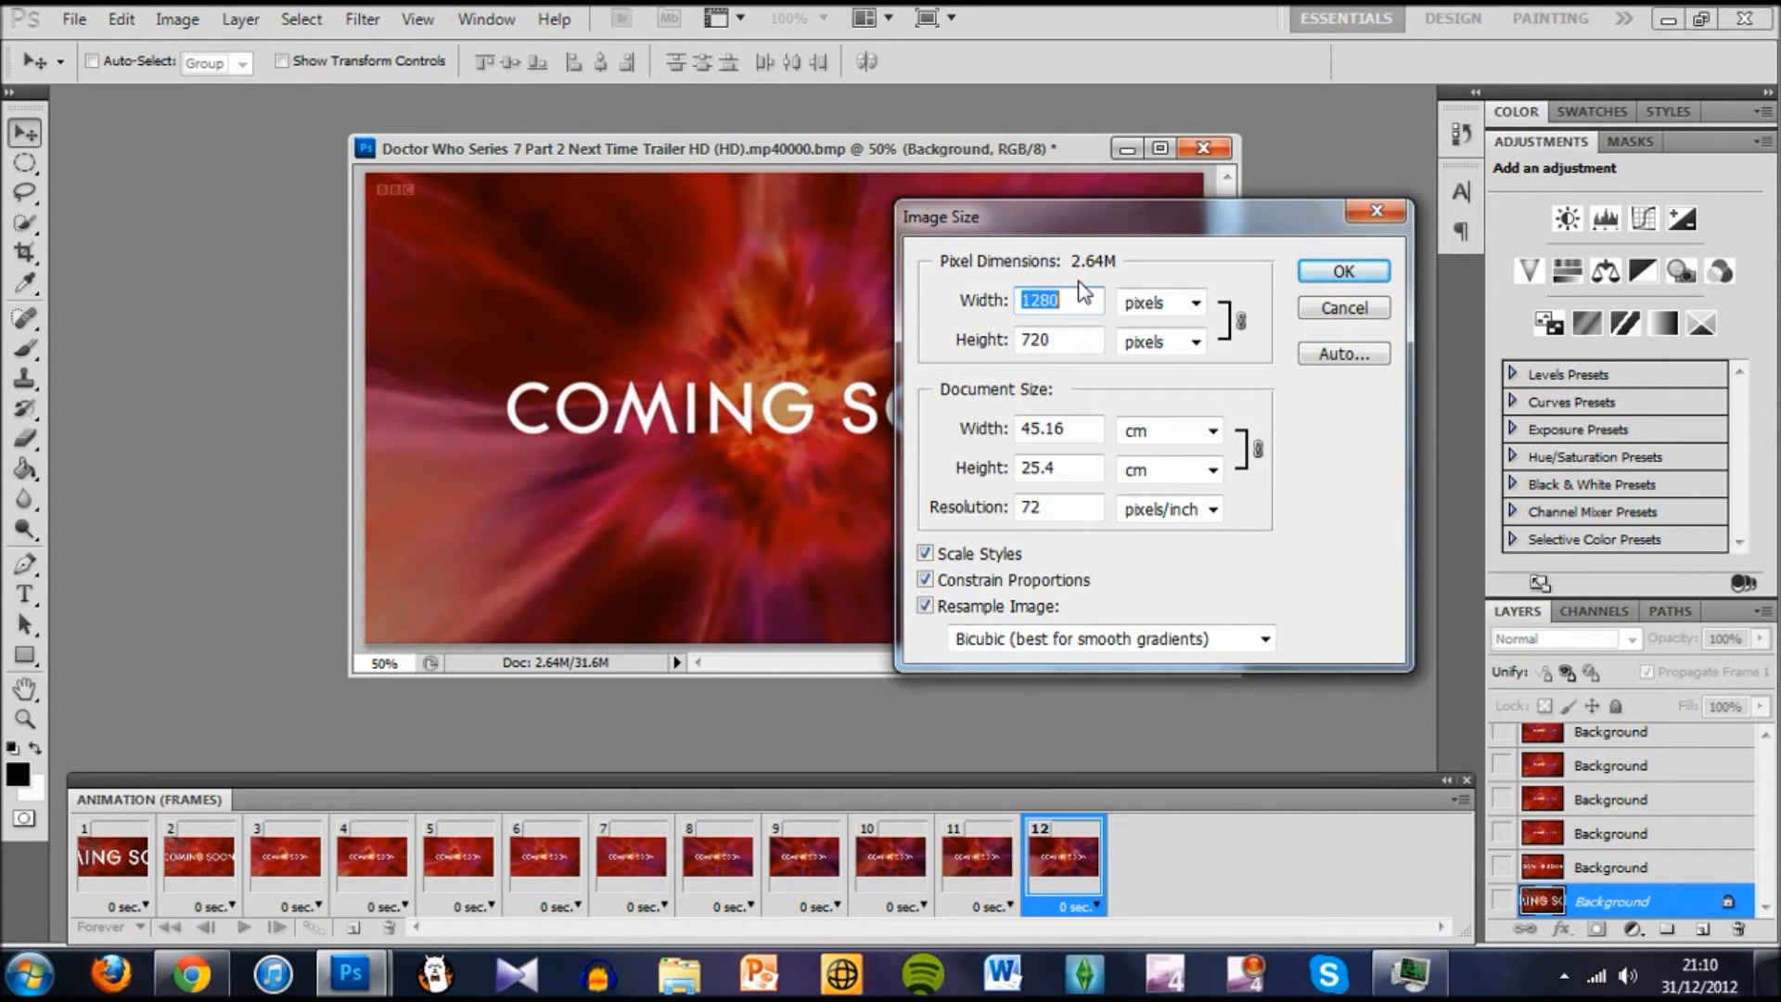
type("500")
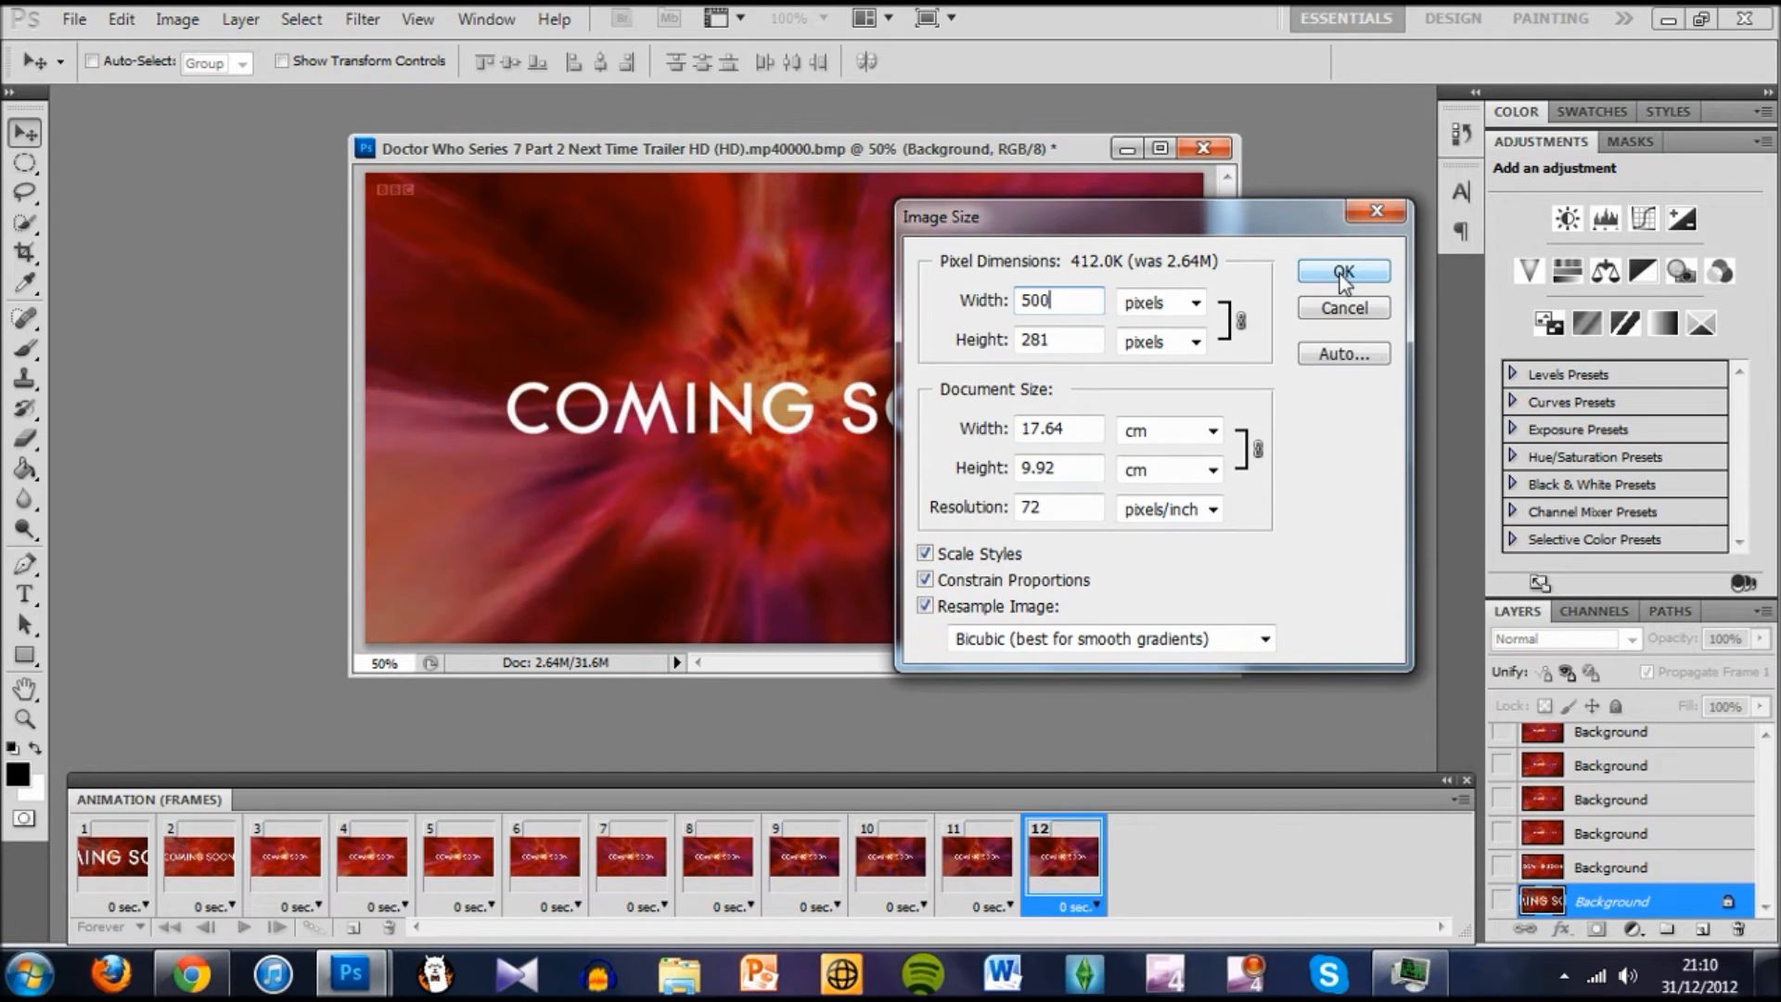
left_click(1341, 272)
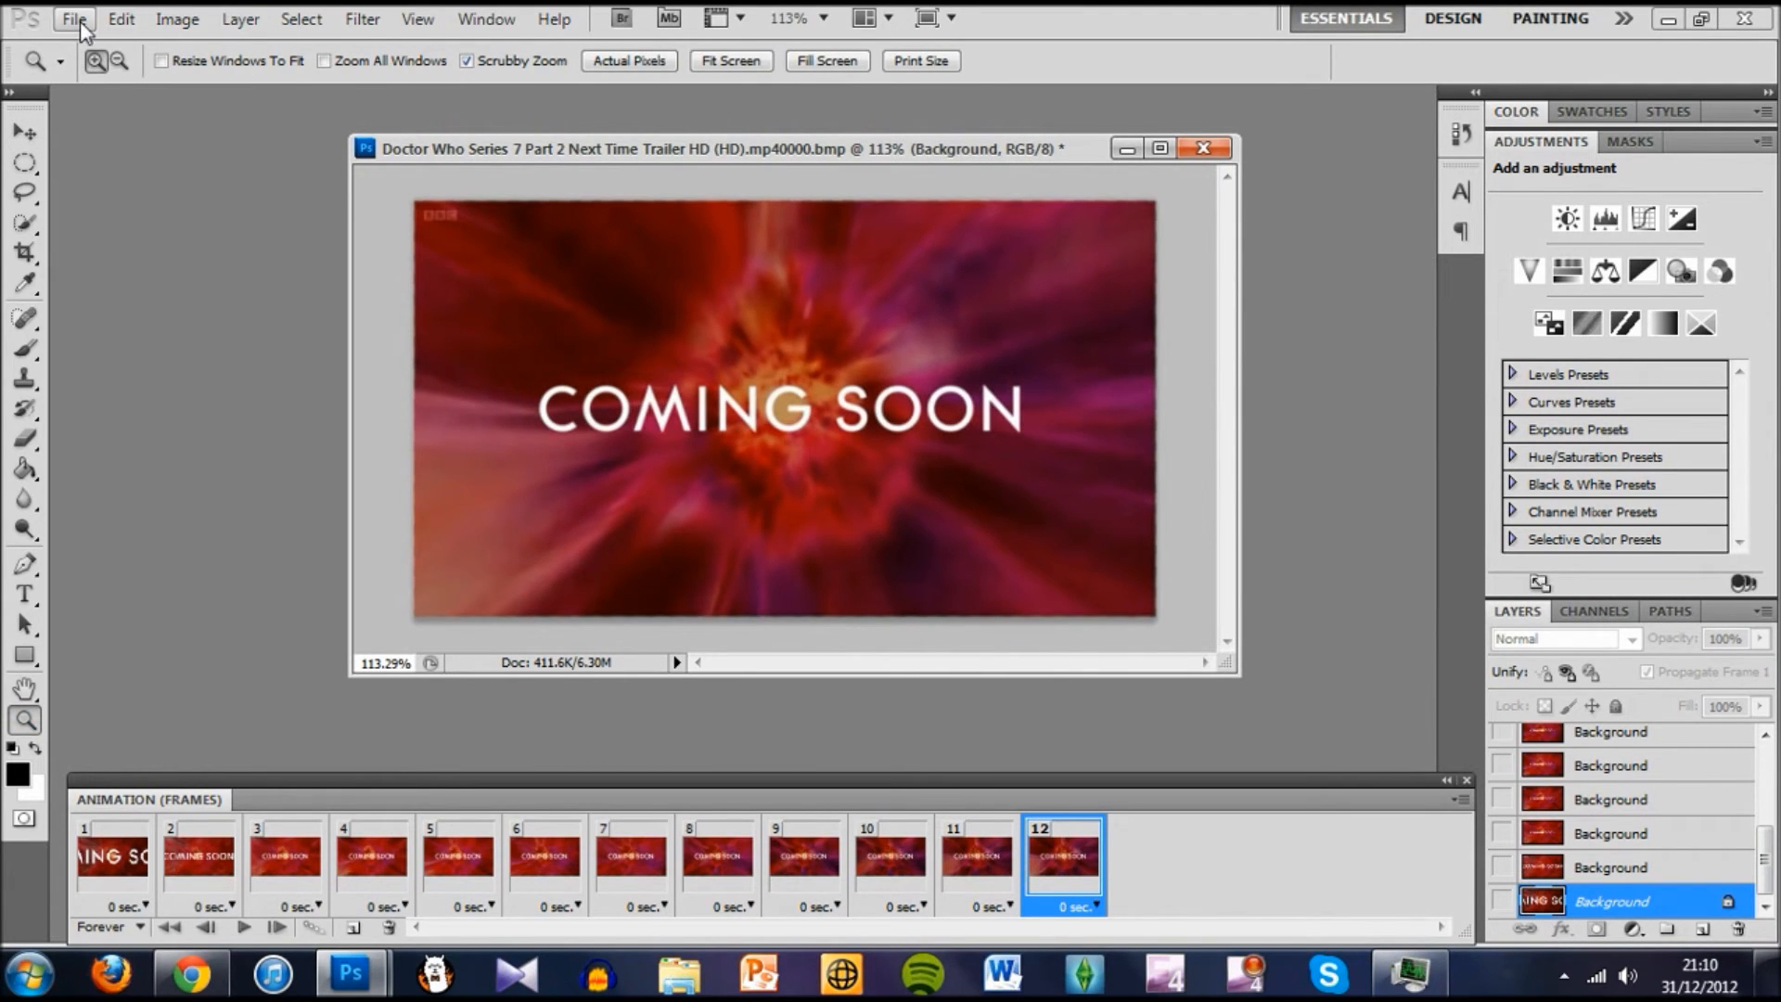
Stop the preview, select all twelve frames and give them a custom 0.14 s delay
left_click(198, 857)
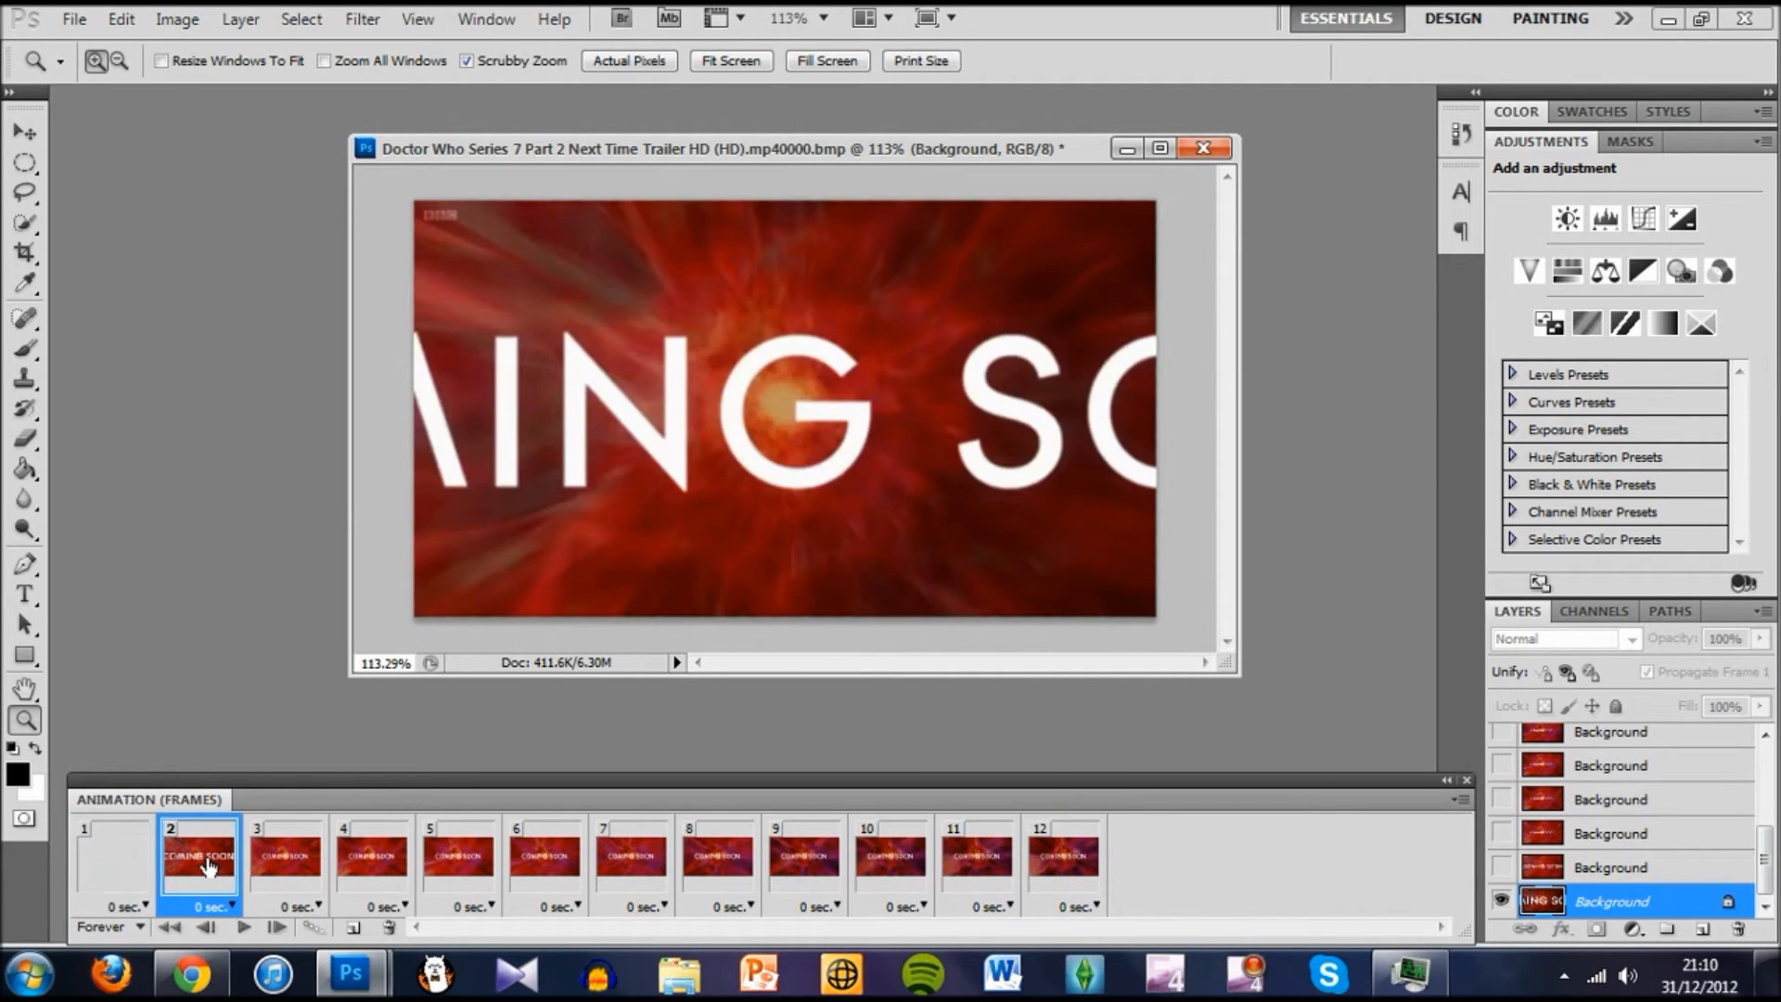
left_click(243, 927)
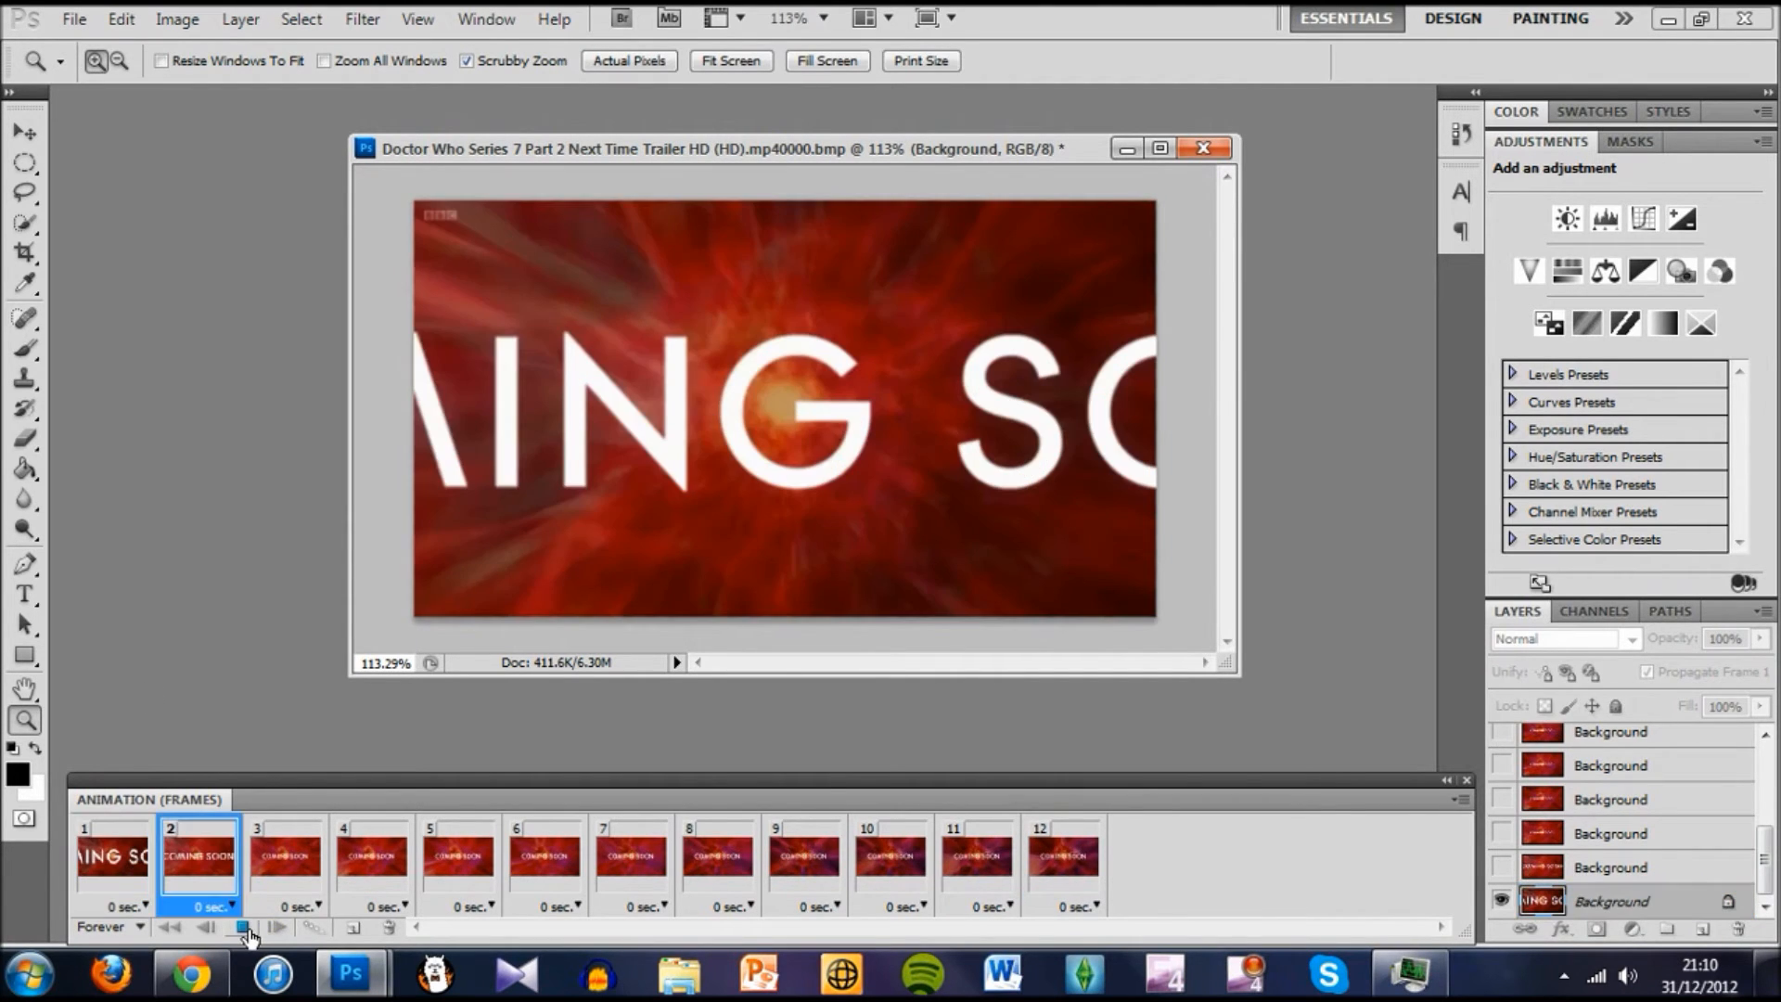
left_click(239, 926)
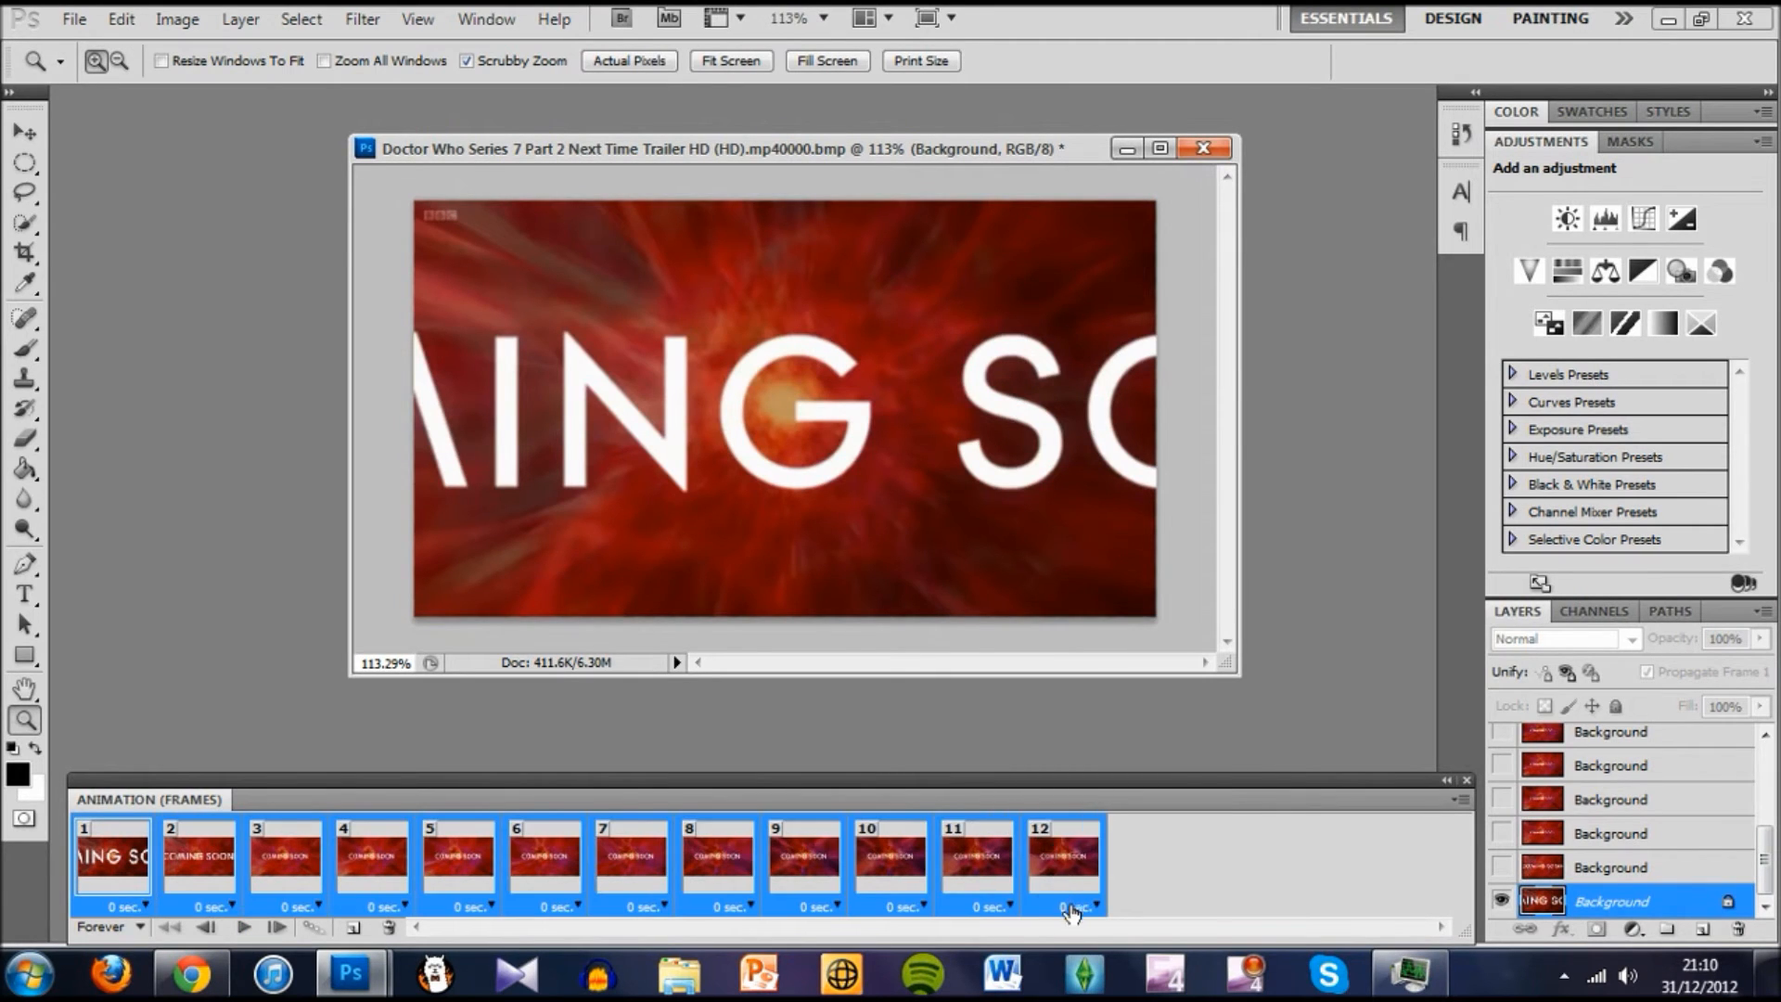
left_click(1077, 907)
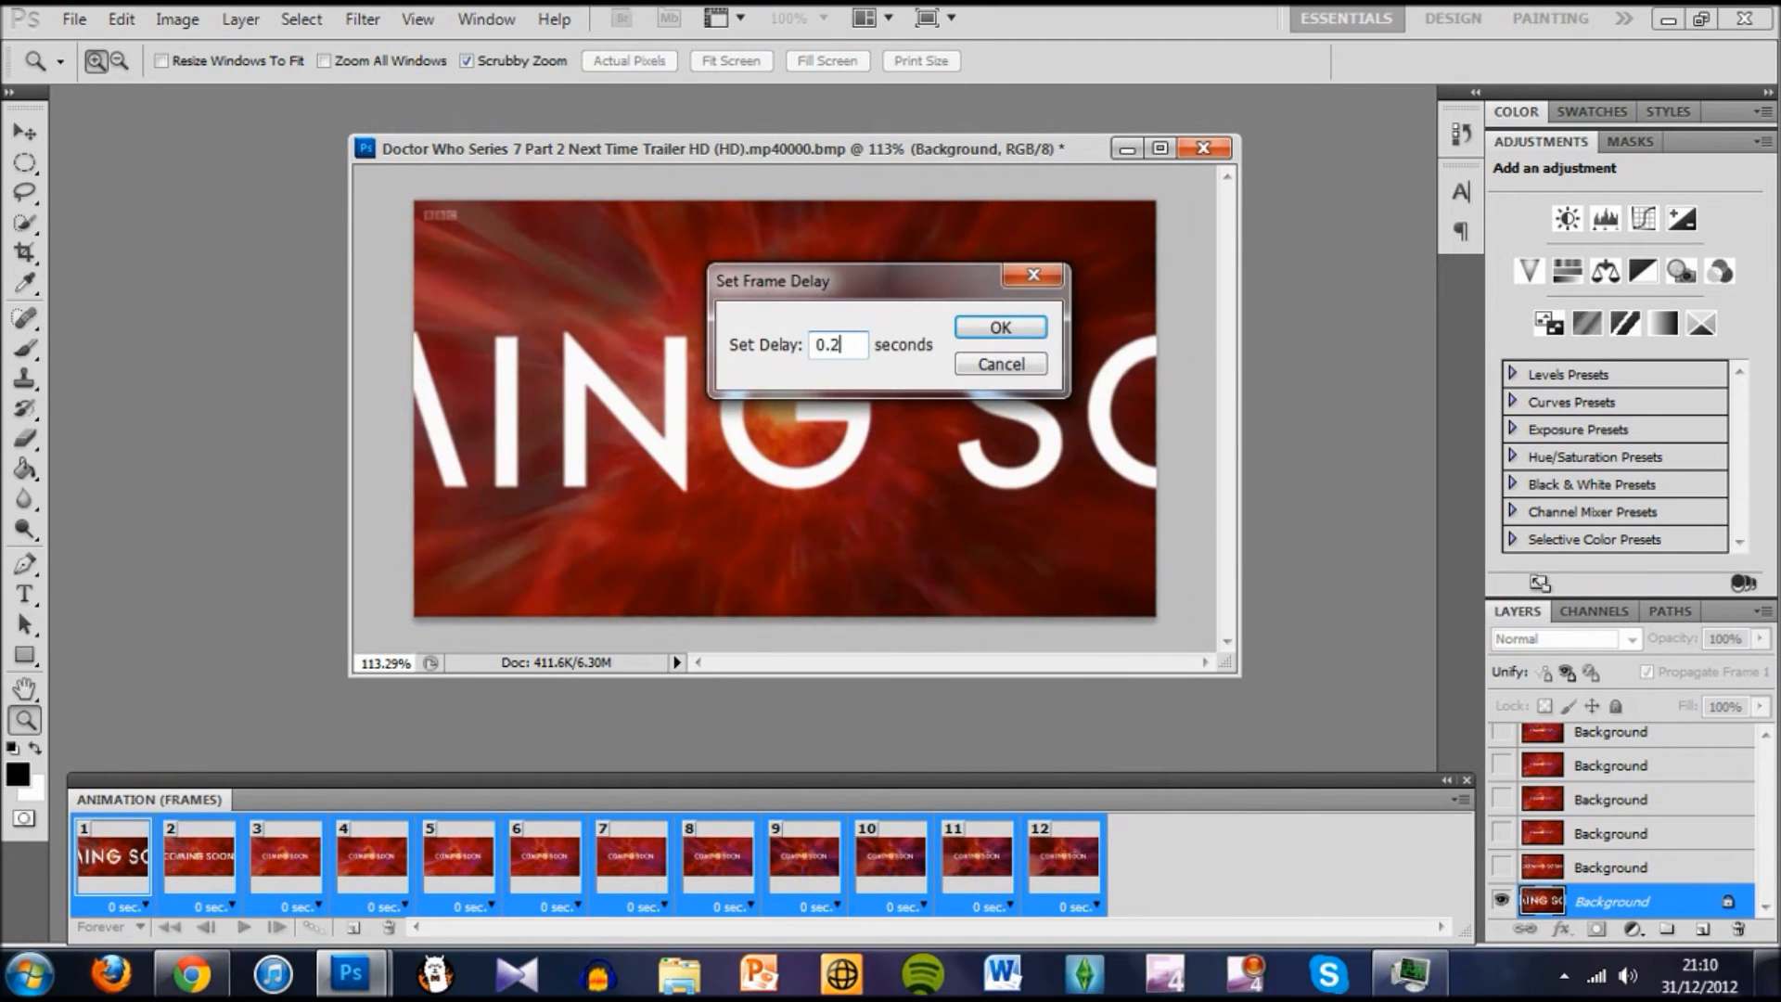
left_click(998, 328)
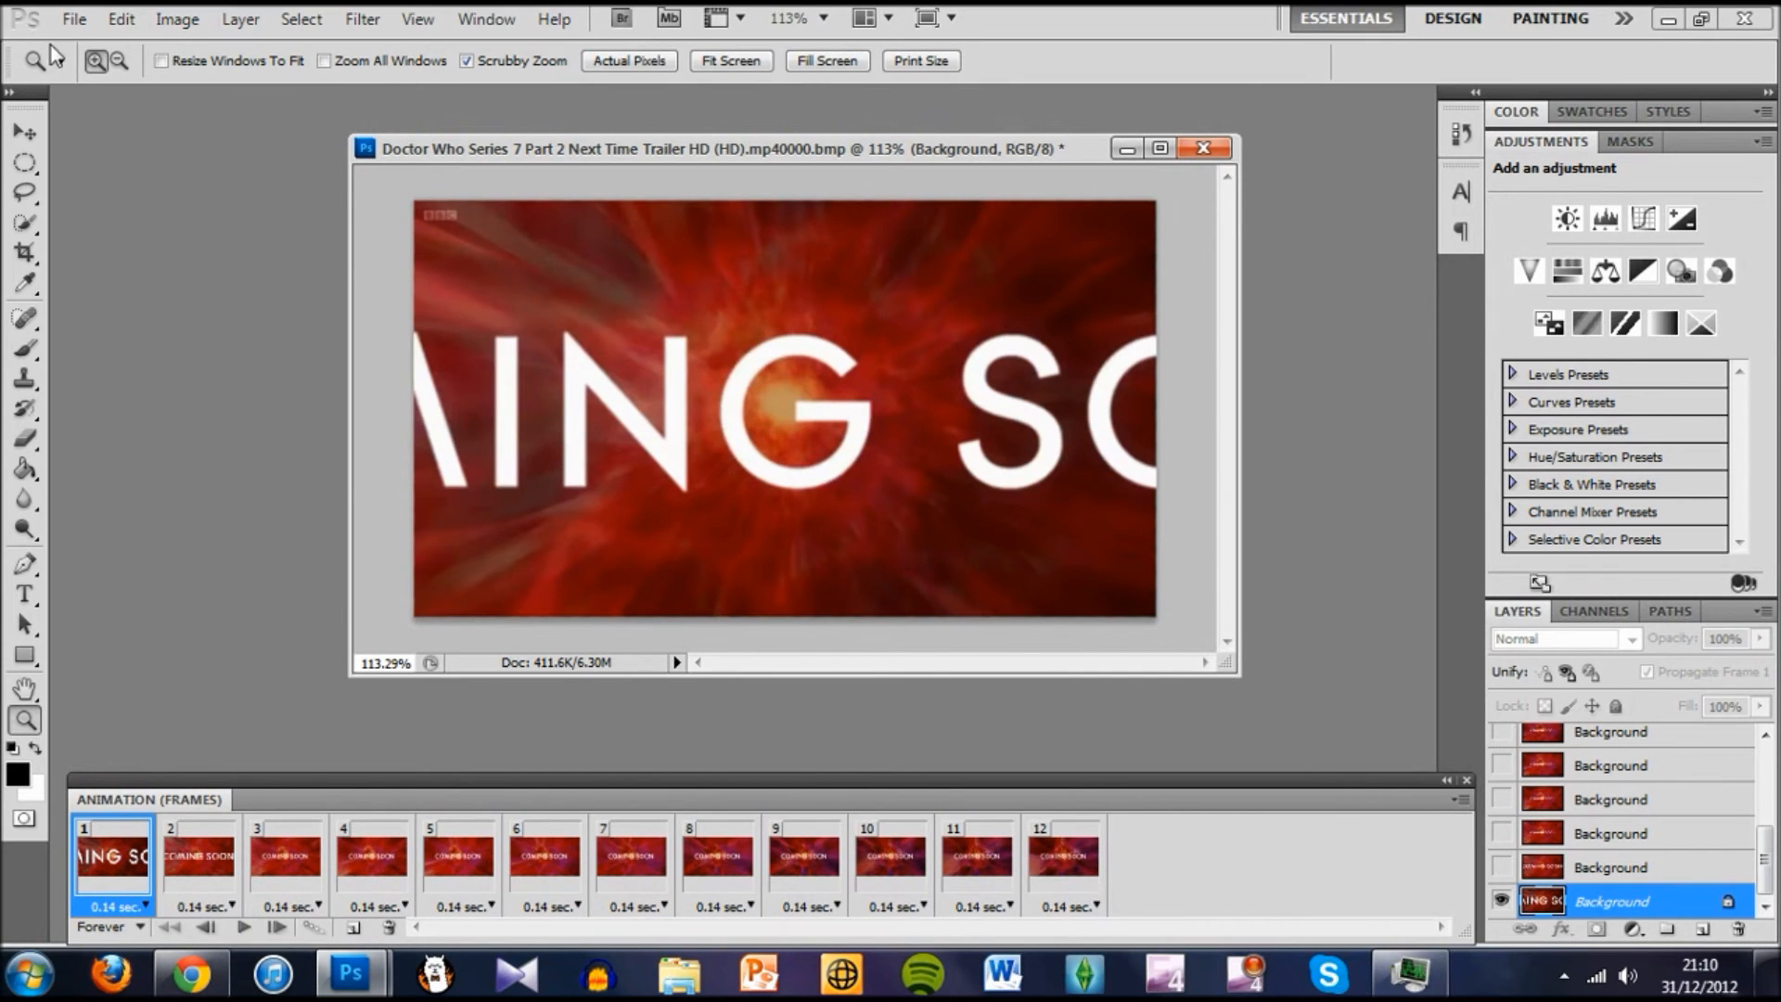
Open Save for Web & Devices with the GIF preset and check the 240-colour setting
left_click(73, 18)
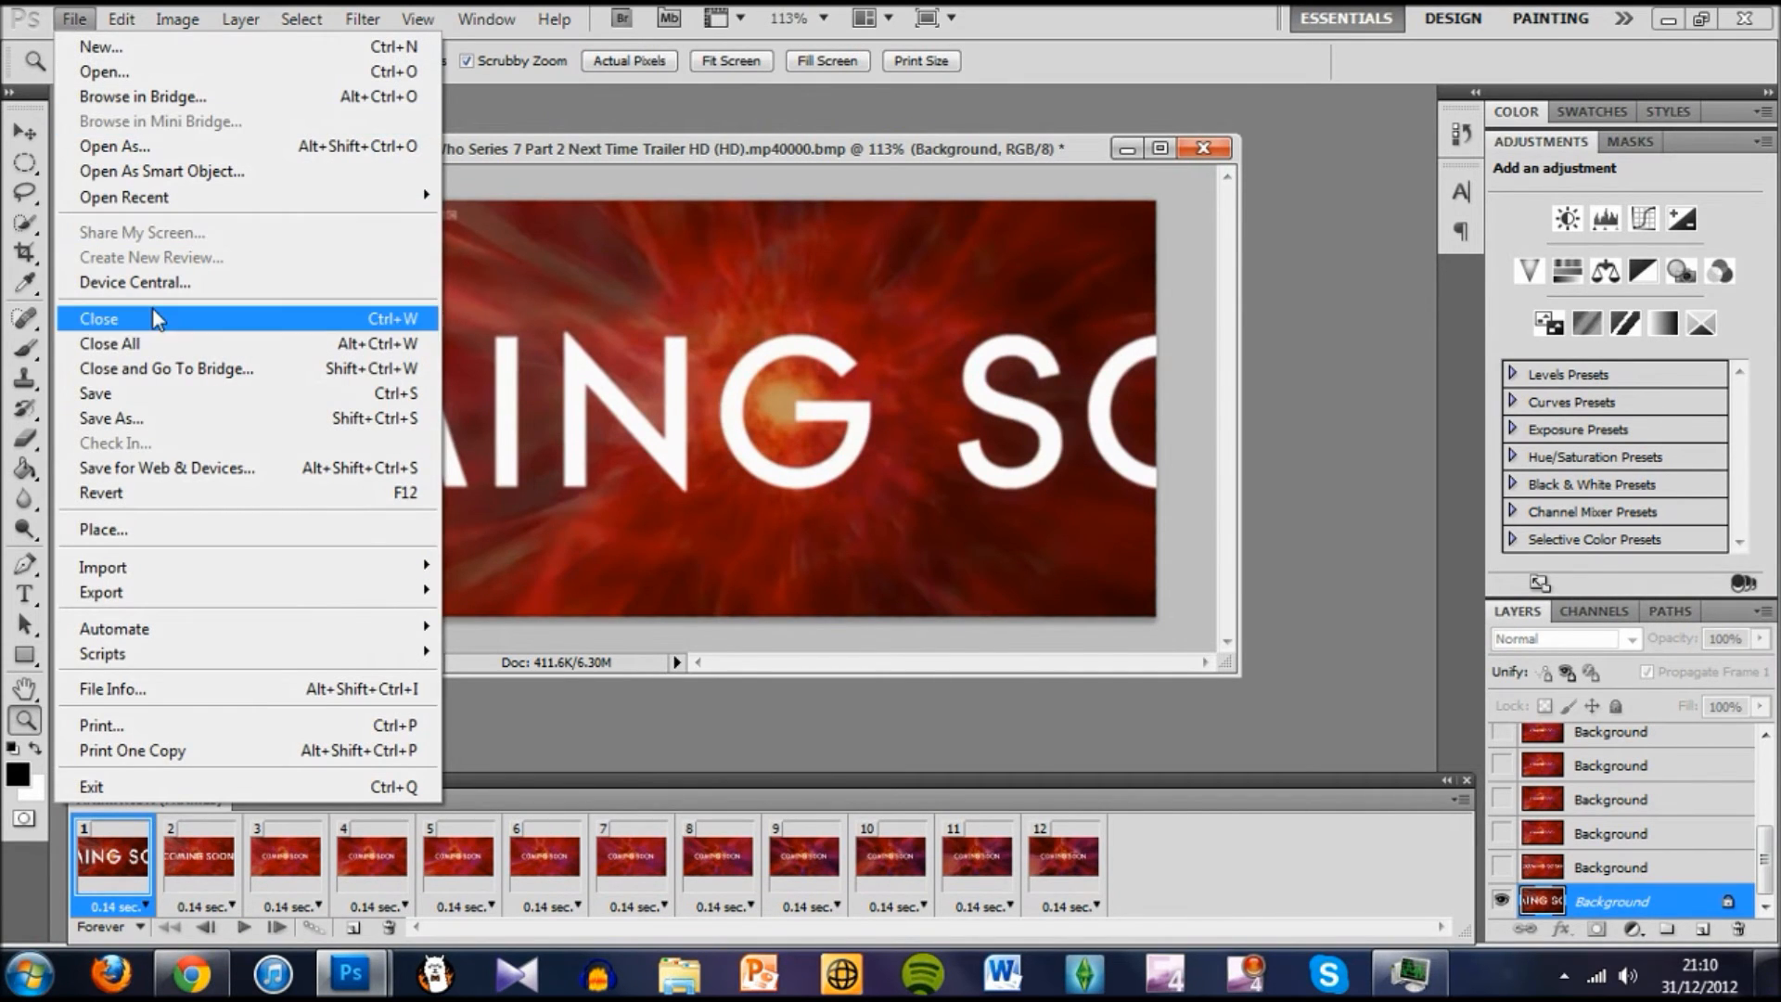
mouse_move(186, 491)
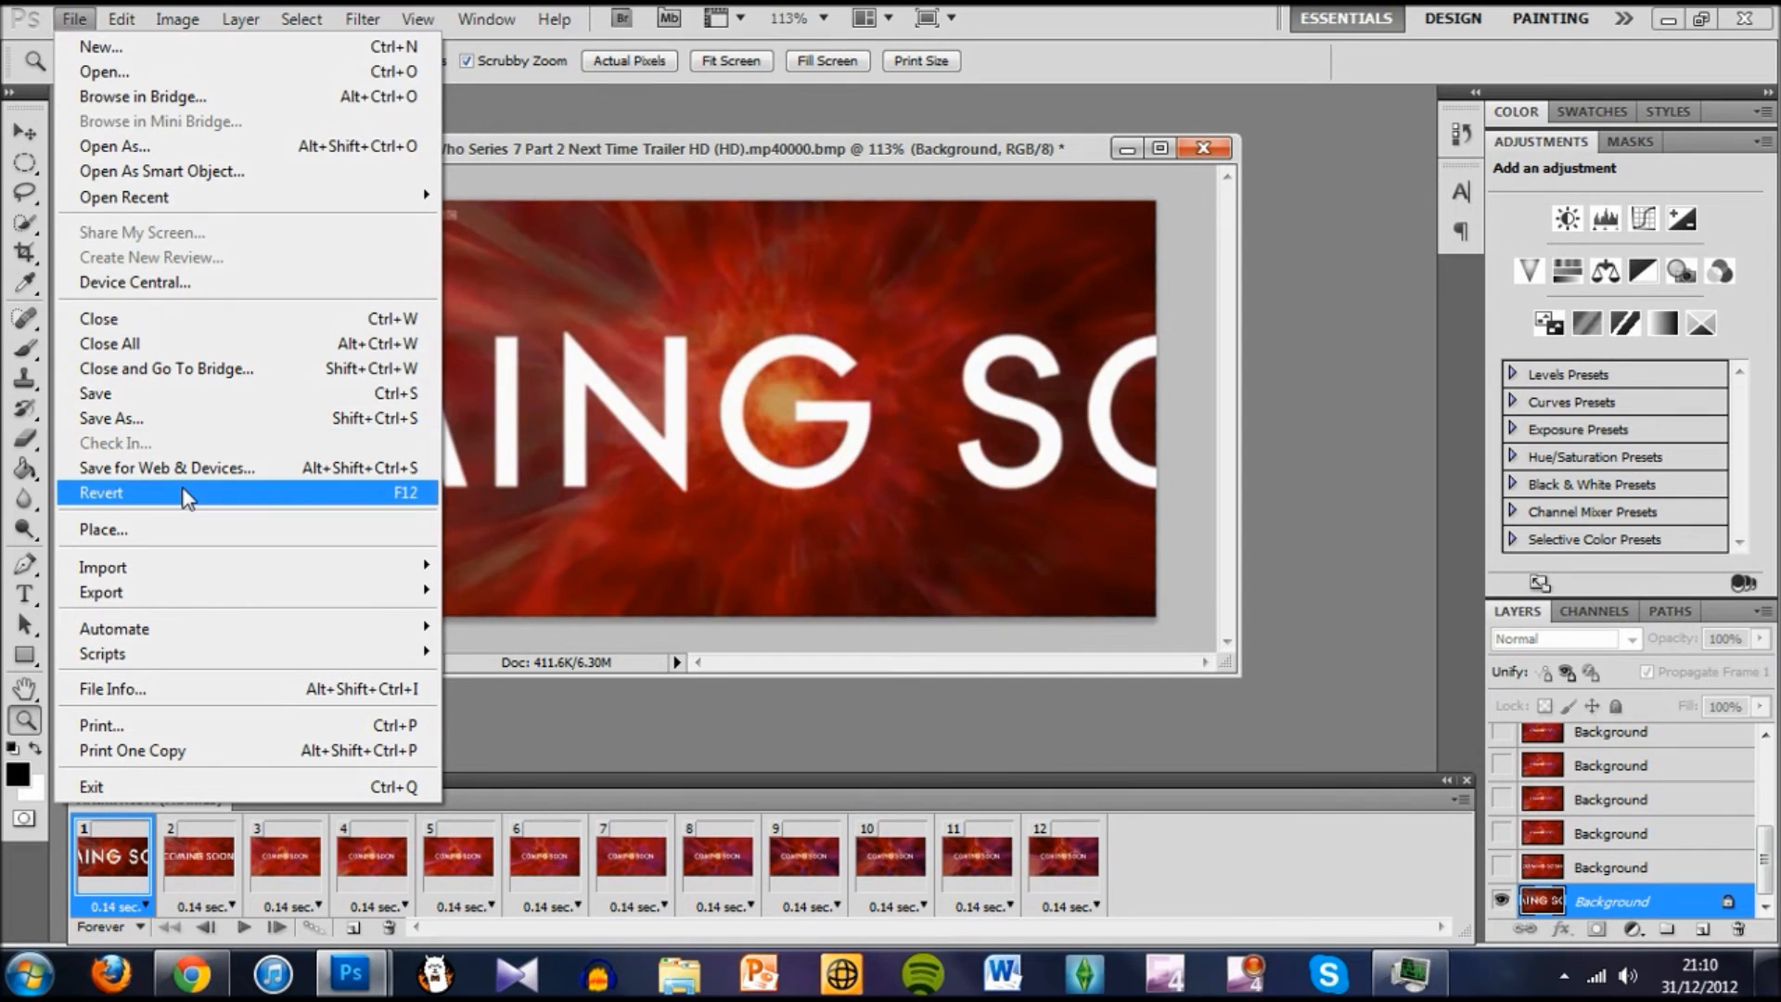
left_click(166, 466)
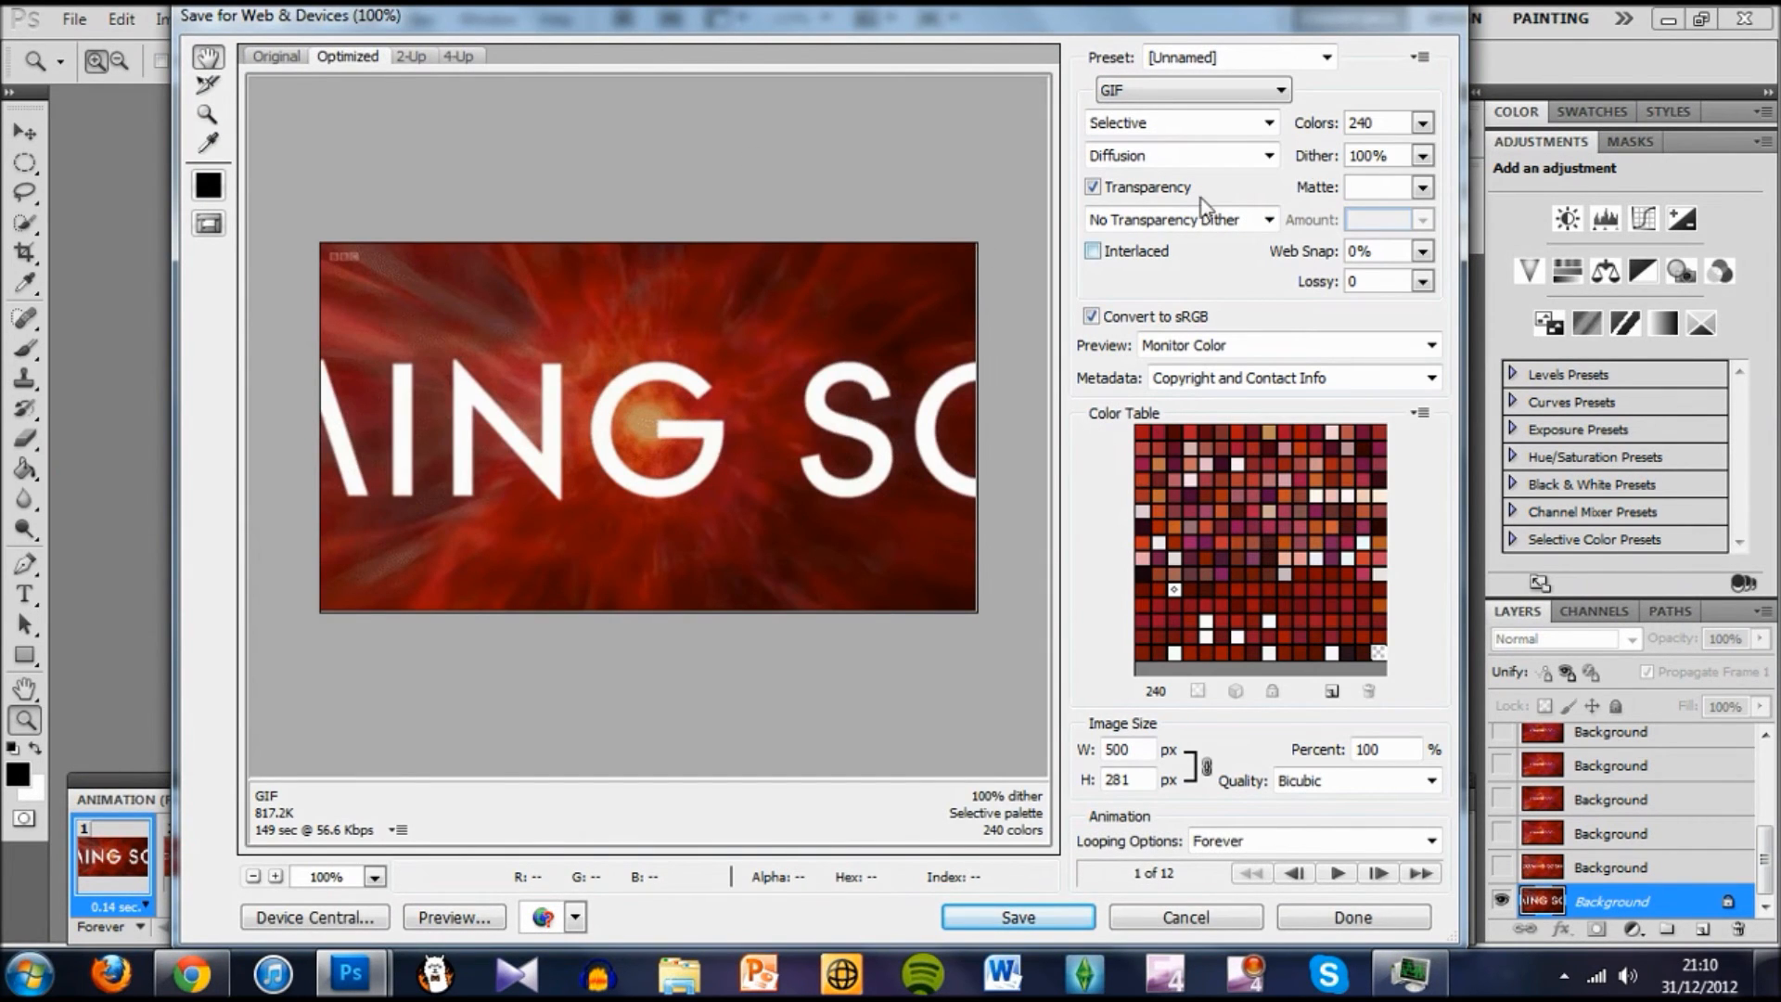
mouse_move(694, 520)
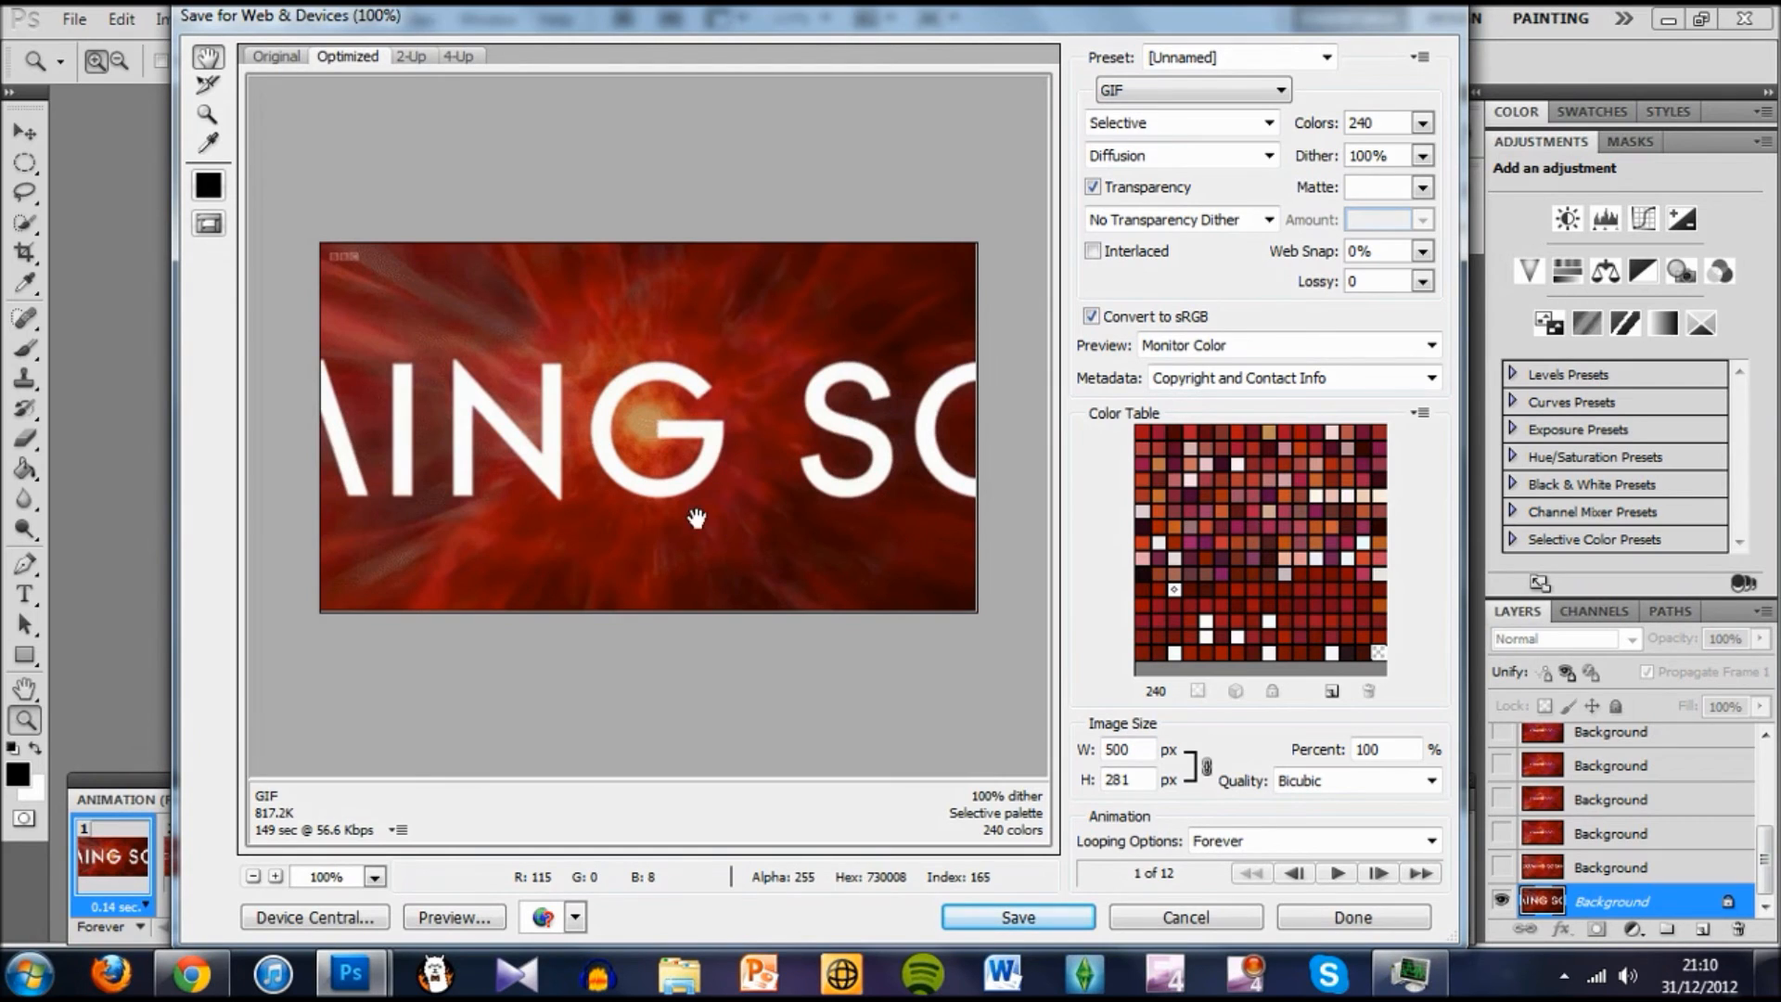
mouse_move(293, 827)
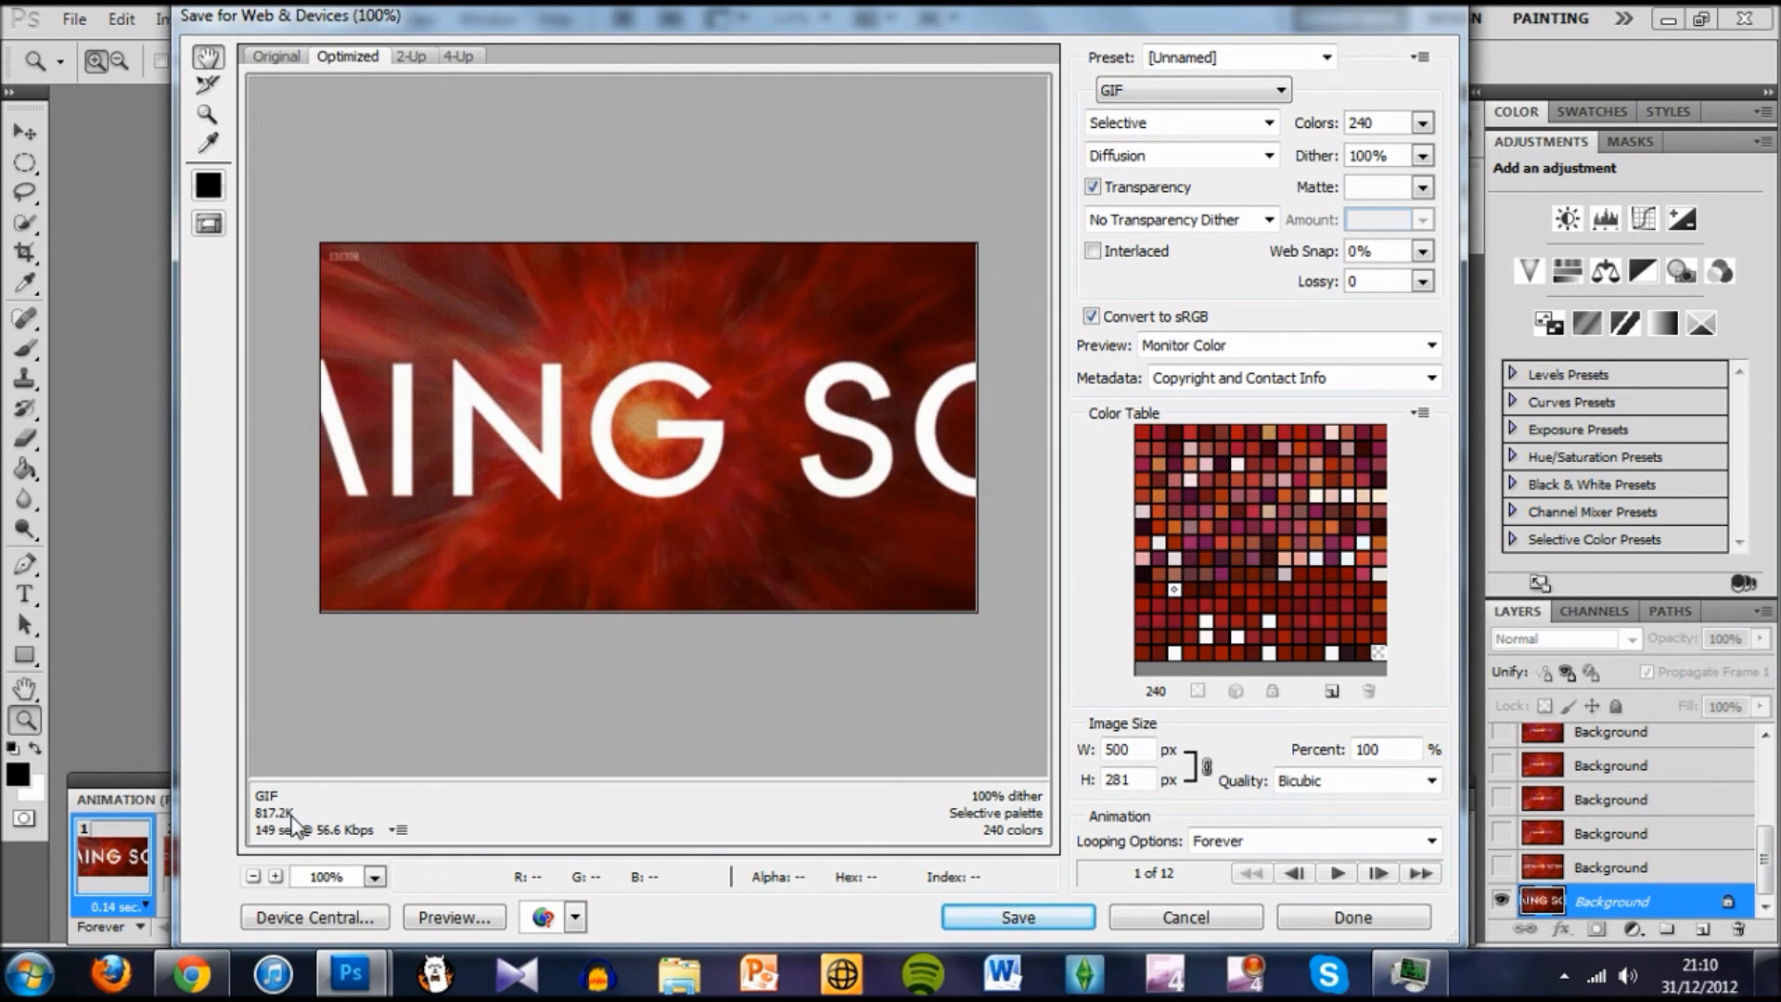
mouse_move(608, 404)
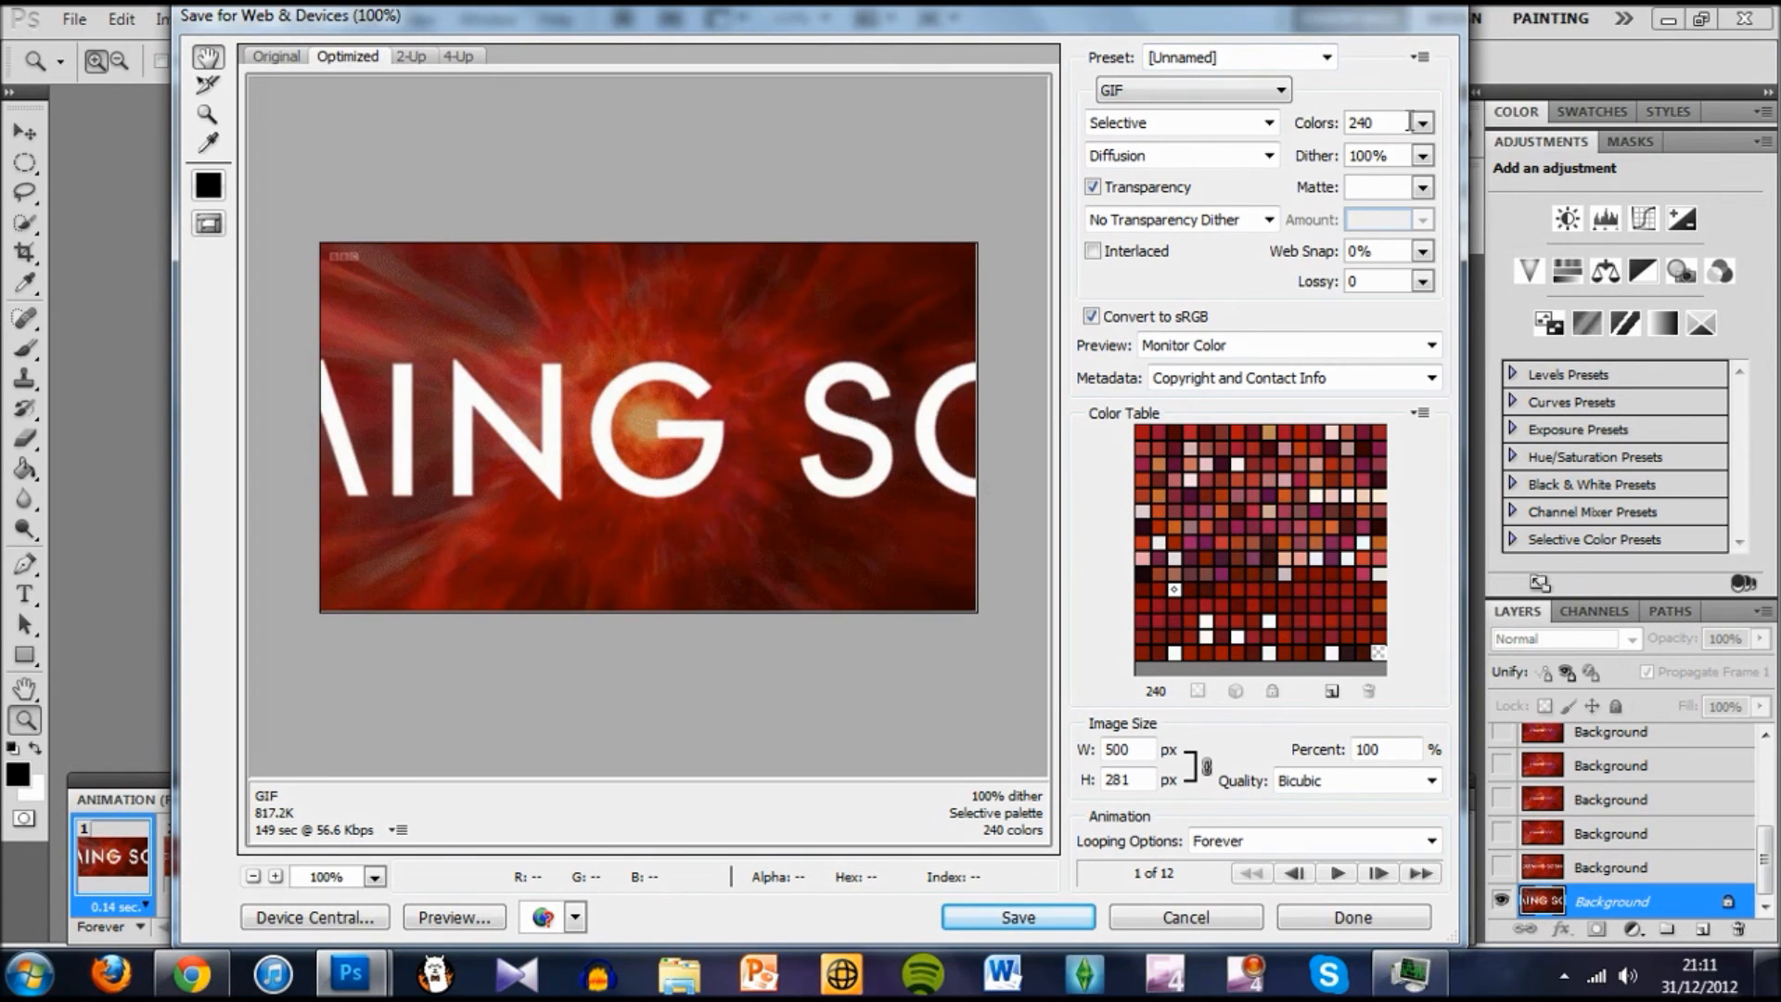
mouse_move(1402, 113)
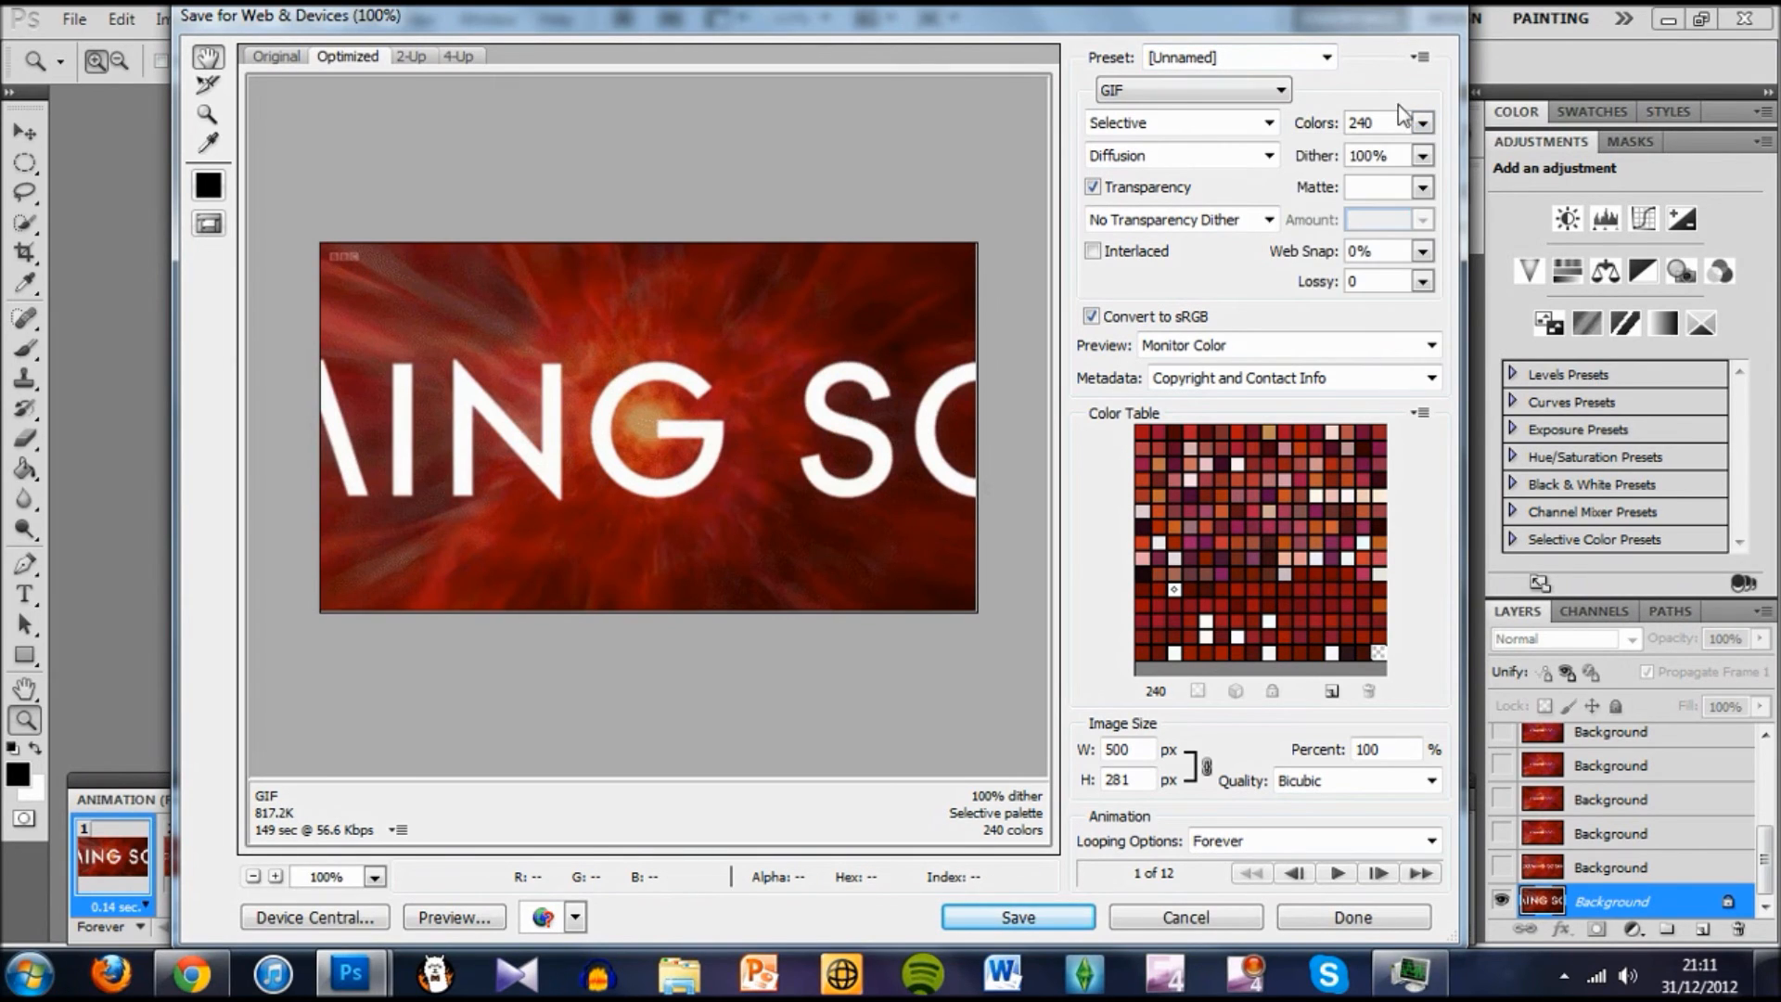
left_click(1421, 122)
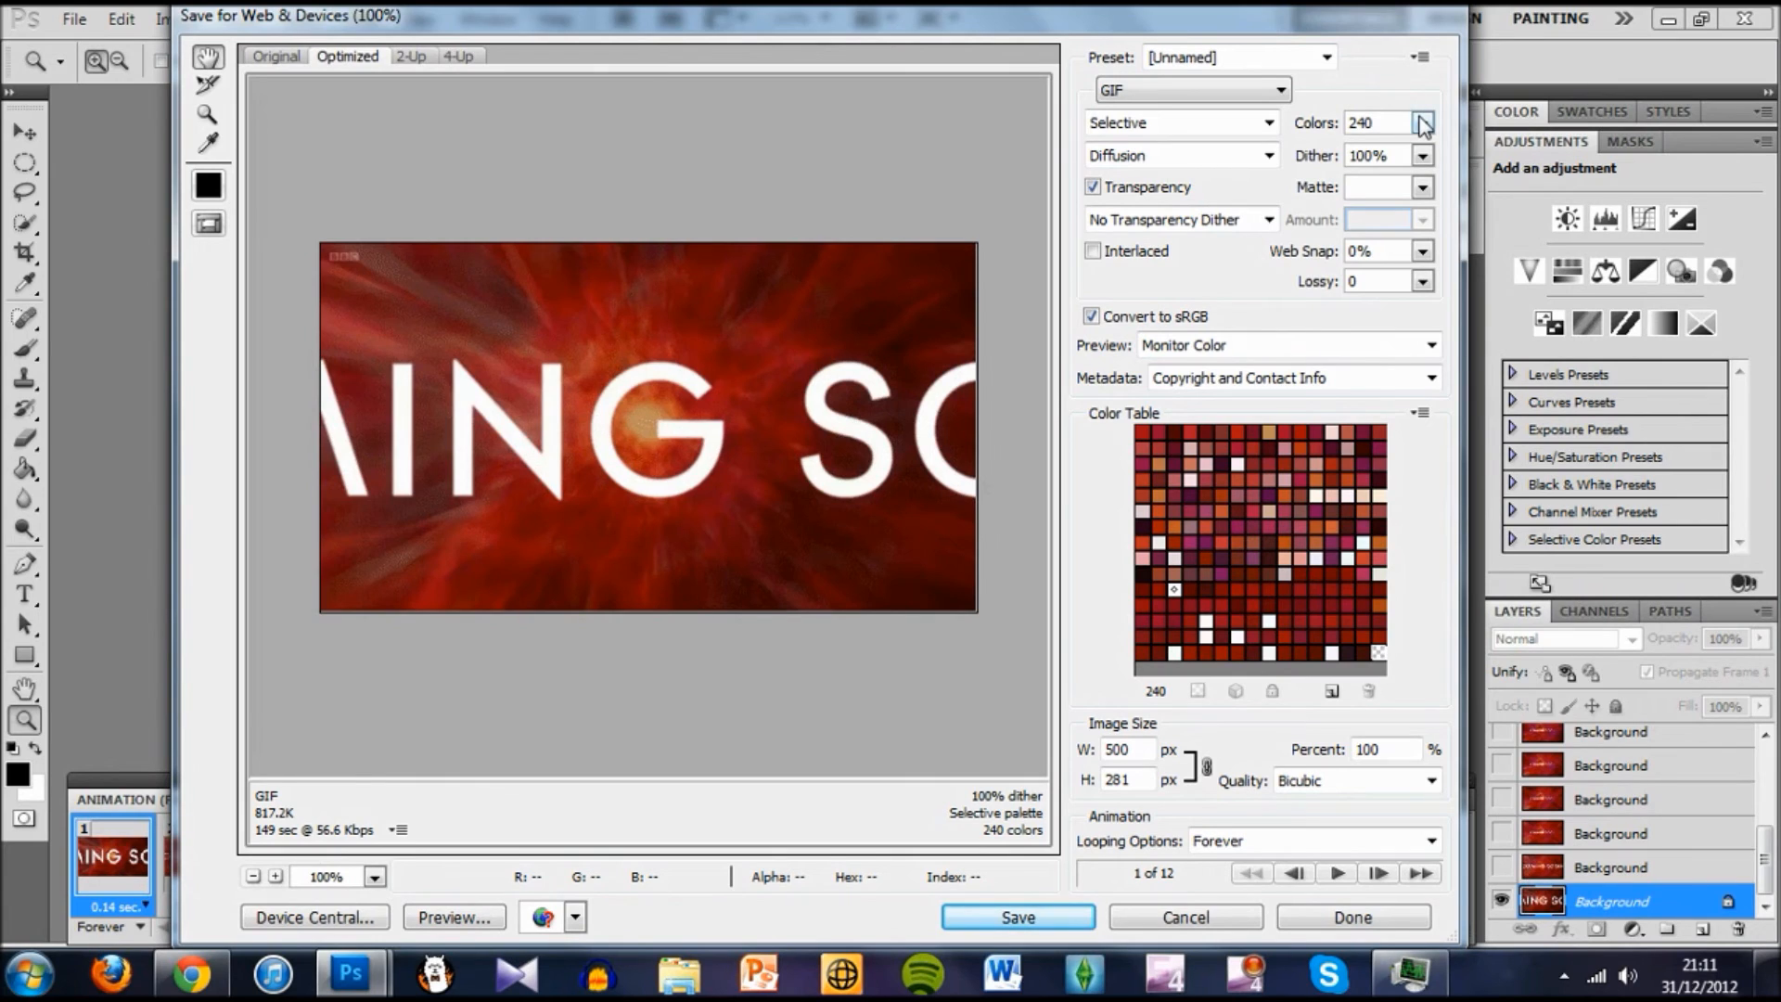
left_click(1378, 122)
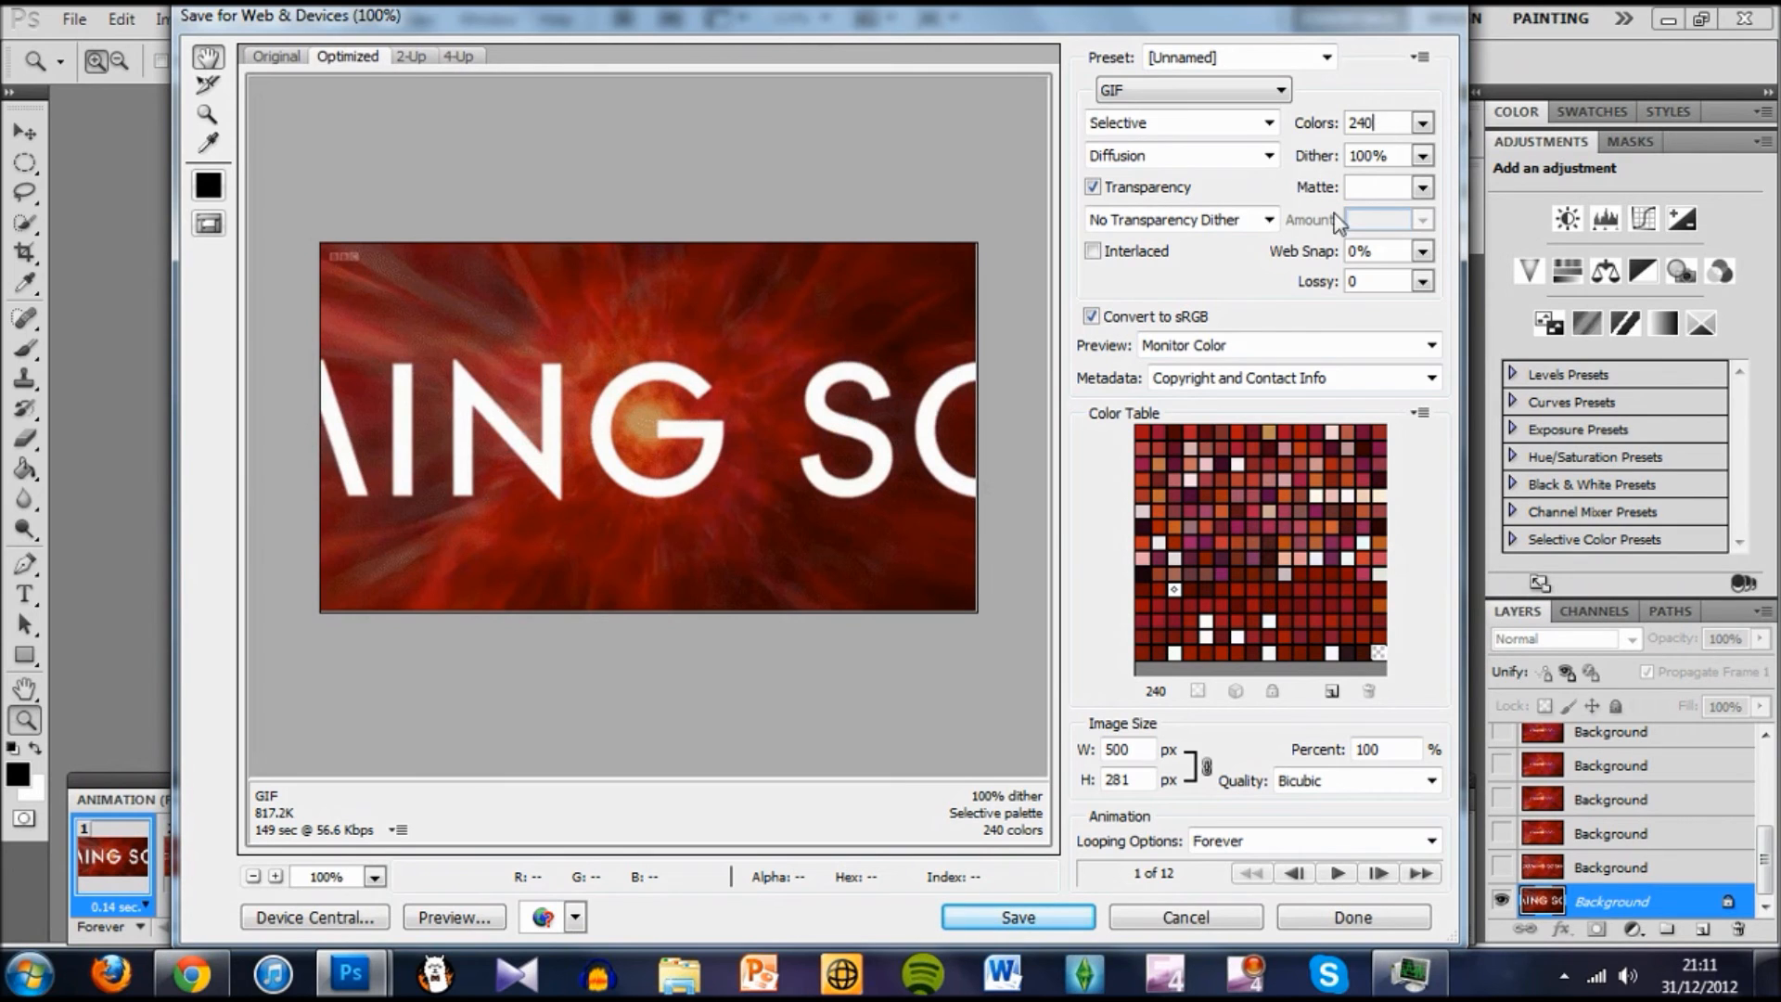
mouse_move(1053, 849)
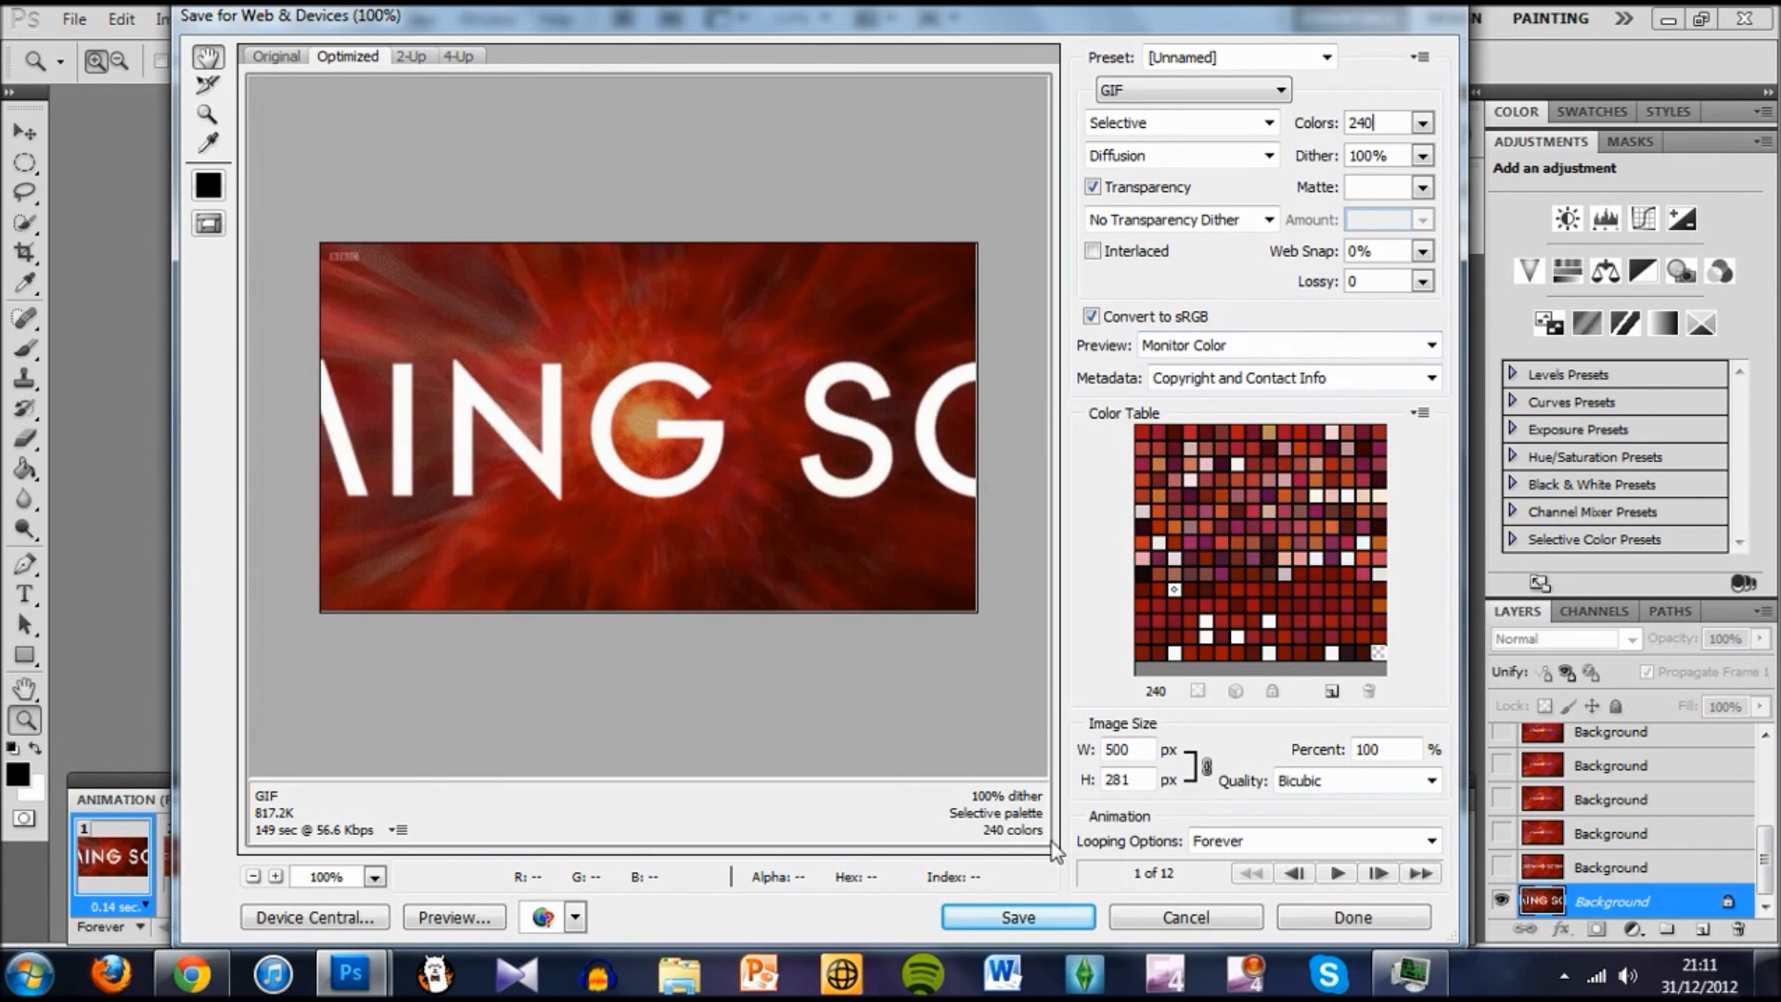
Play and stop the GIF preview, then set Looping Options to Forever
left_click(1338, 872)
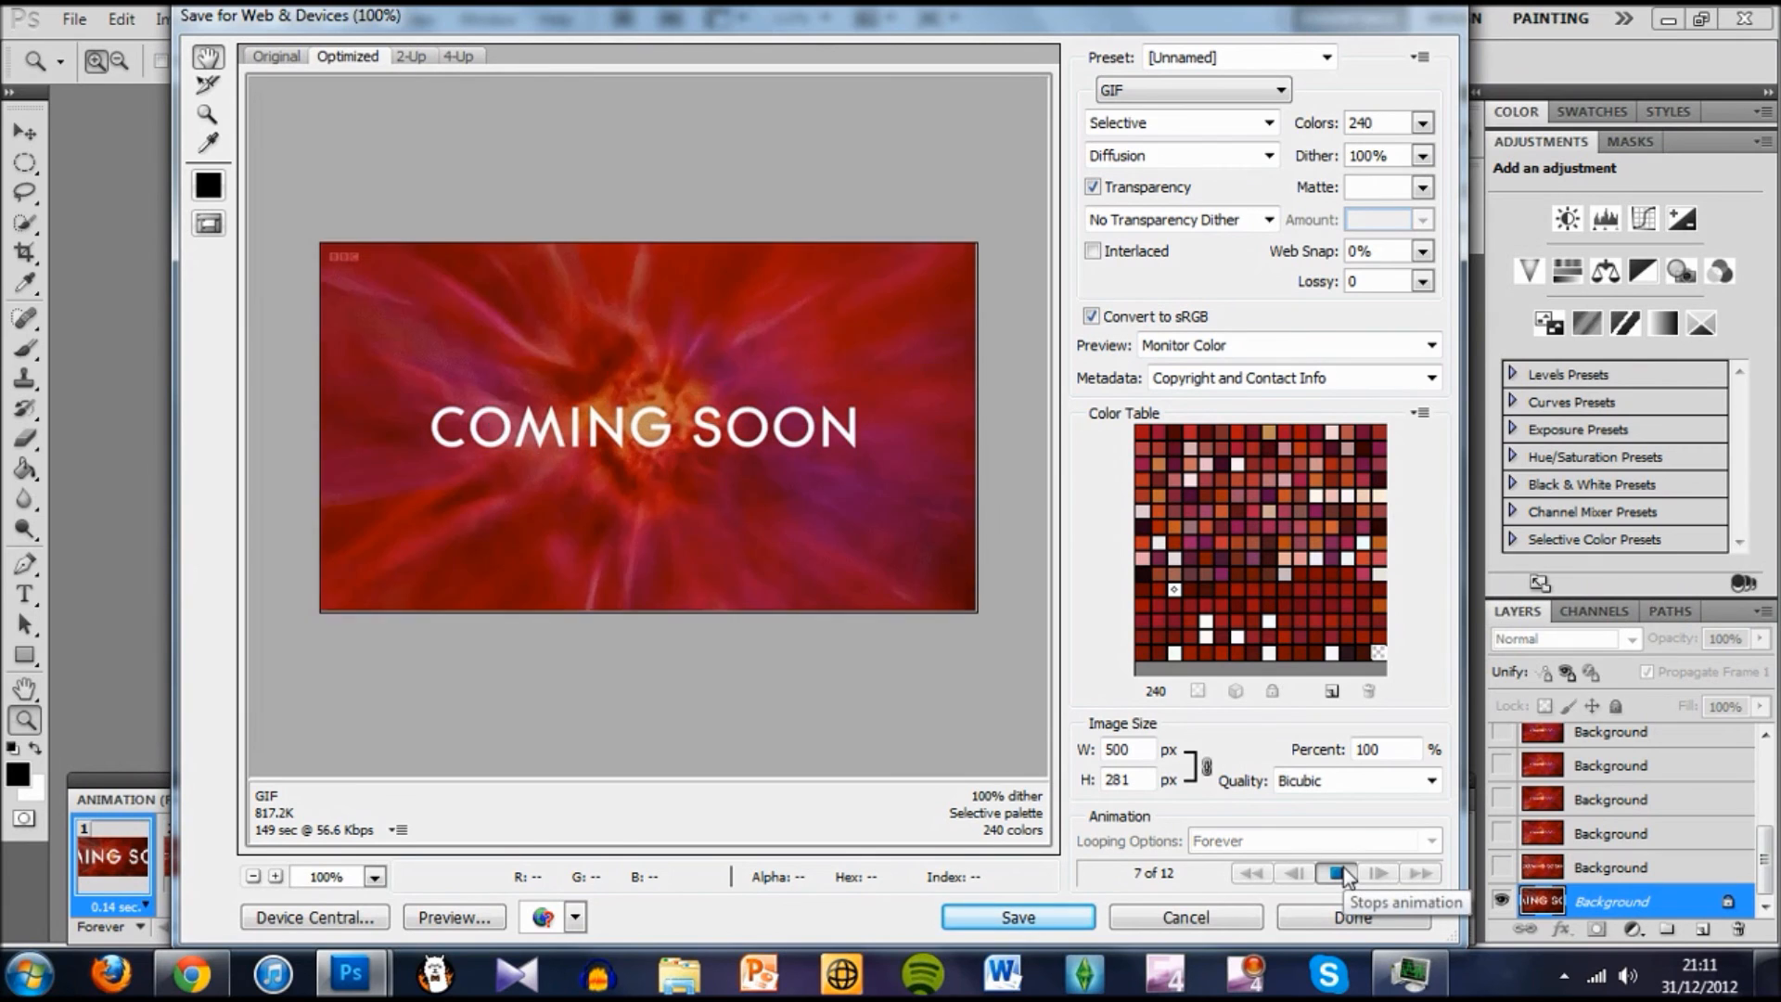
left_click(1336, 872)
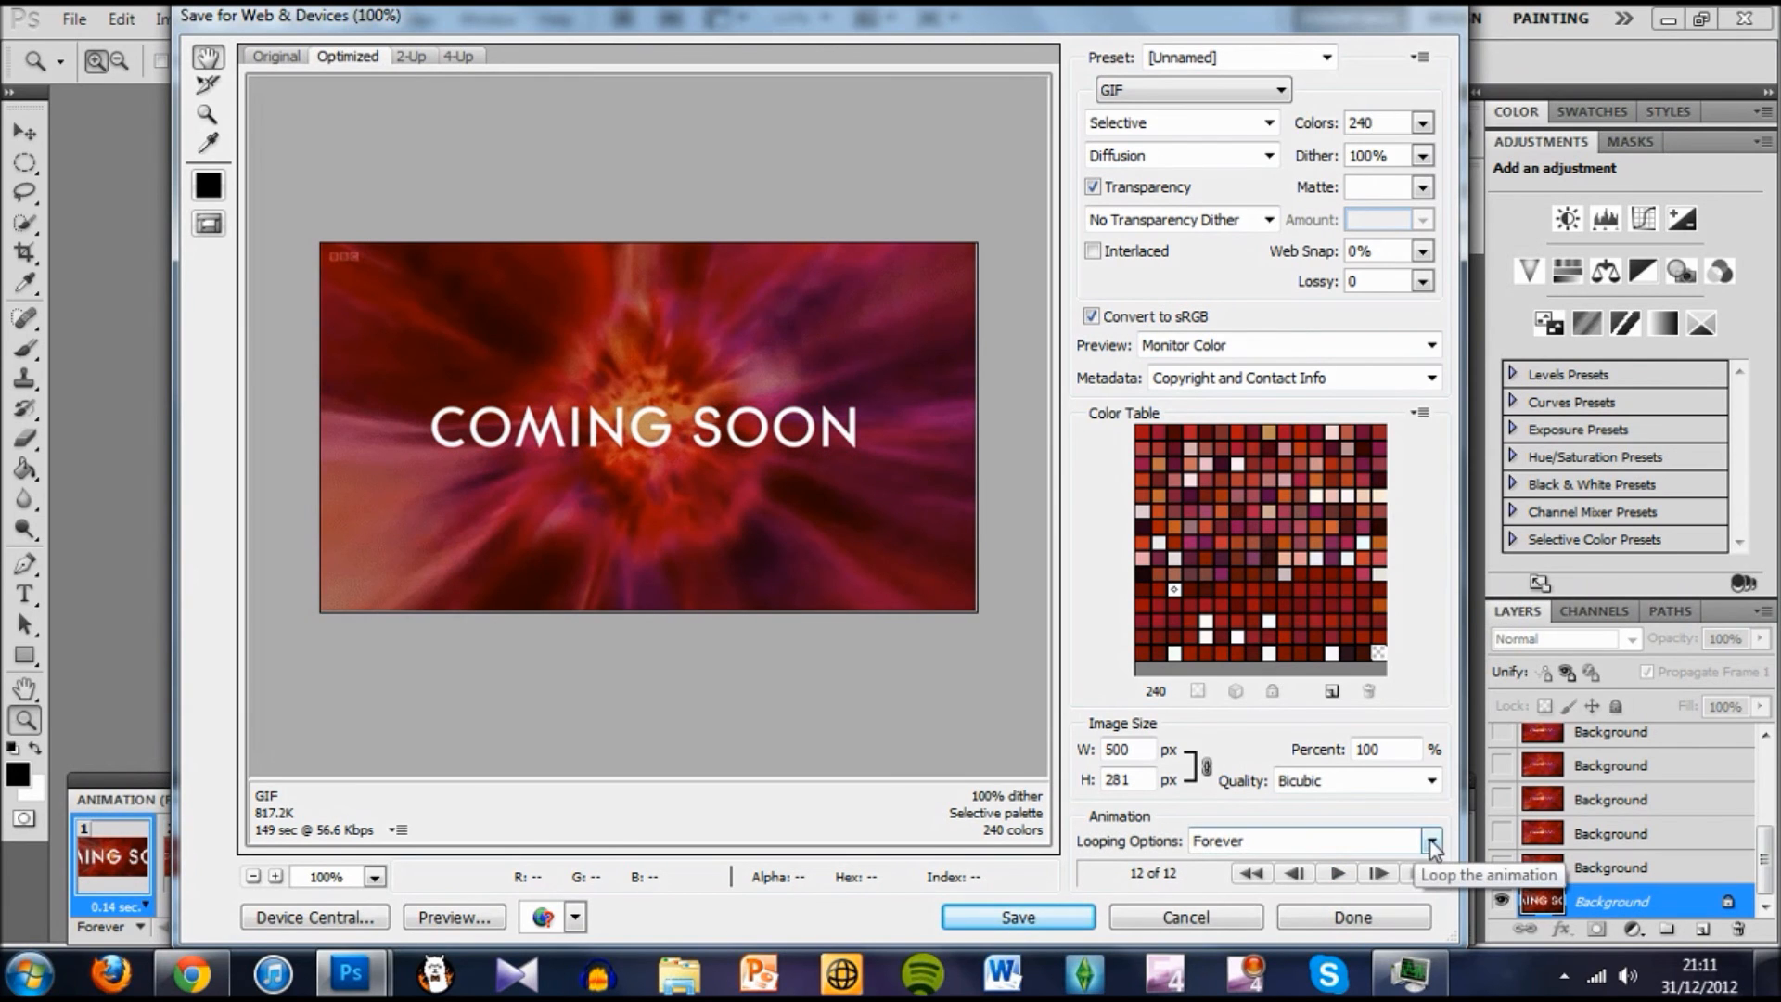
left_click(1430, 840)
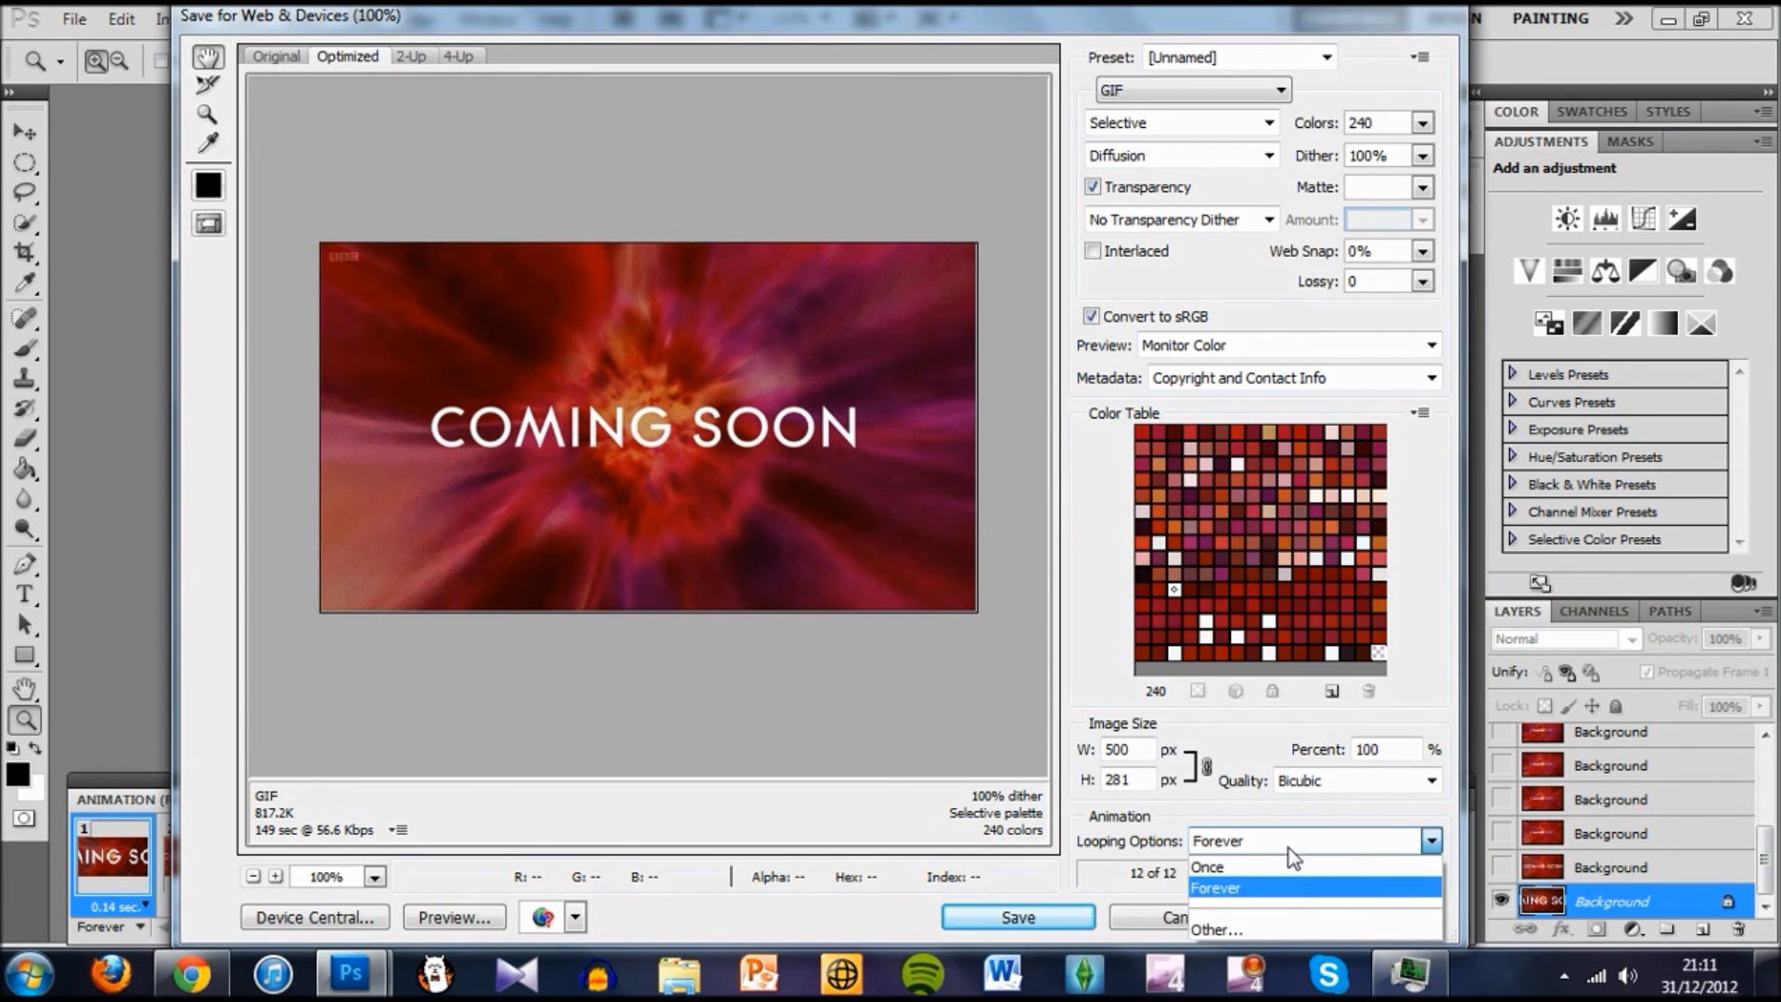
left_click(1214, 887)
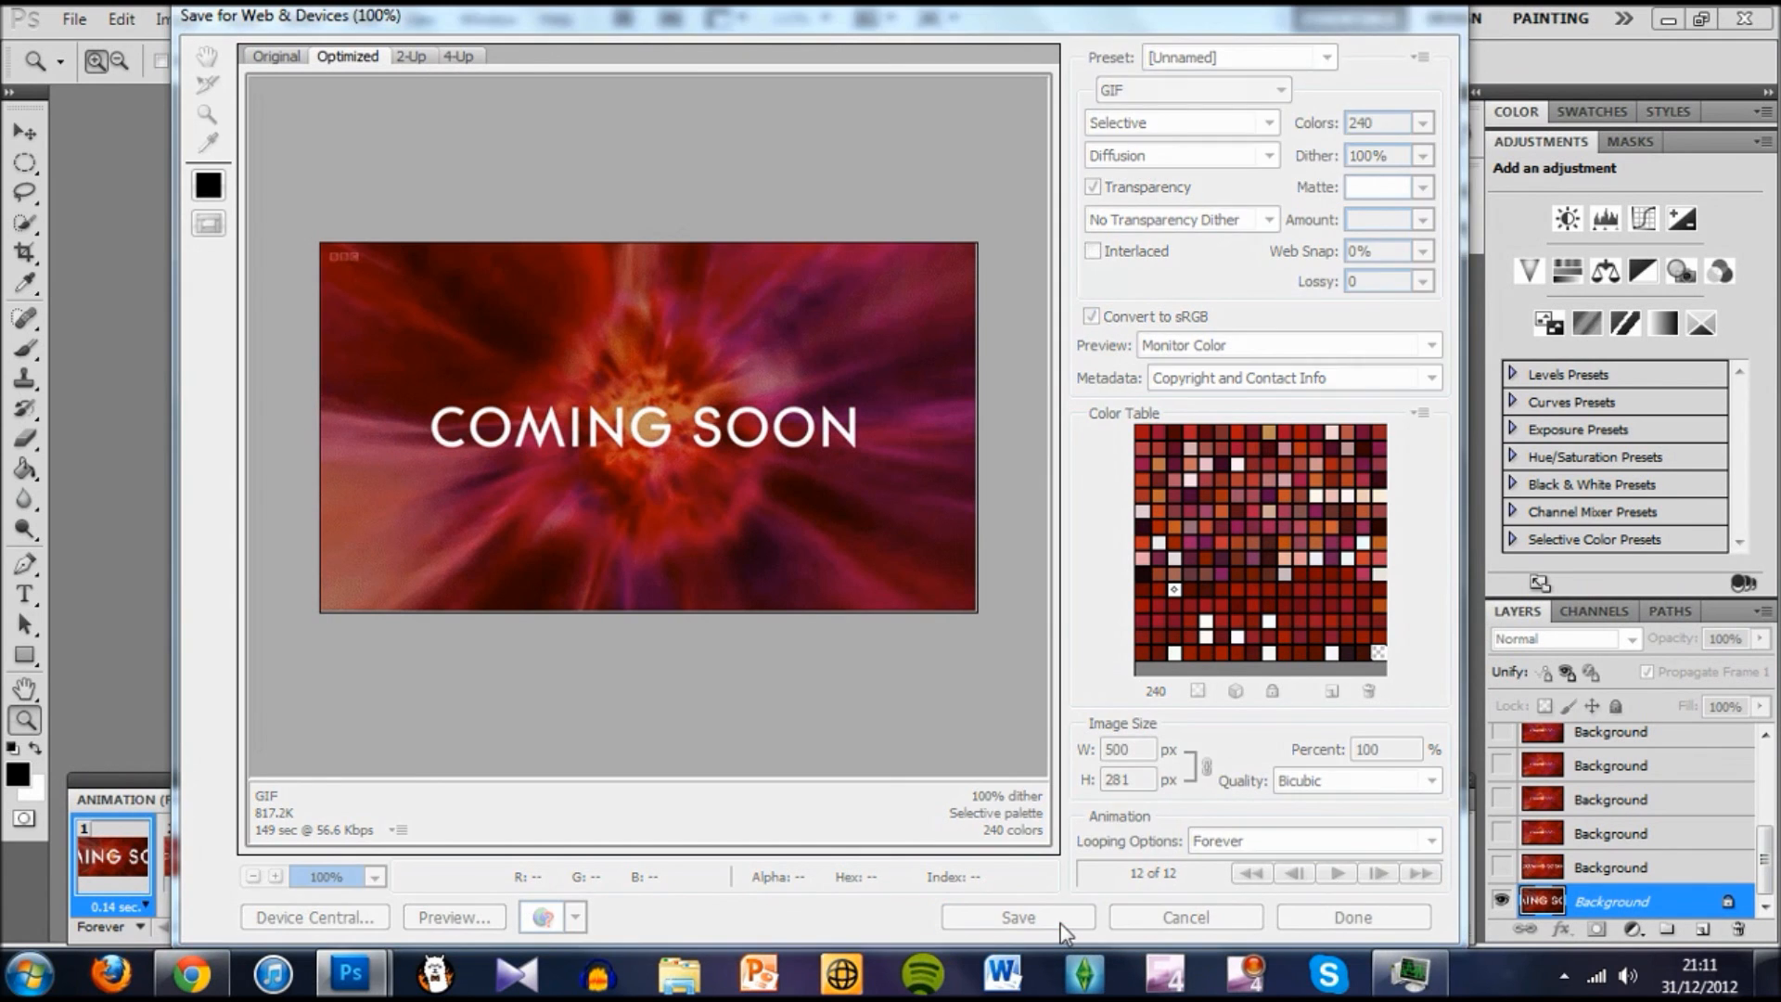
Save the optimized GIF as 'soooooon' in the Doctor Who folder
left_click(1014, 917)
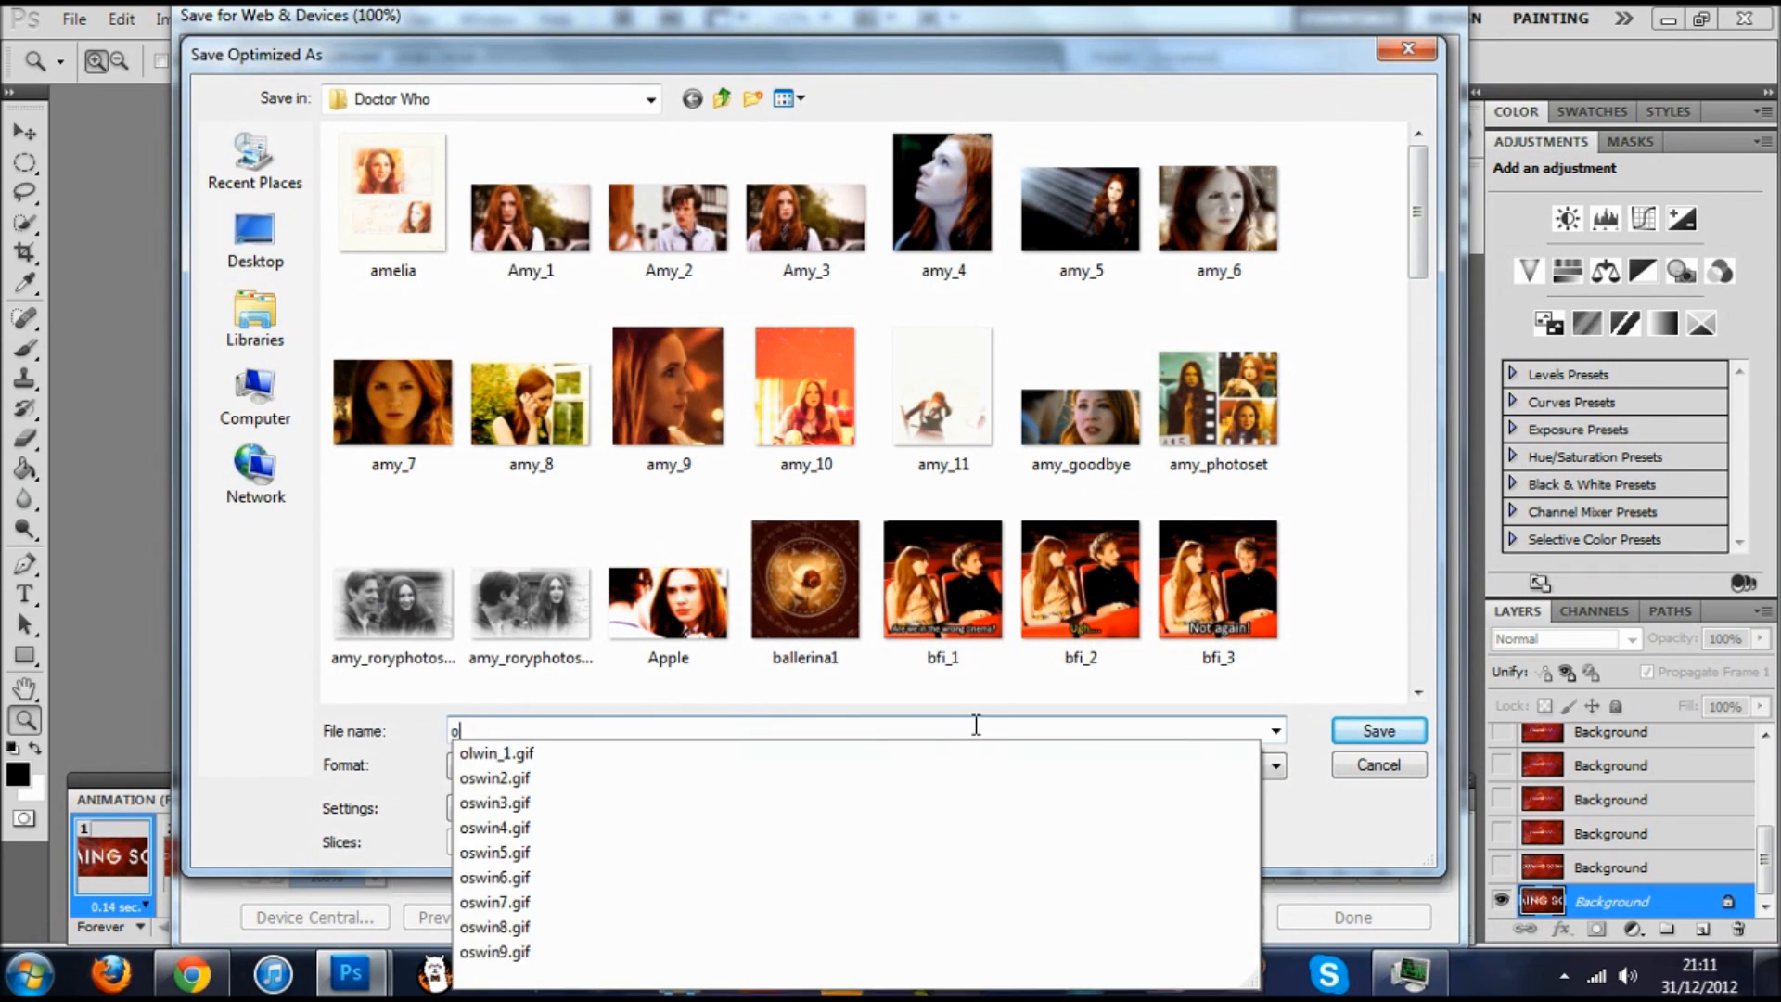
type("soooooon")
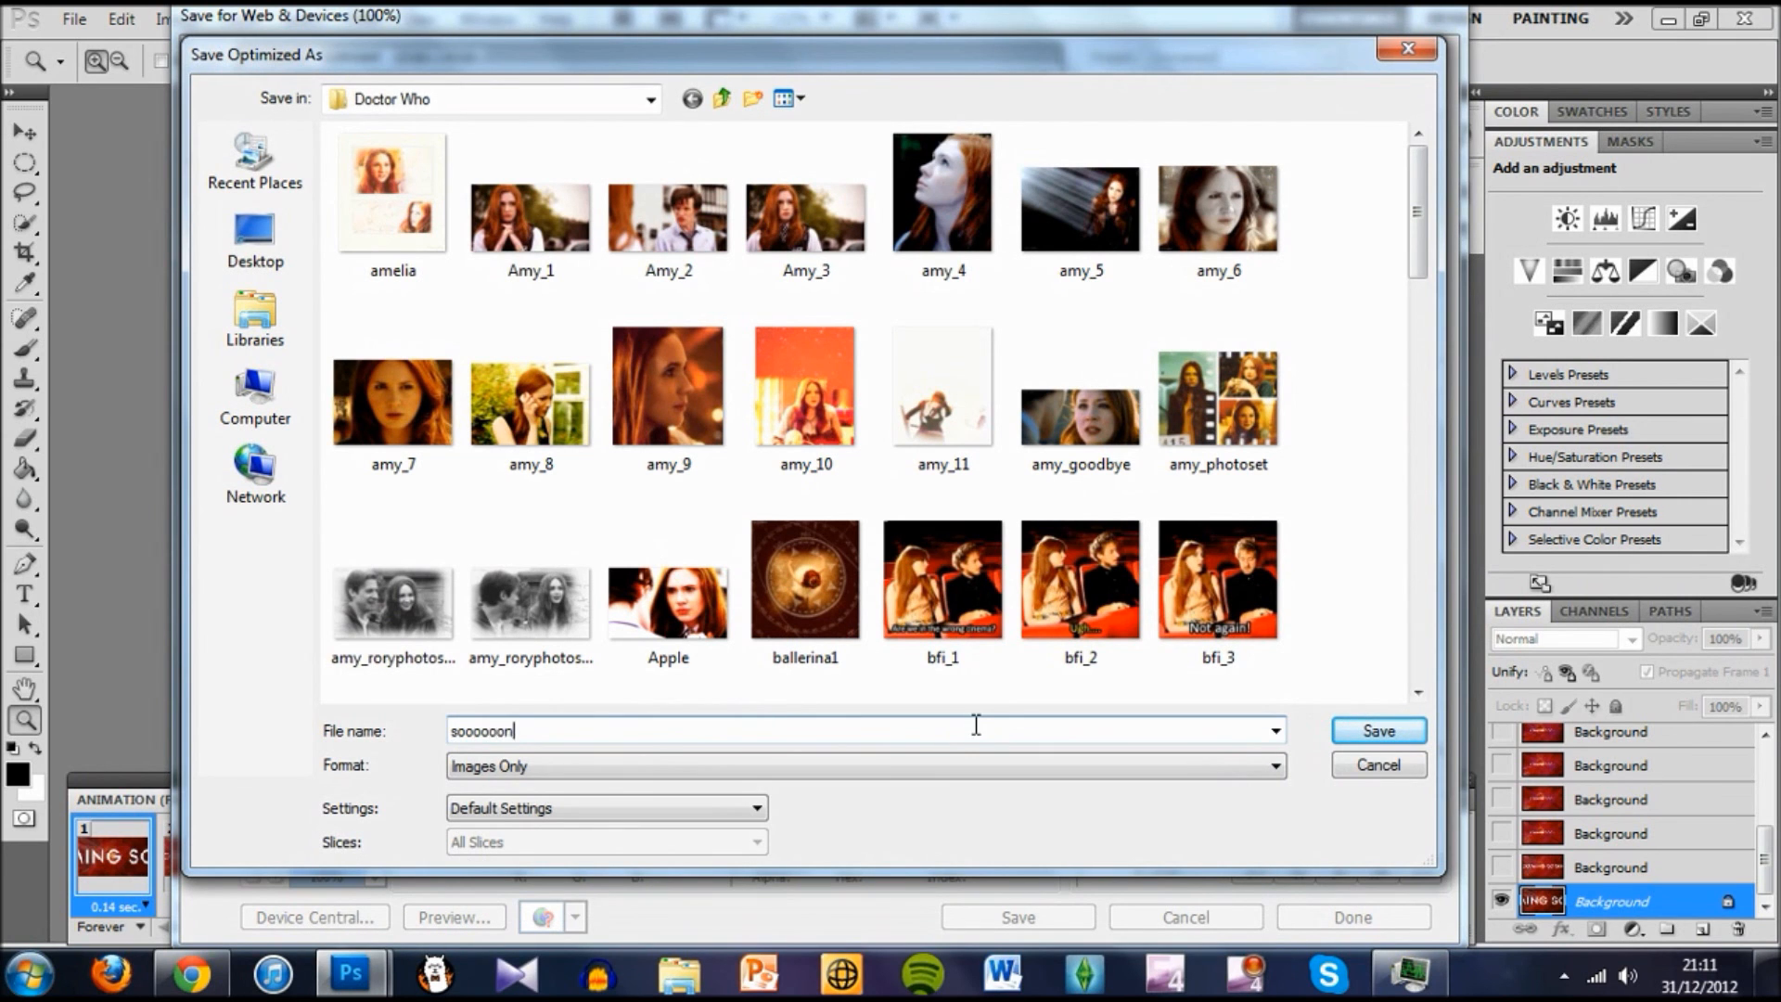
scroll("down", 3)
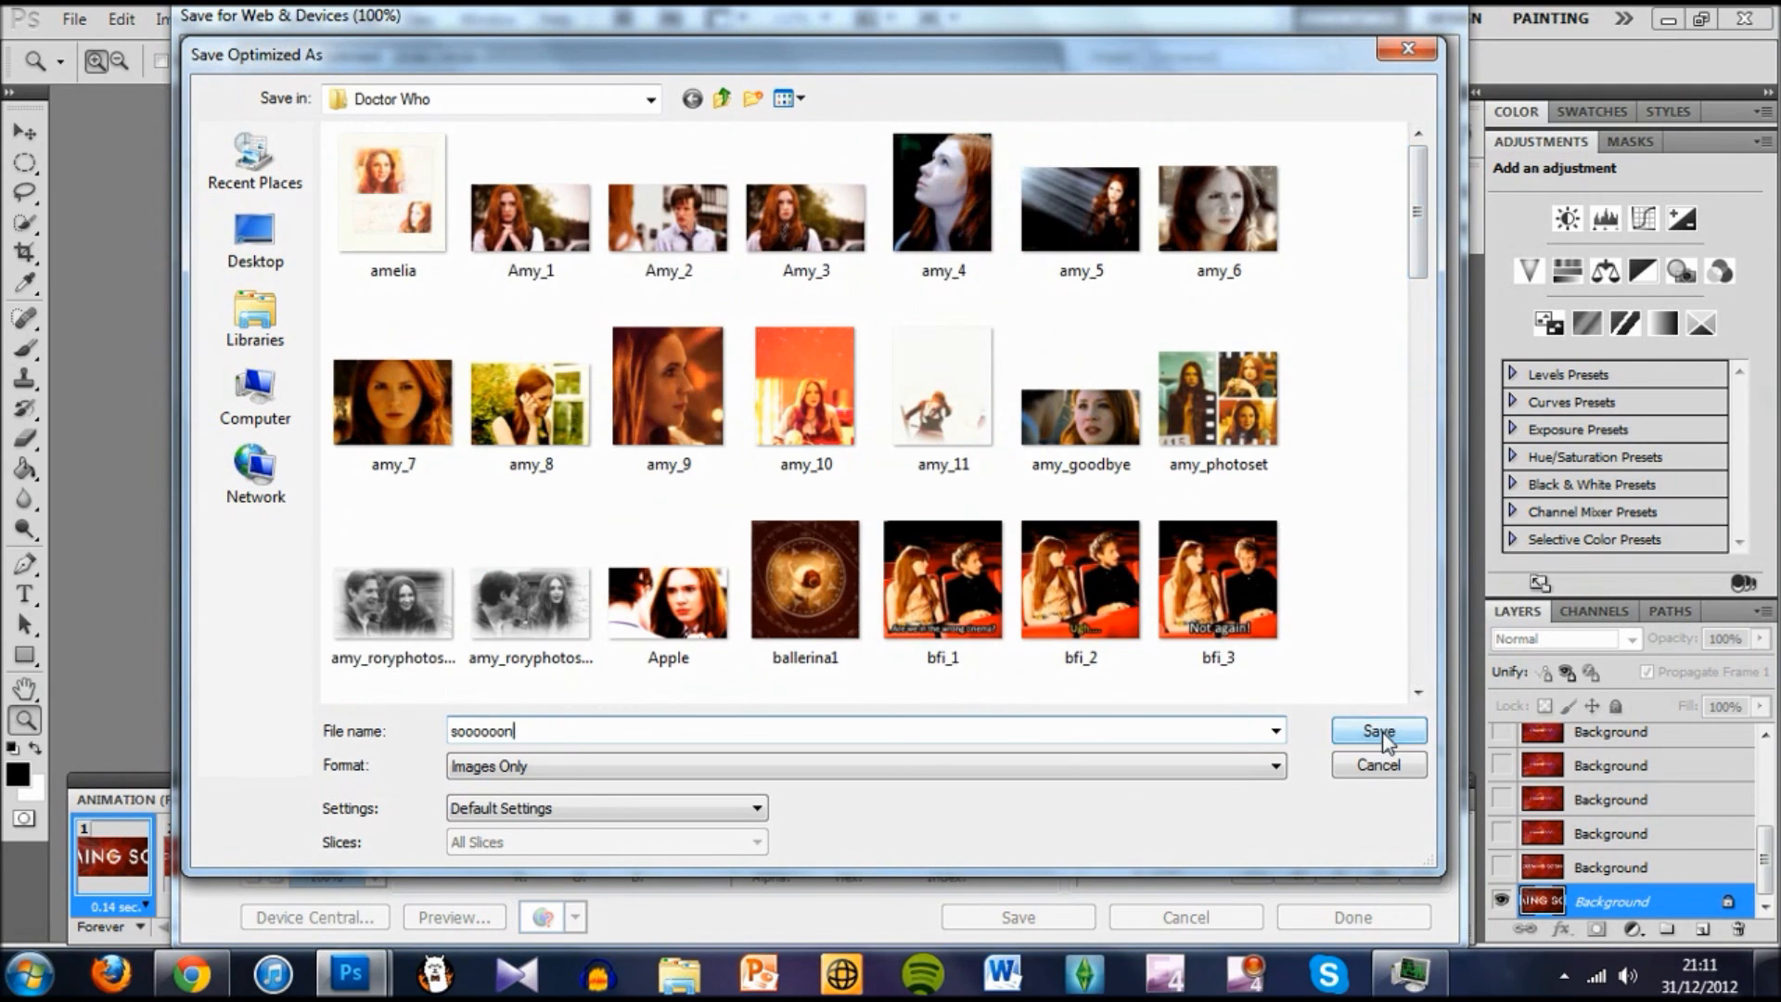
left_click(1376, 730)
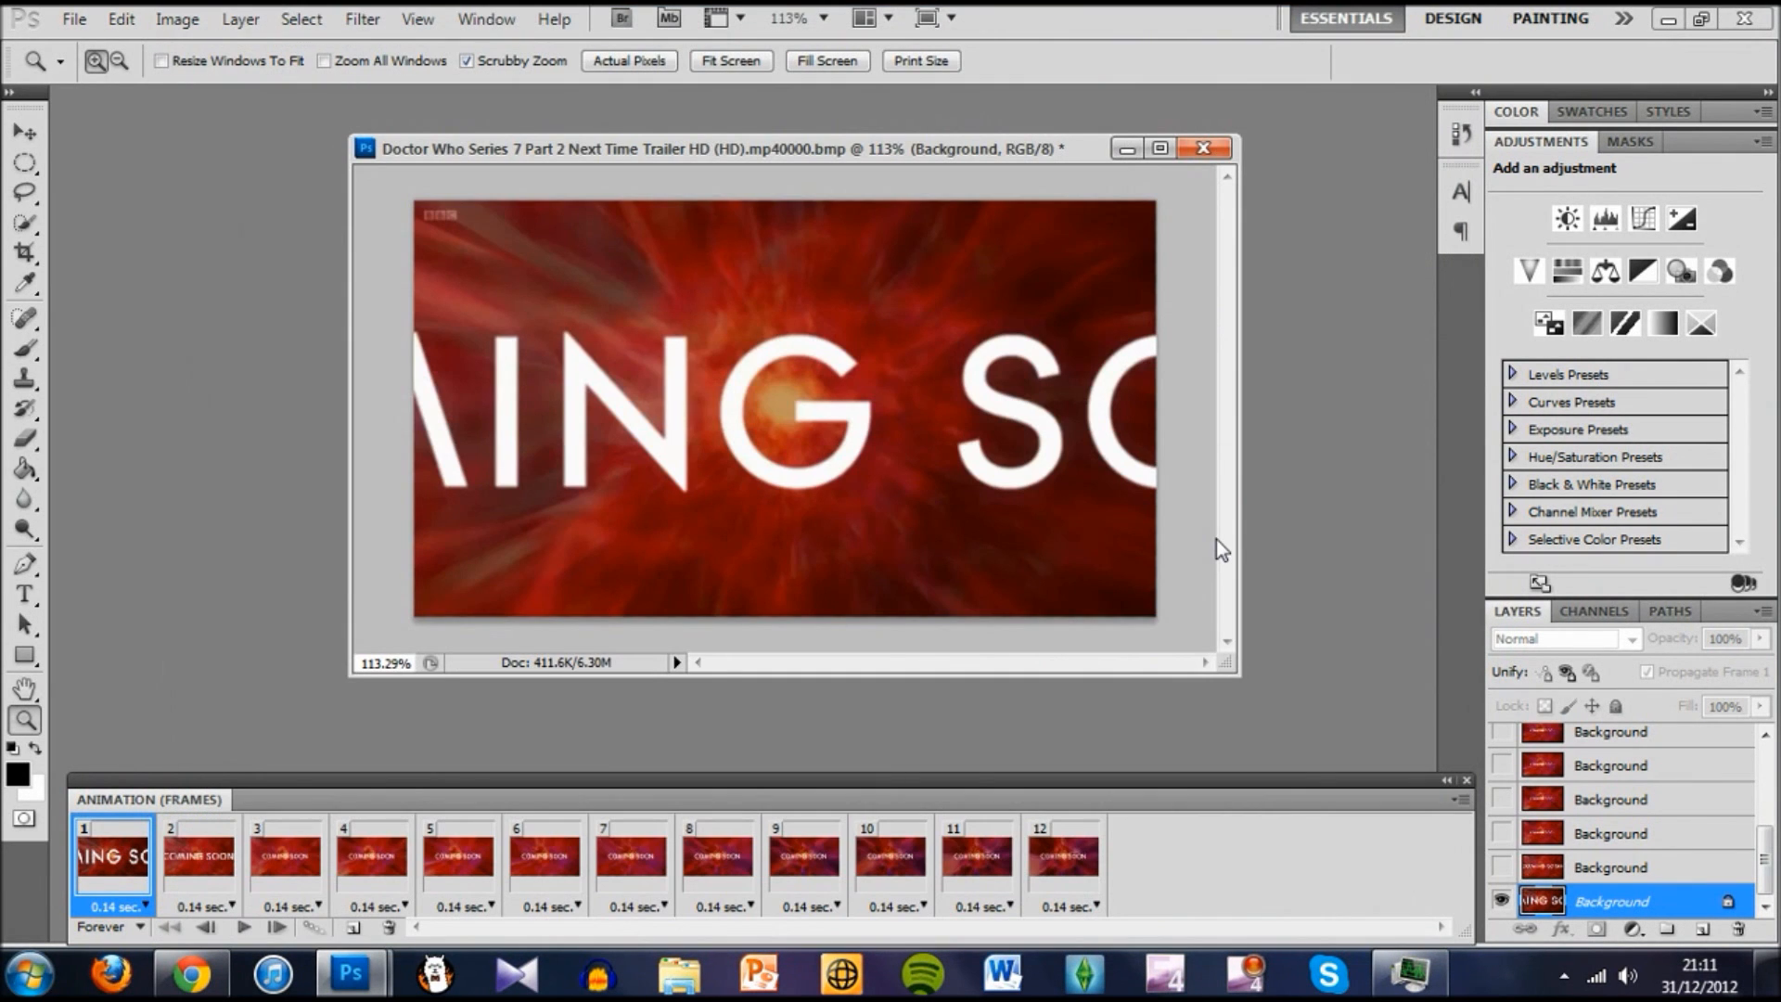